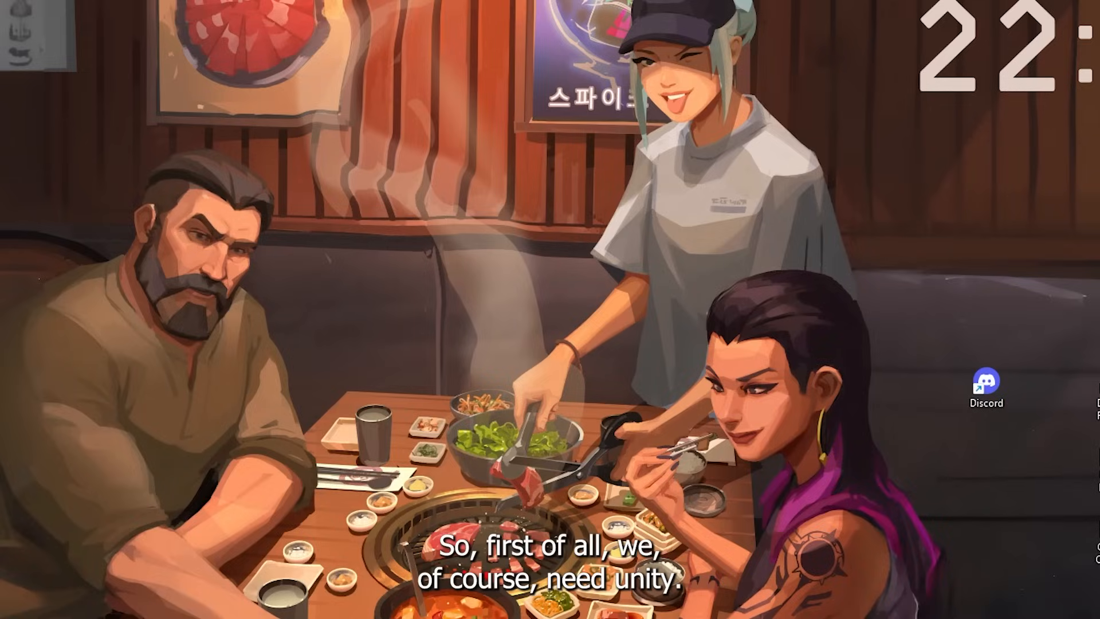
Check the installed editors (2021.3.25f1) and the installable versions list, then dismiss it.
{"action": "type", "text": "un"}
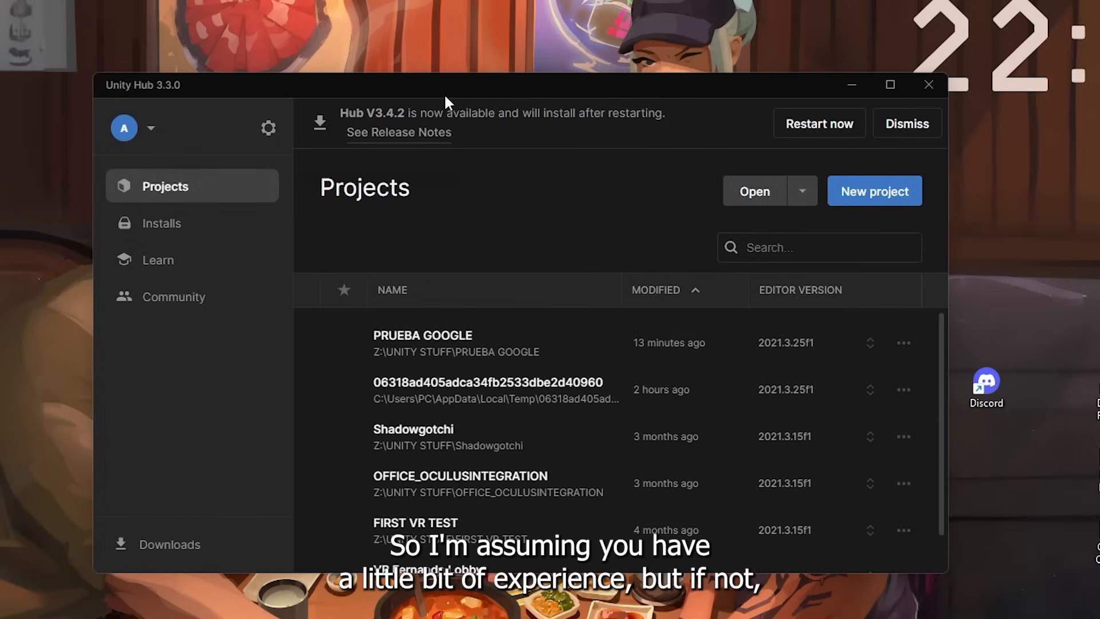
{"action": "left_click", "coordinate": [162, 222]}
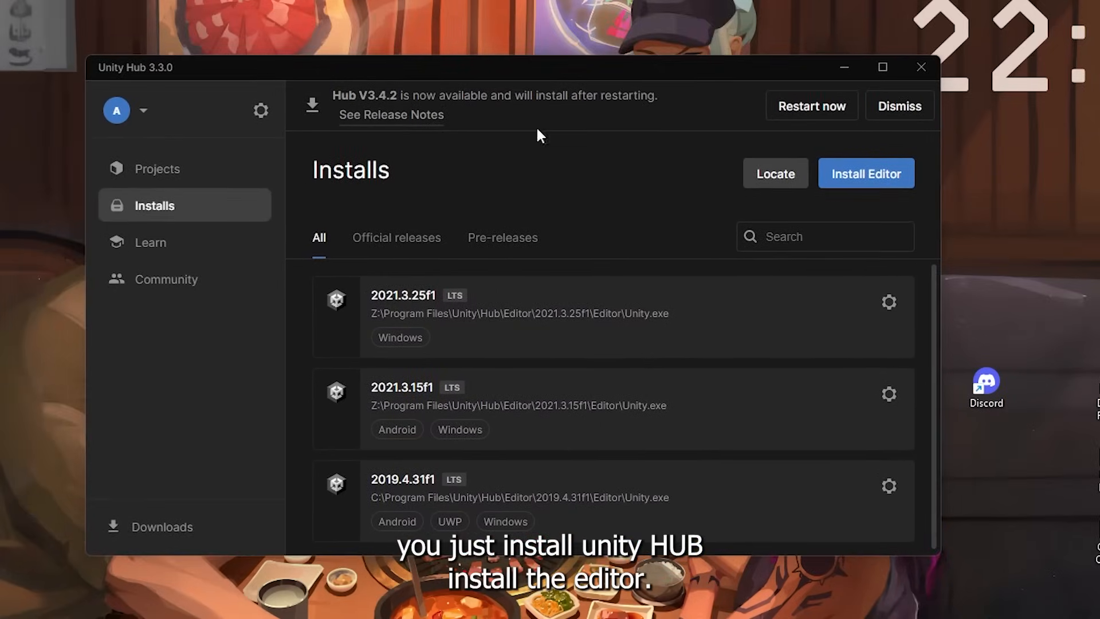
{"action": "left_click", "coordinate": [866, 173]}
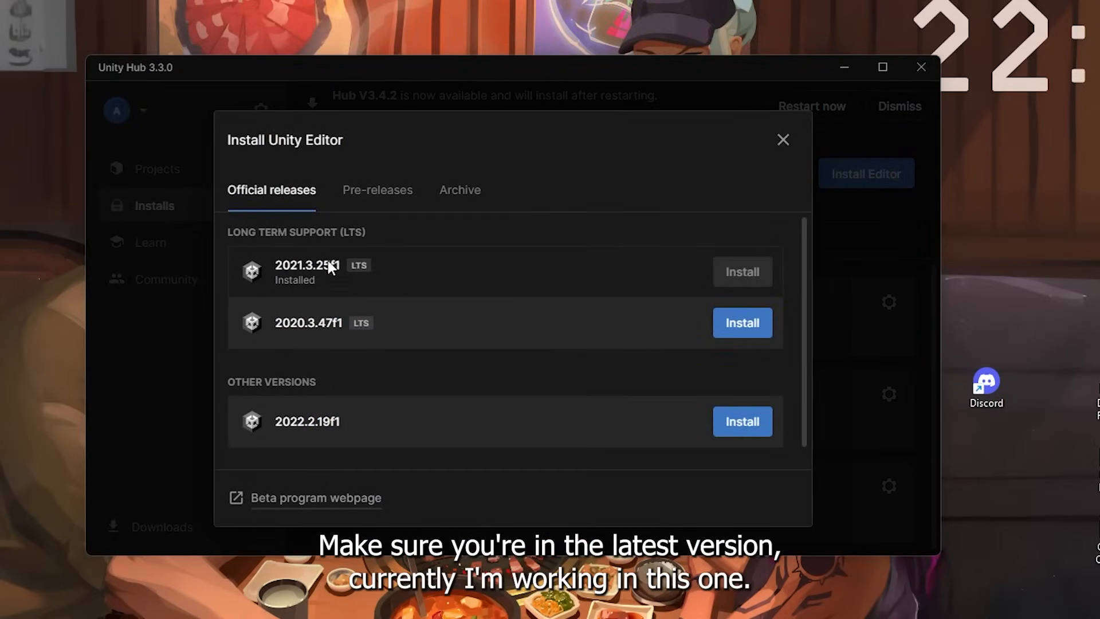
{"action": "mouse_move", "coordinate": [364, 348]}
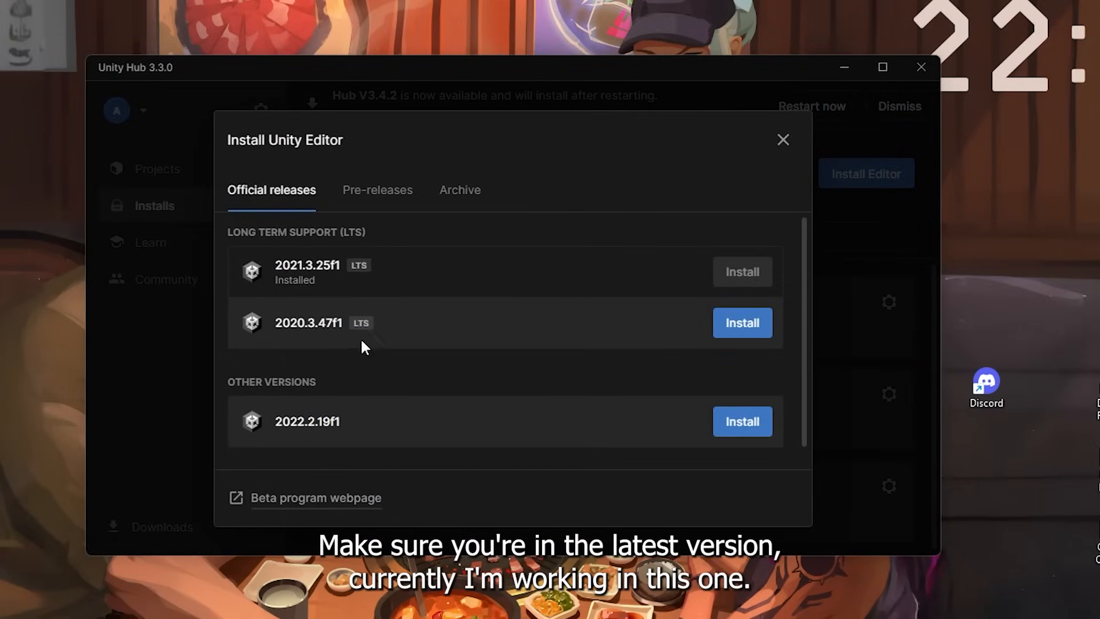
{"action": "left_click", "coordinate": [783, 140]}
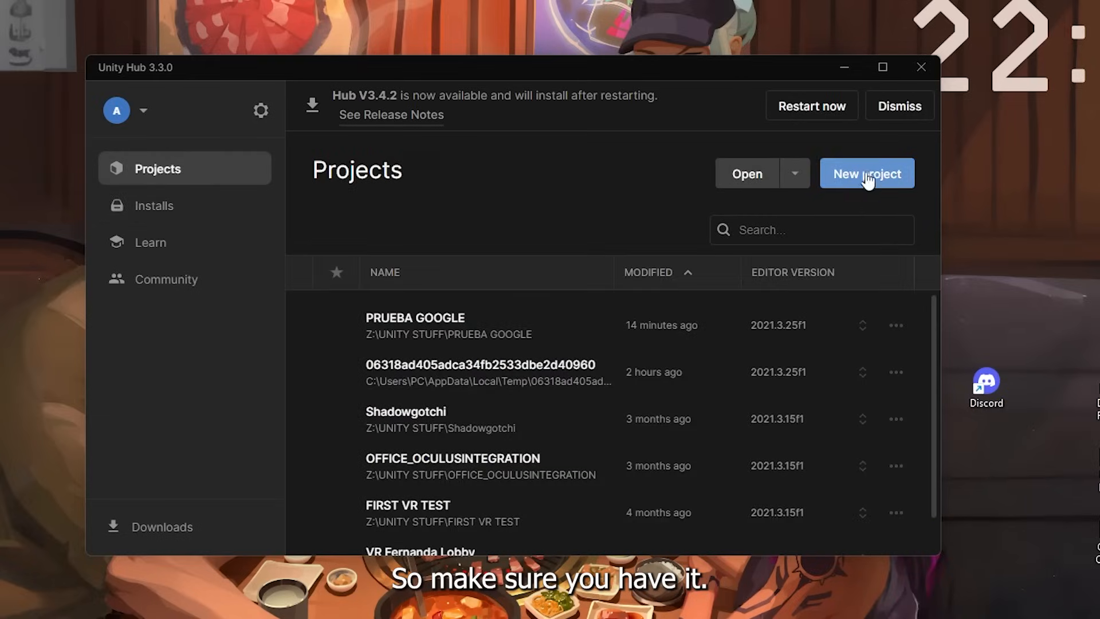
Create a new project from the 3D (URP) template.
{"action": "left_click", "coordinate": [867, 173]}
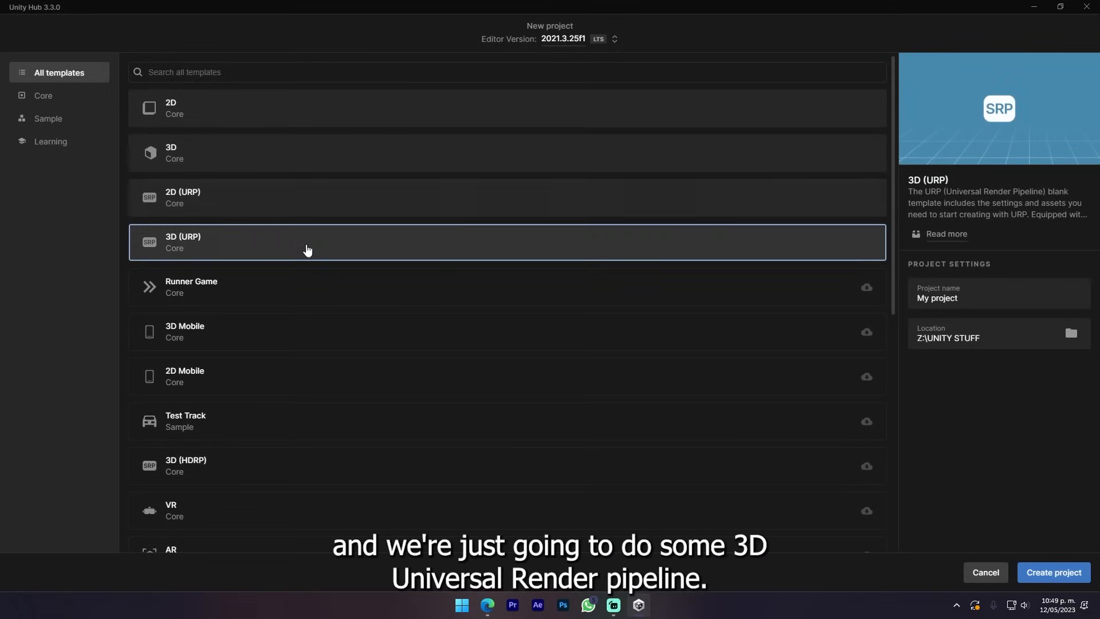
{"action": "mouse_move", "coordinate": [199, 245]}
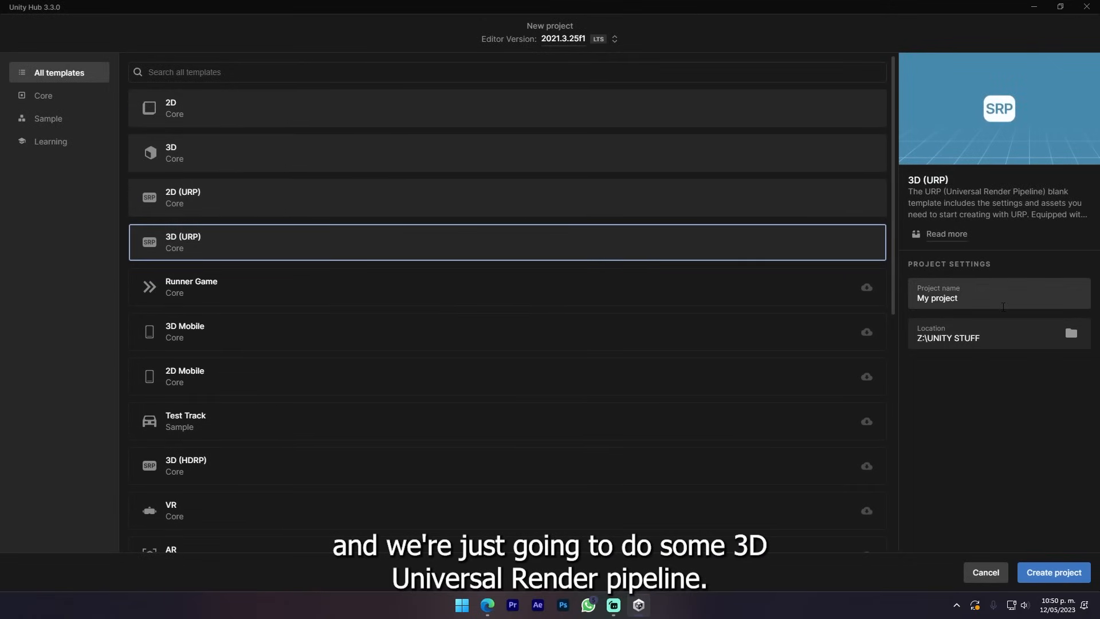
{"action": "mouse_move", "coordinate": [230, 210]}
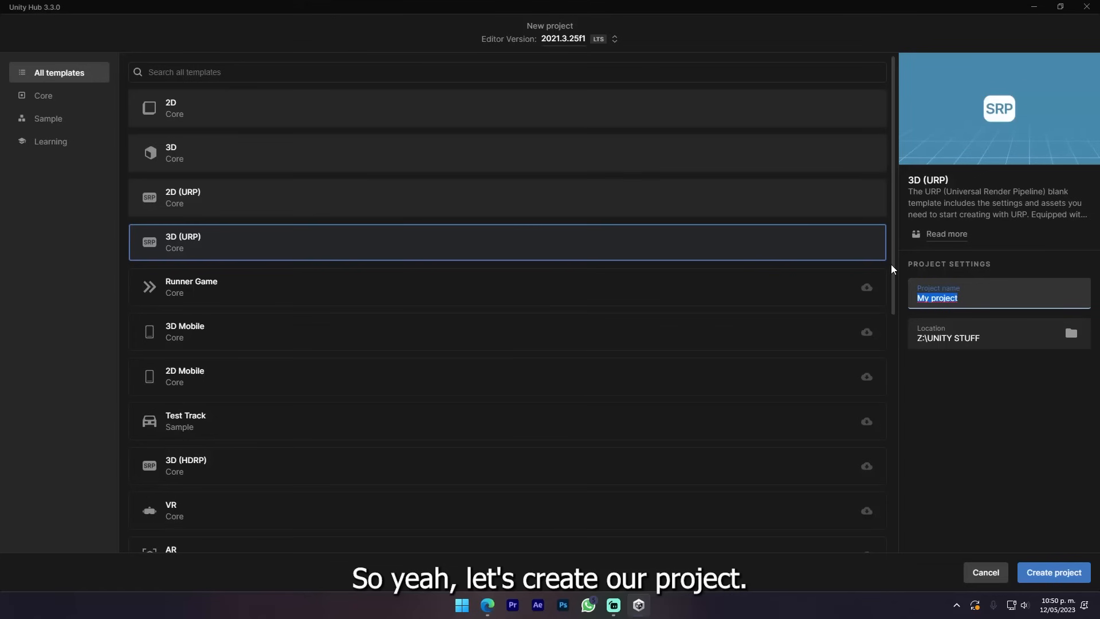
{"action": "left_click", "coordinate": [1054, 573]}
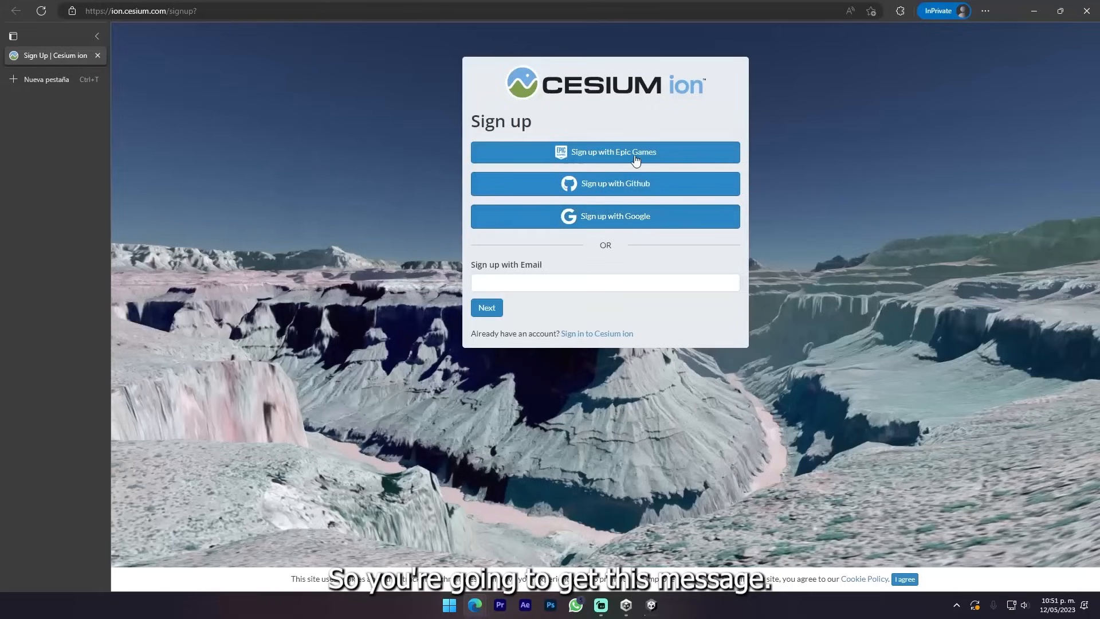
{"action": "mouse_move", "coordinate": [603, 141]}
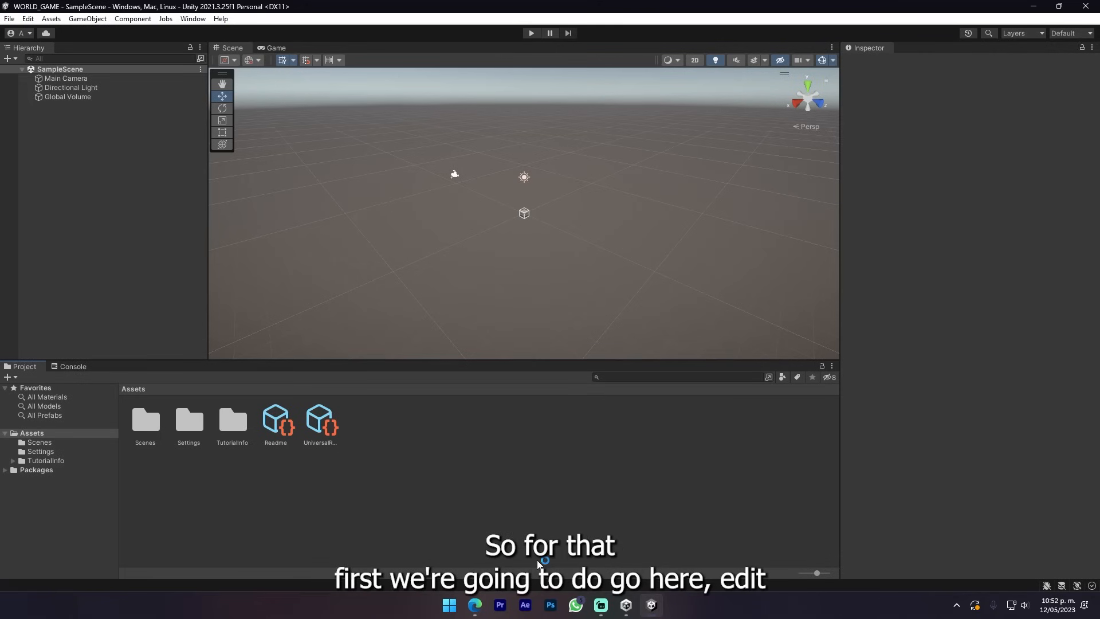
Reach the Package Manager page of Project Settings and start a new scoped registry.
{"action": "left_click", "coordinate": [27, 19]}
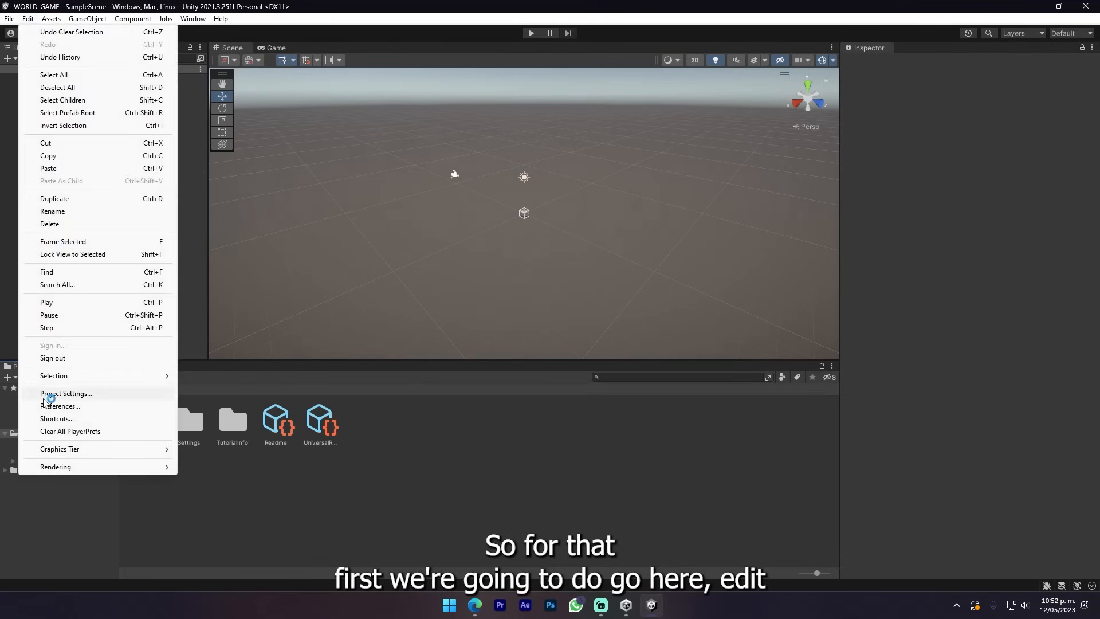
{"action": "left_click", "coordinate": [66, 393]}
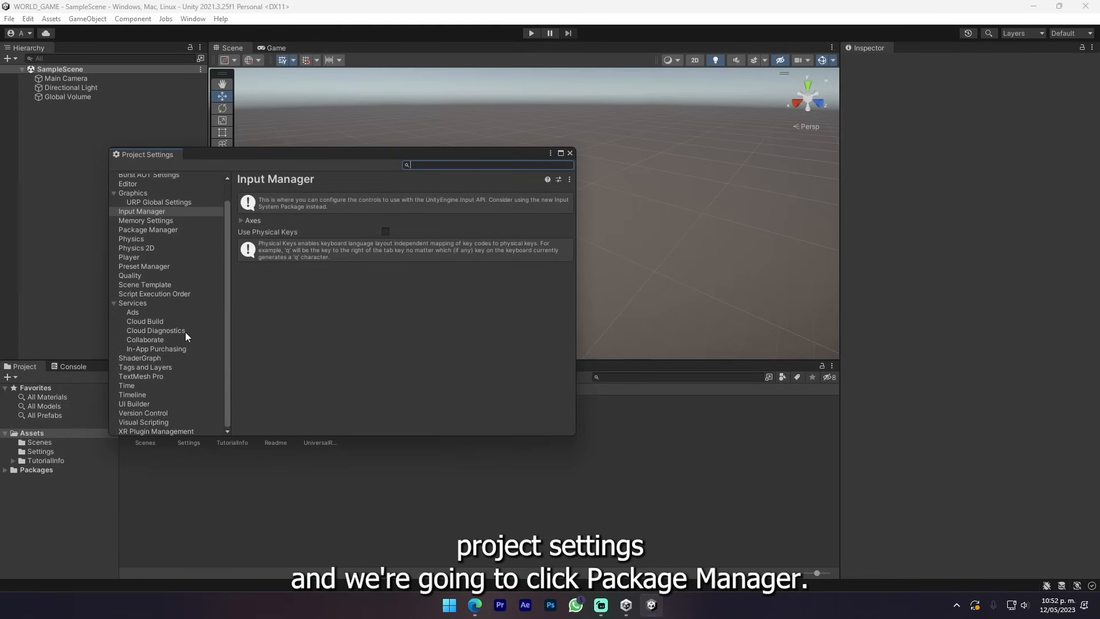
{"action": "left_click", "coordinate": [148, 230]}
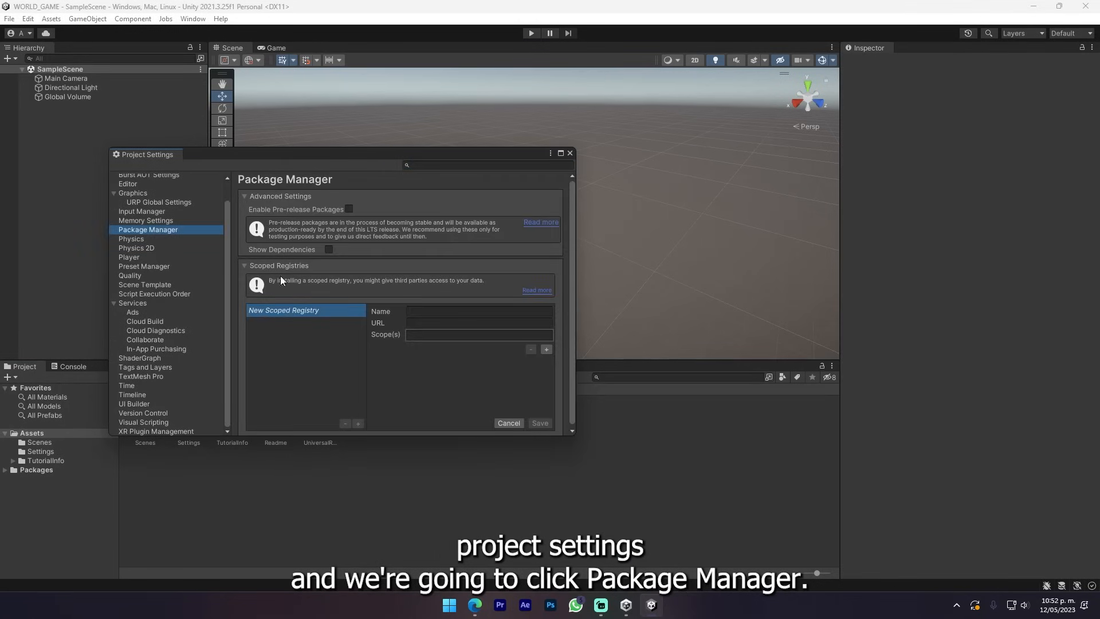
{"action": "left_click", "coordinate": [479, 311]}
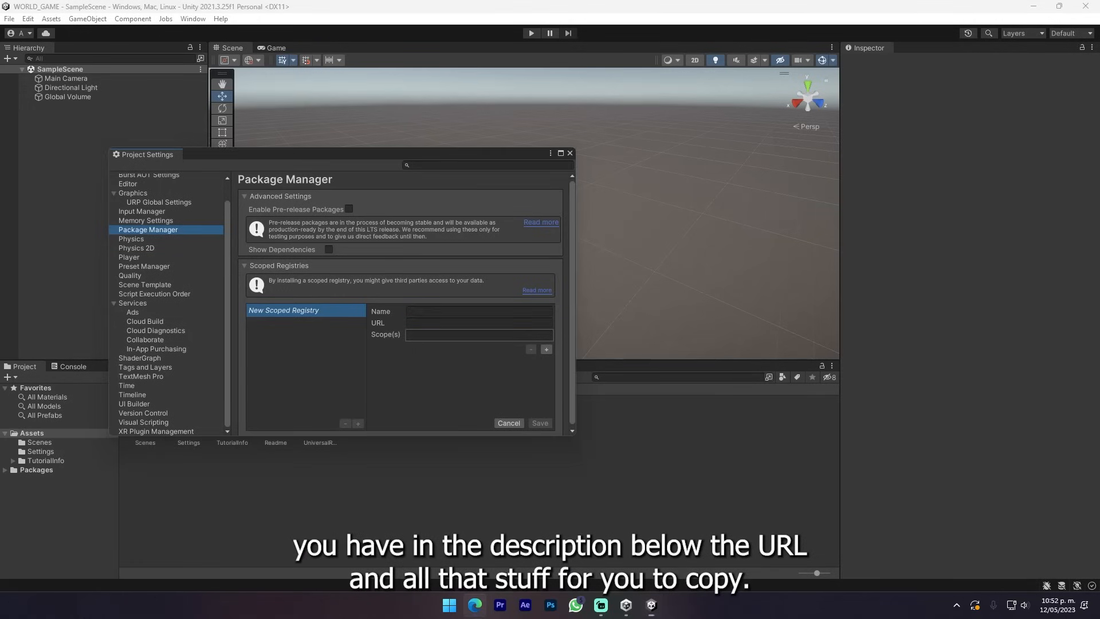
{"action": "left_click", "coordinate": [479, 322]}
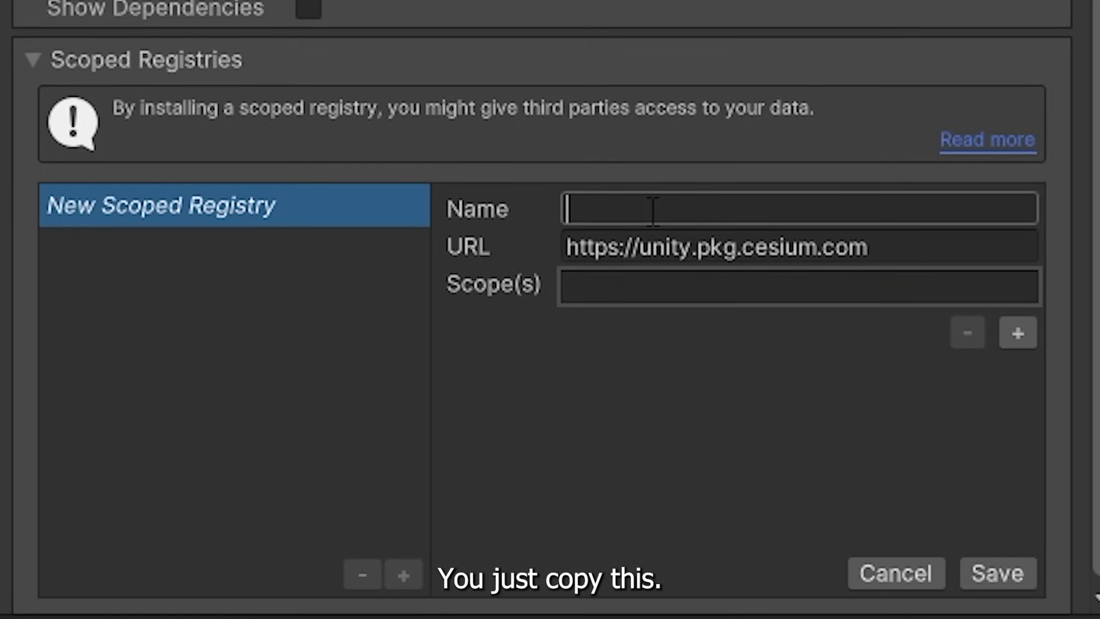
{"action": "type", "text": "Cesium"}
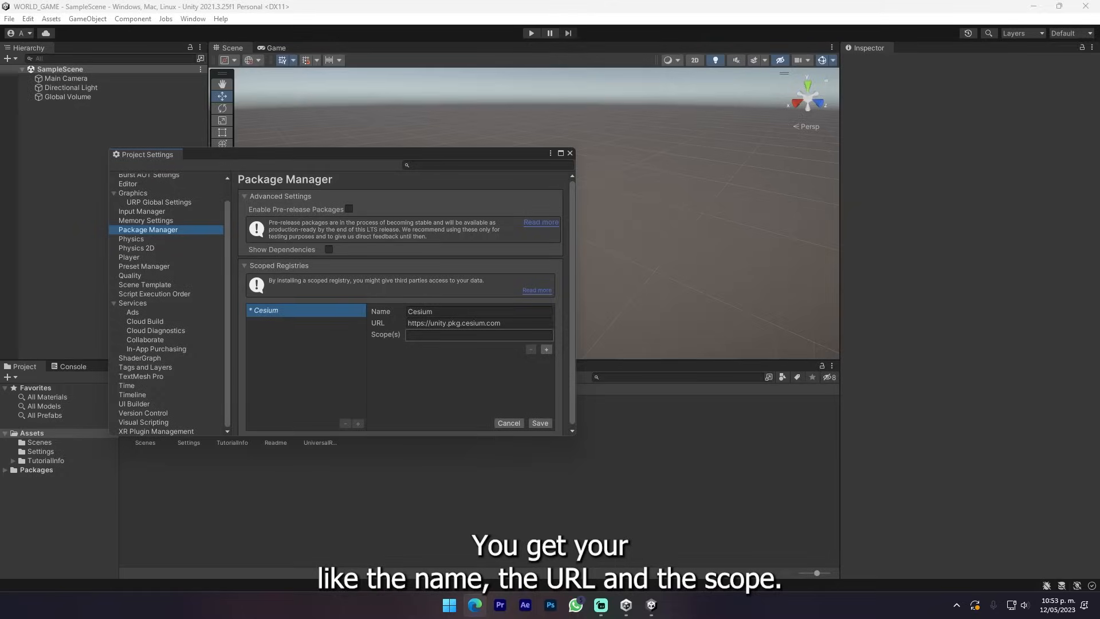
{"action": "type", "text": "com.cesium.unity"}
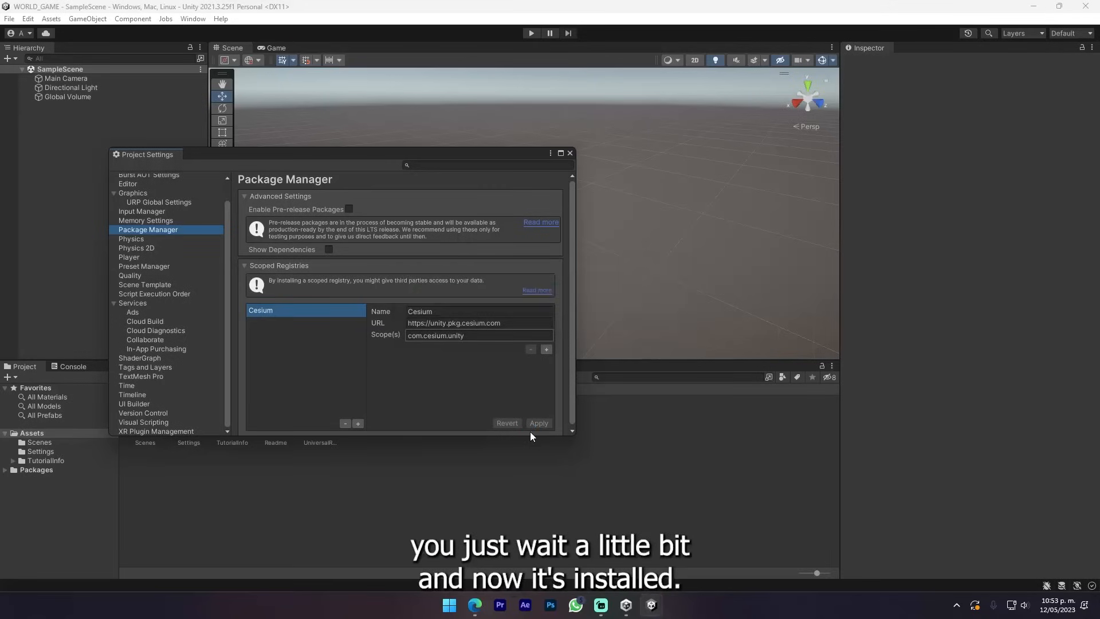
{"action": "left_click", "coordinate": [569, 153]}
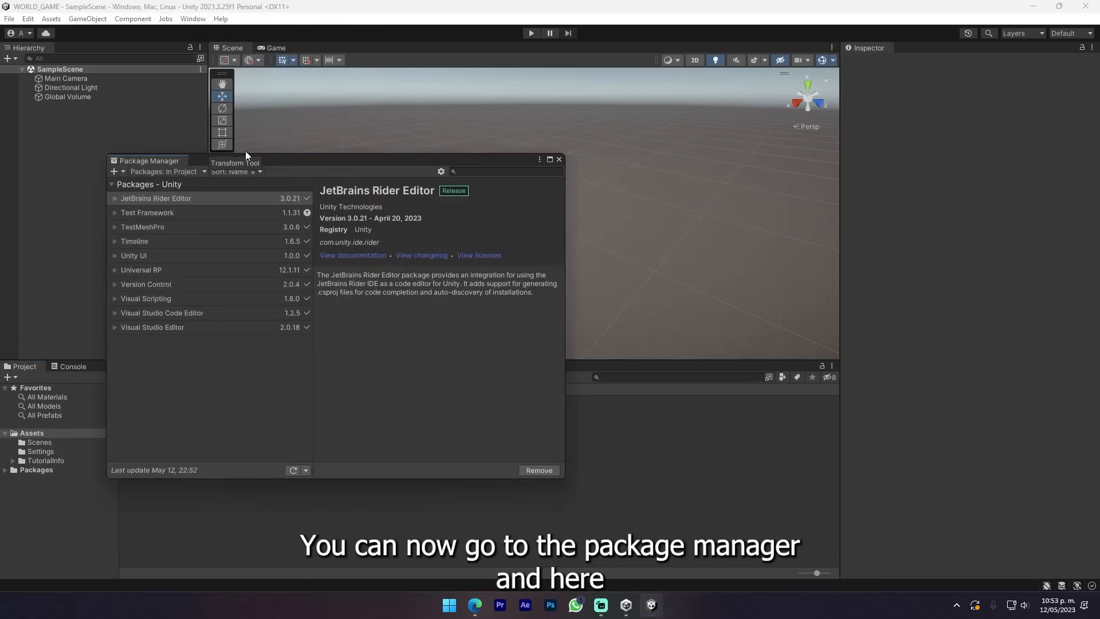
List packages from My Registries and install Cesium for Unity 1.2.0.
{"action": "left_click", "coordinate": [166, 171]}
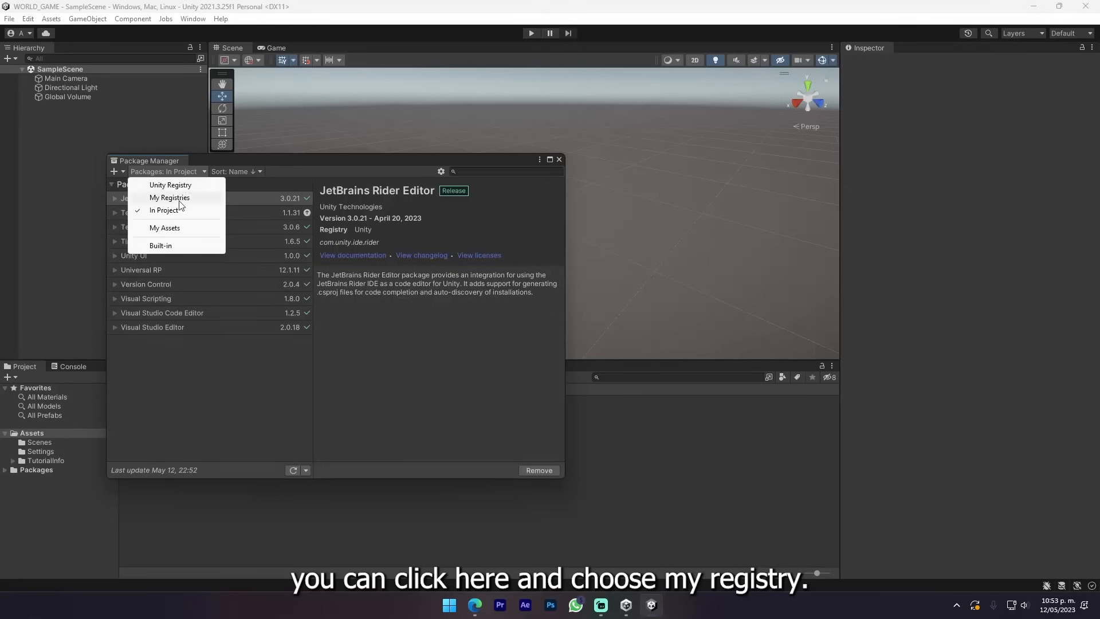
{"action": "left_click", "coordinate": [169, 197]}
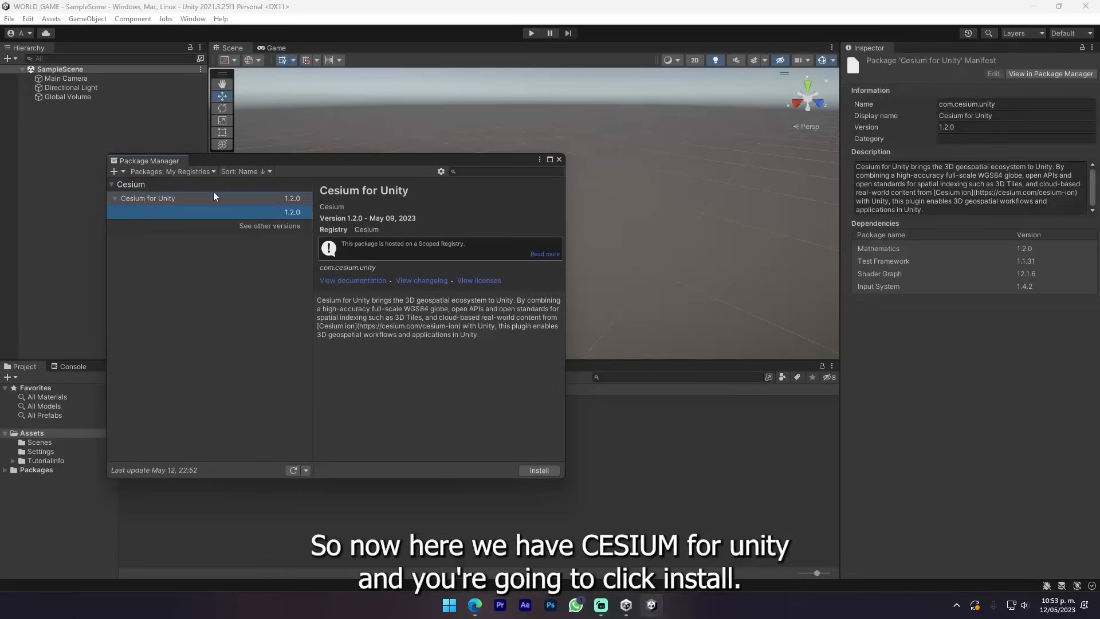
{"action": "mouse_move", "coordinate": [544, 477]}
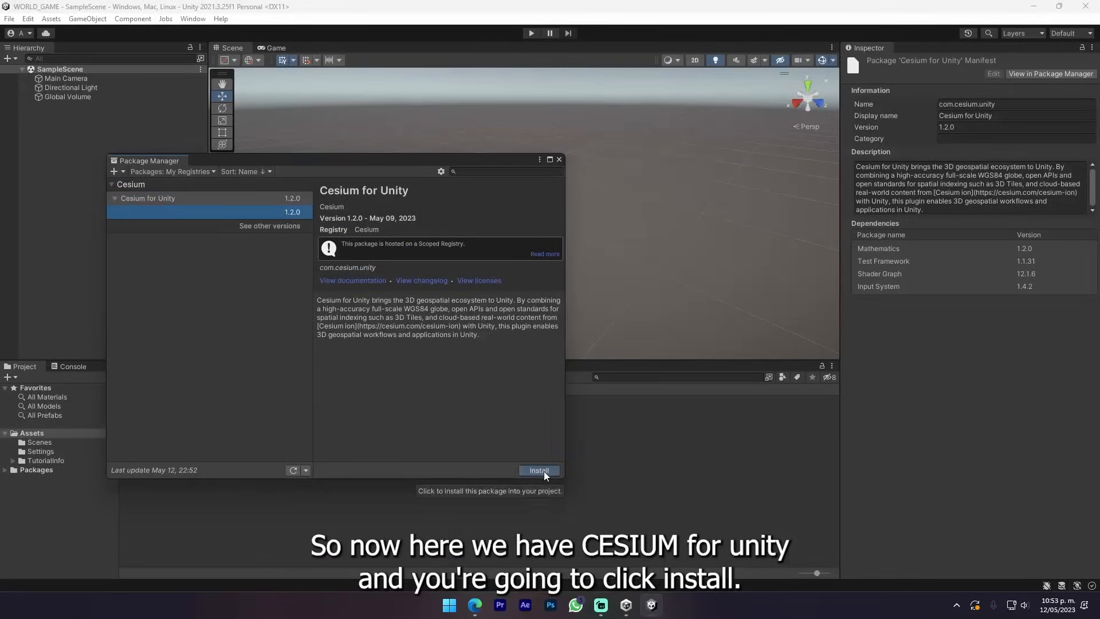
{"action": "left_click", "coordinate": [539, 470]}
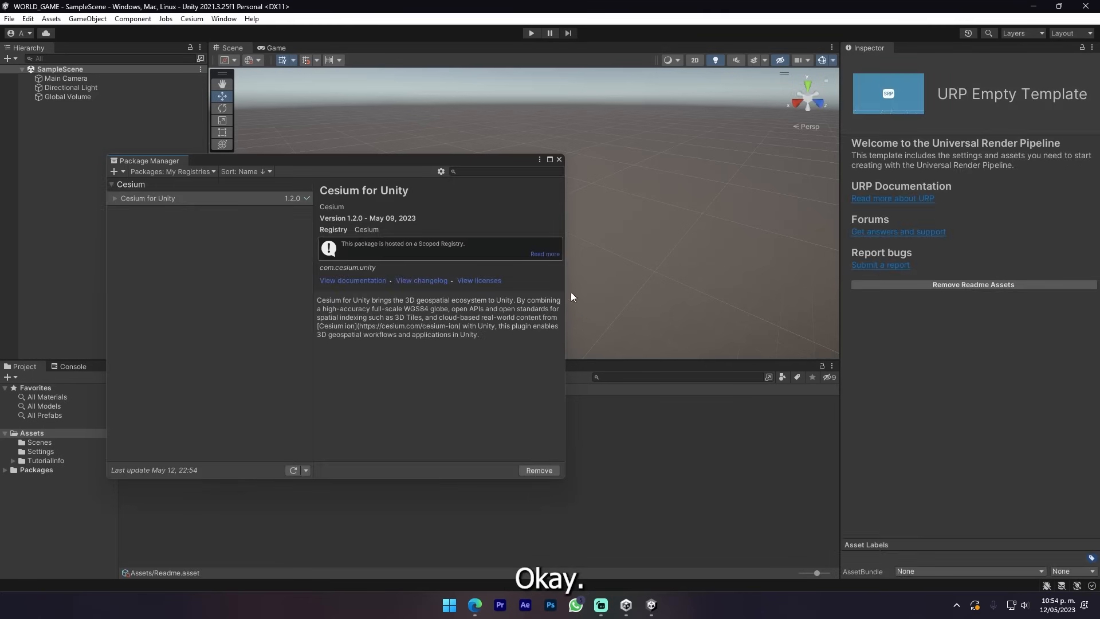
Show the Cesium panel from the new Cesium menu and connect it to Cesium ion.
{"action": "left_click", "coordinate": [560, 159]}
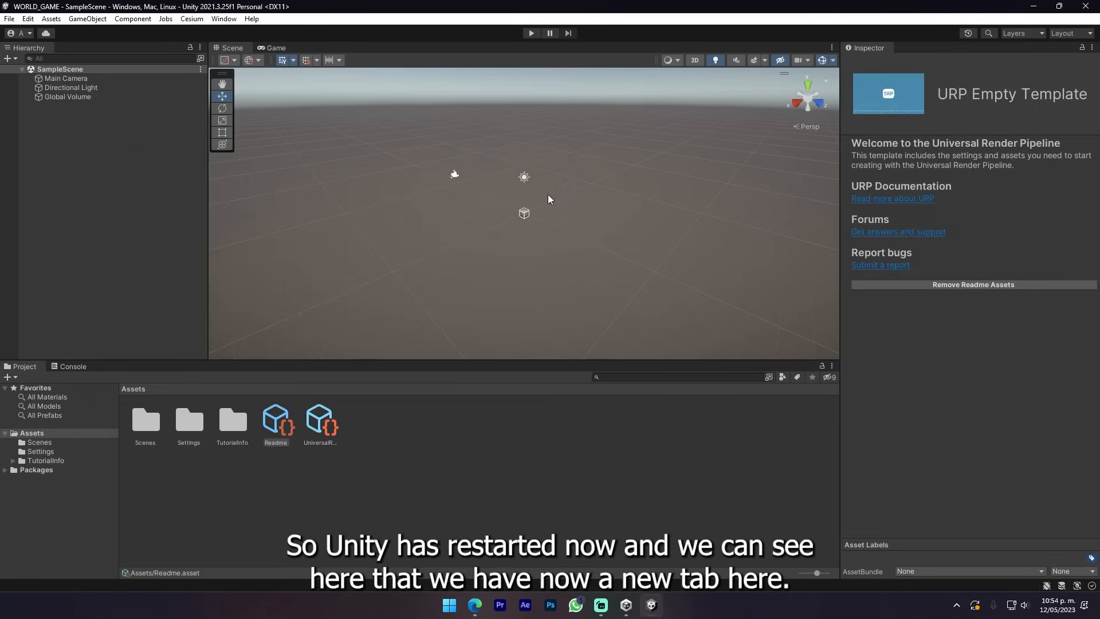
{"action": "left_click", "coordinate": [224, 19]}
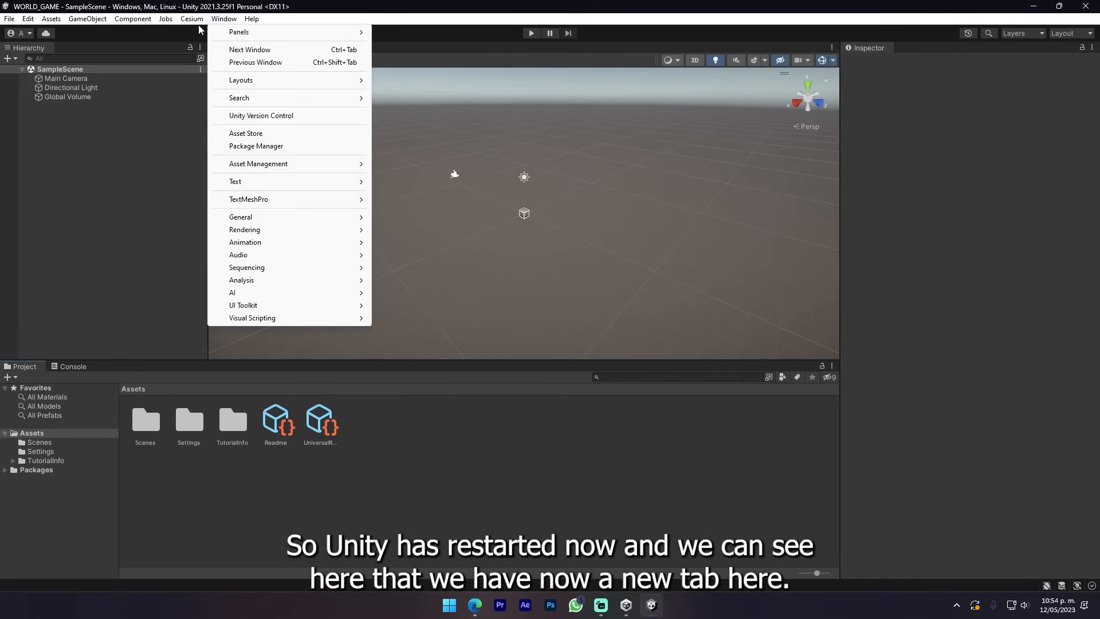
{"action": "left_click", "coordinate": [182, 18]}
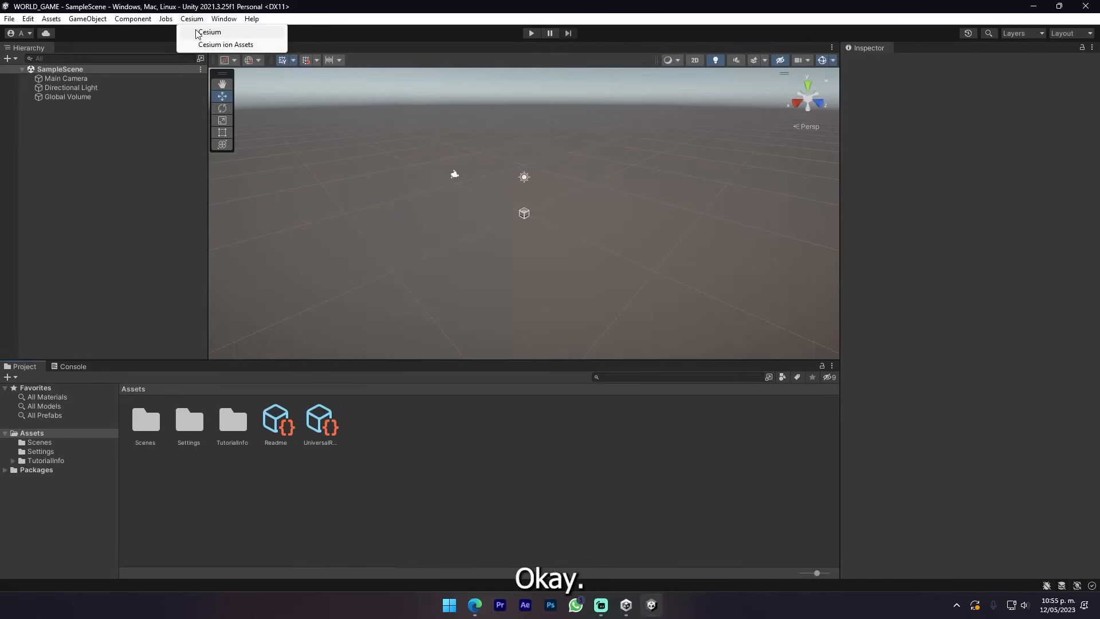
{"action": "left_click", "coordinate": [210, 32]}
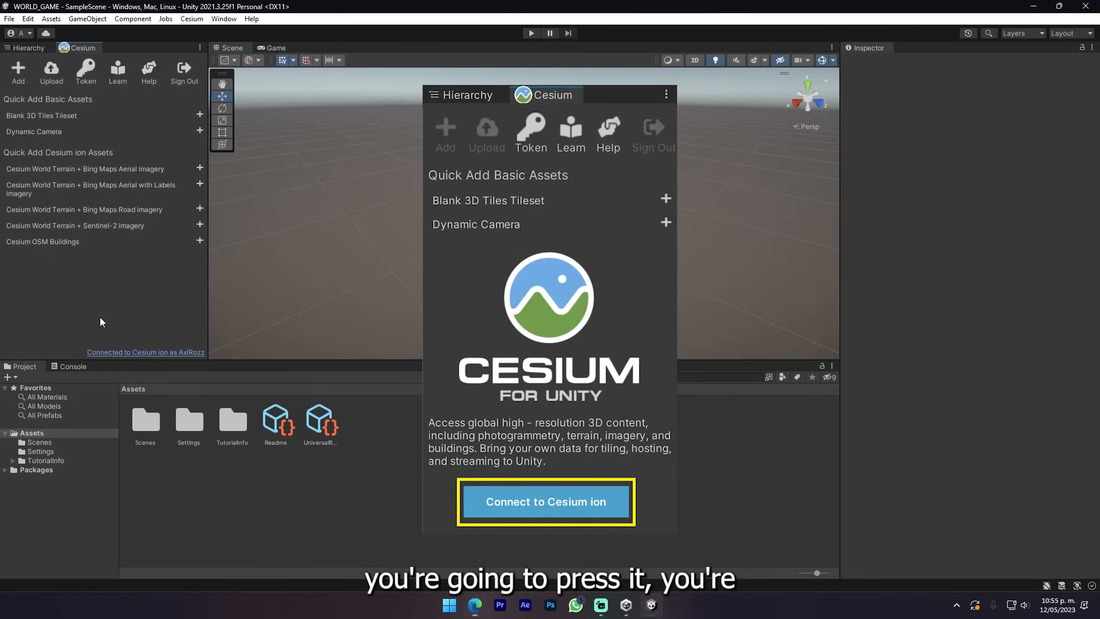
{"action": "left_click", "coordinate": [547, 502]}
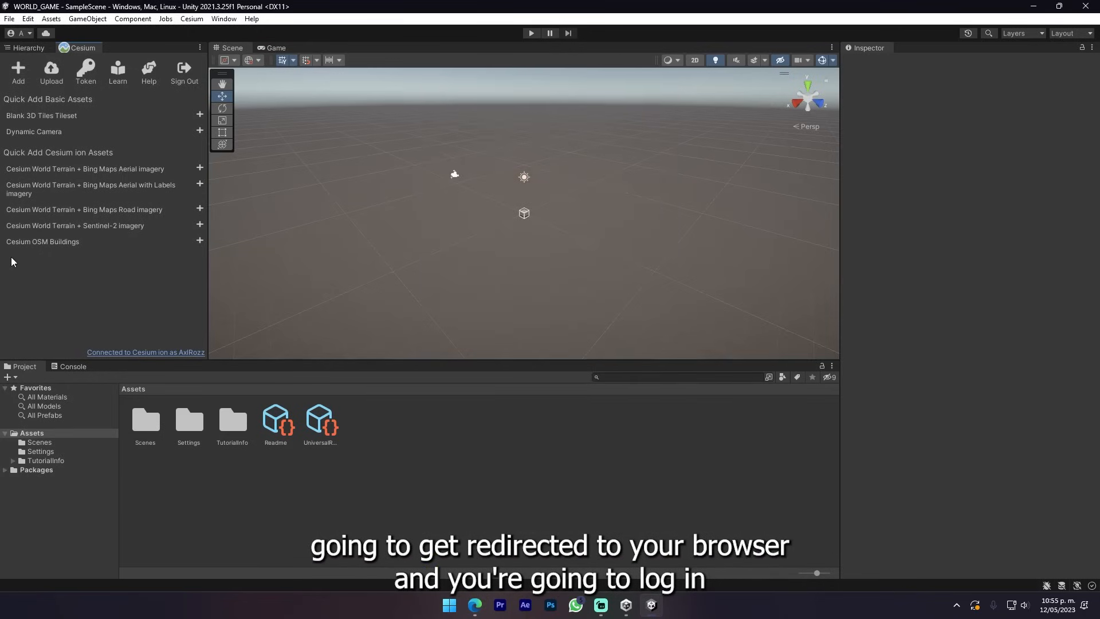
{"action": "mouse_move", "coordinate": [44, 282]}
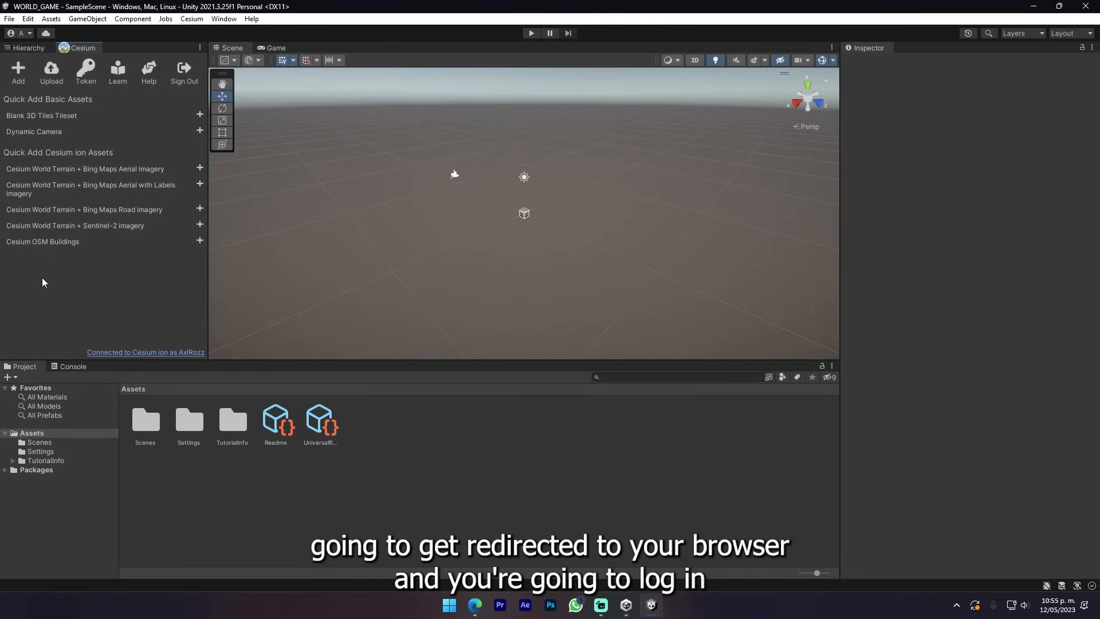
{"action": "mouse_move", "coordinate": [79, 332]}
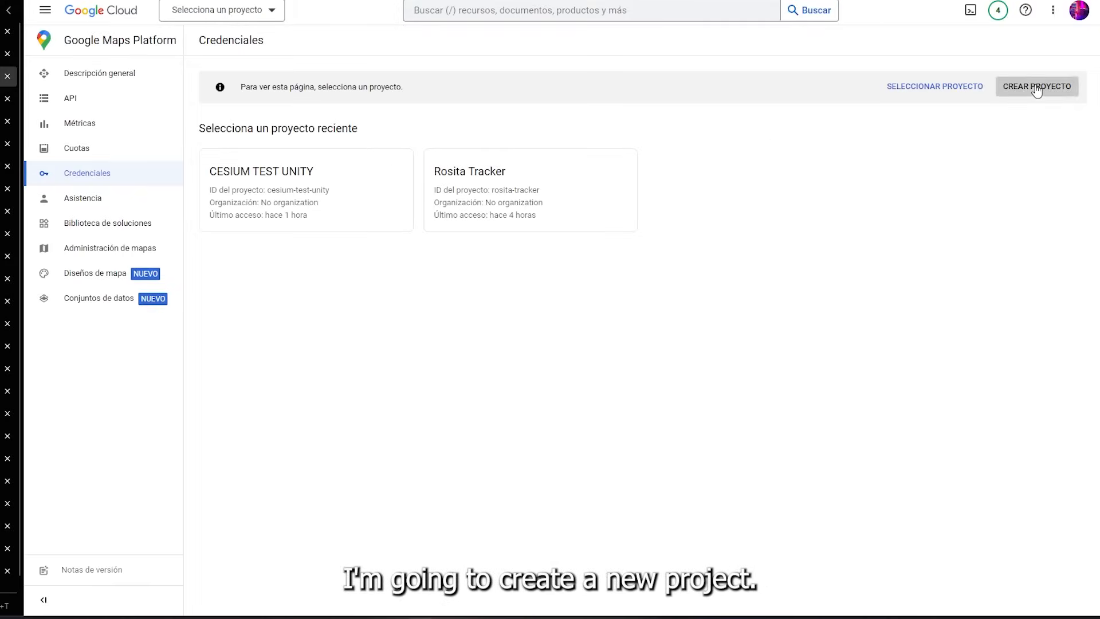
Create a Google Cloud project named TUTORIAL WORLD and continue to the Google Maps Platform overview.
{"action": "left_click", "coordinate": [1037, 86]}
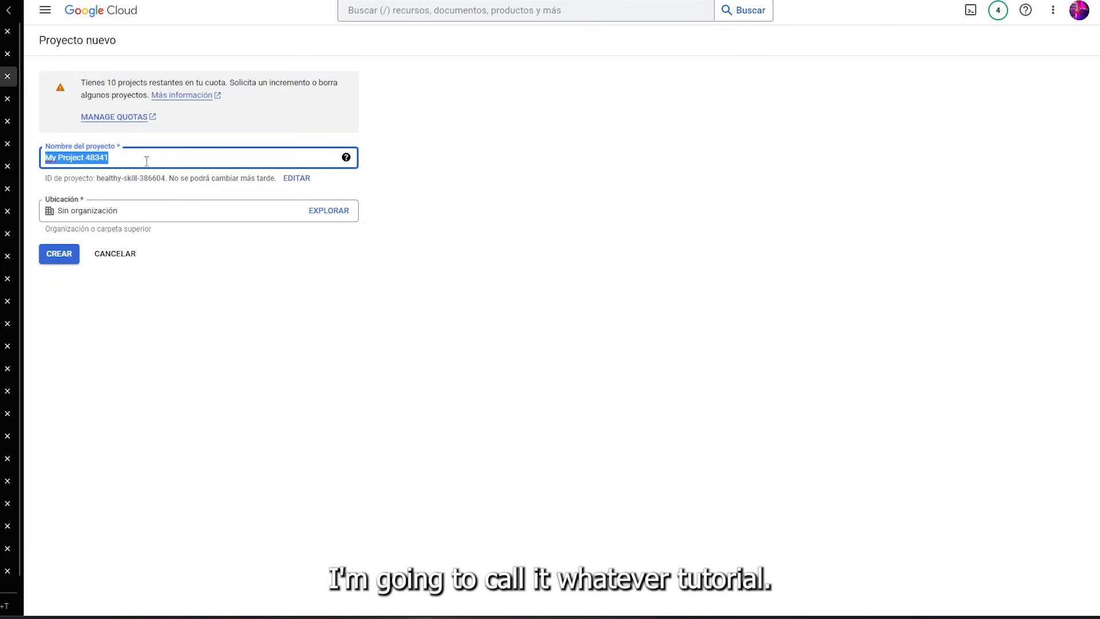
{"action": "type", "text": "TUTORIAL"}
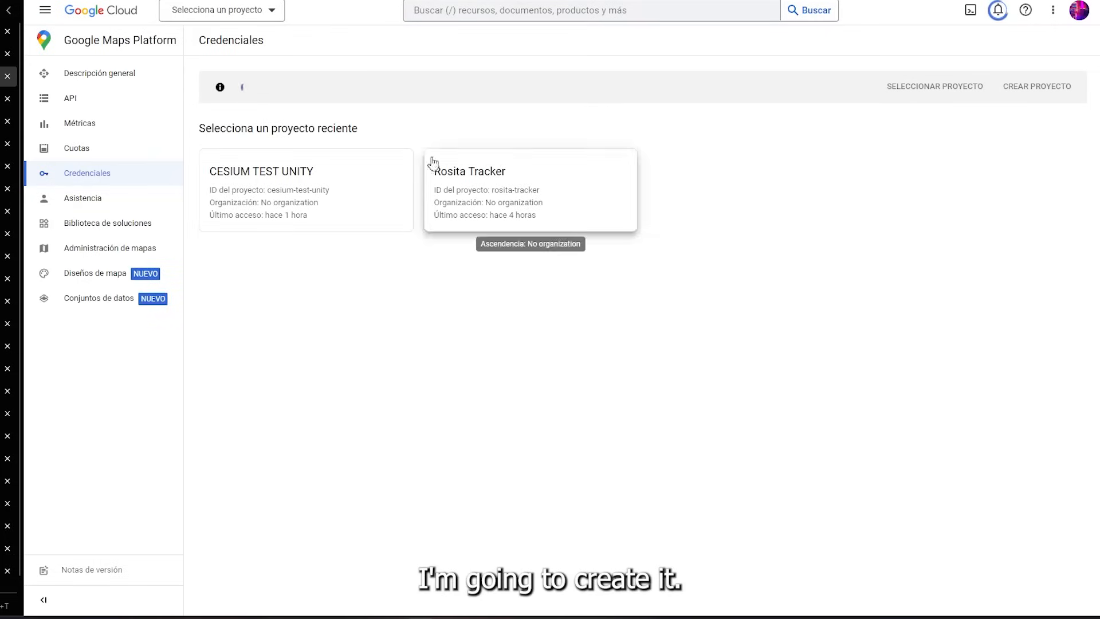
{"action": "mouse_move", "coordinate": [462, 72]}
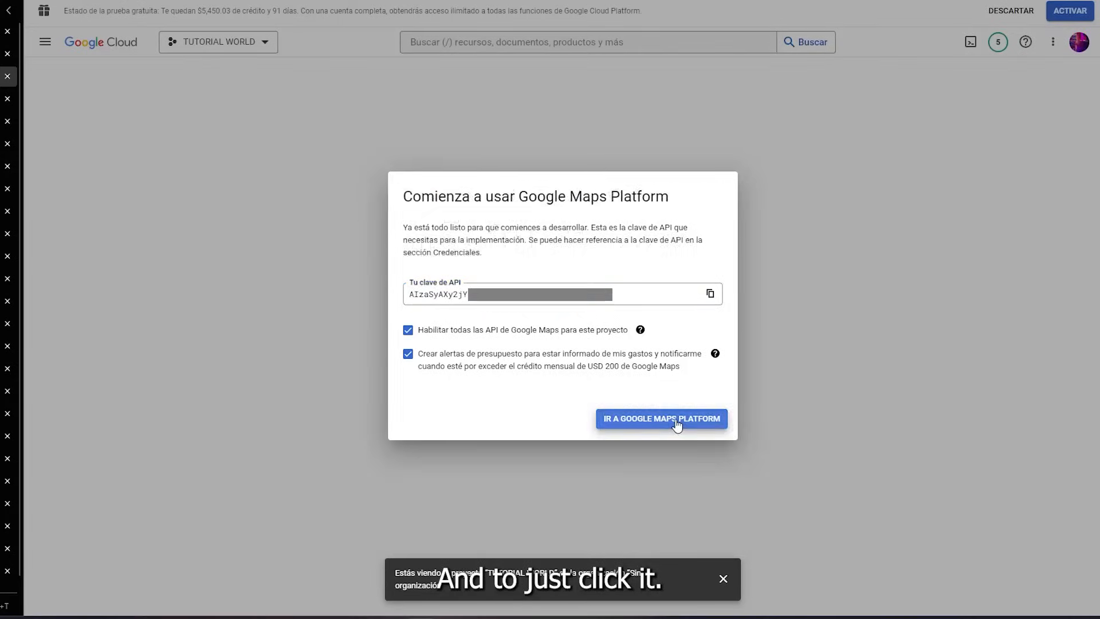
{"action": "left_click", "coordinate": [662, 418]}
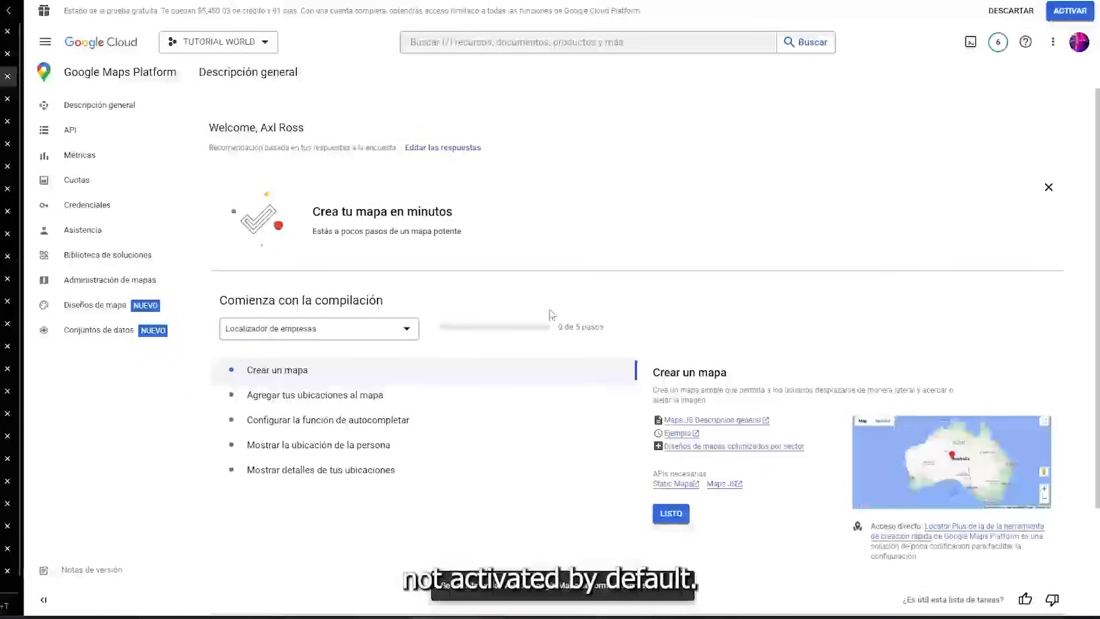
Browse the enabled APIs and locate the Map Tiles API page.
{"action": "left_click", "coordinate": [69, 130]}
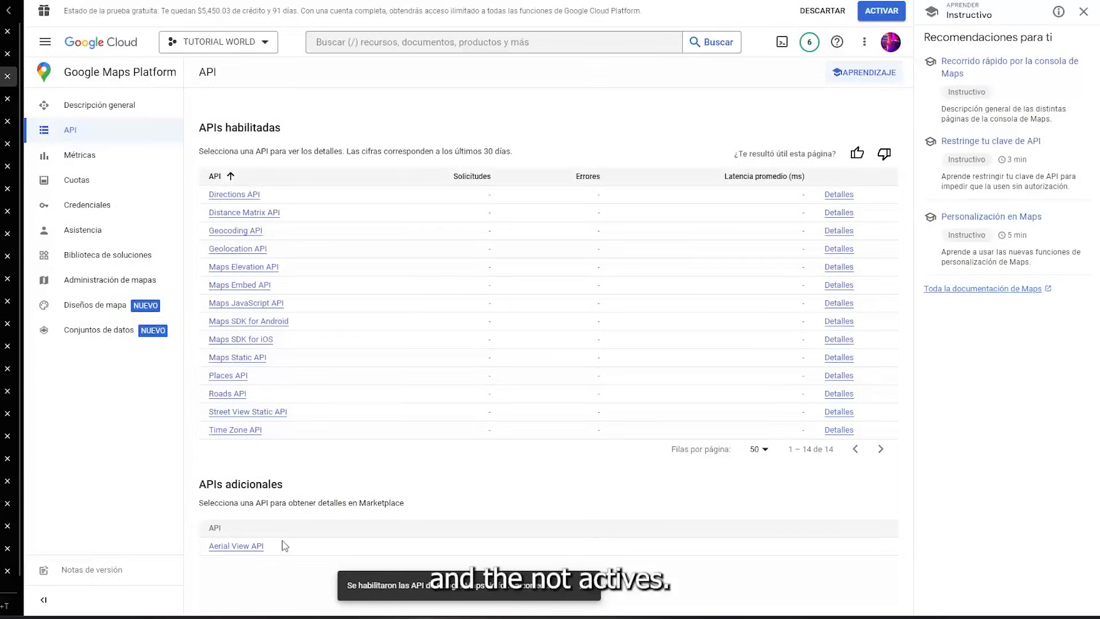
{"action": "left_click", "coordinate": [236, 546]}
{"action": "type", "text": "Map til"}
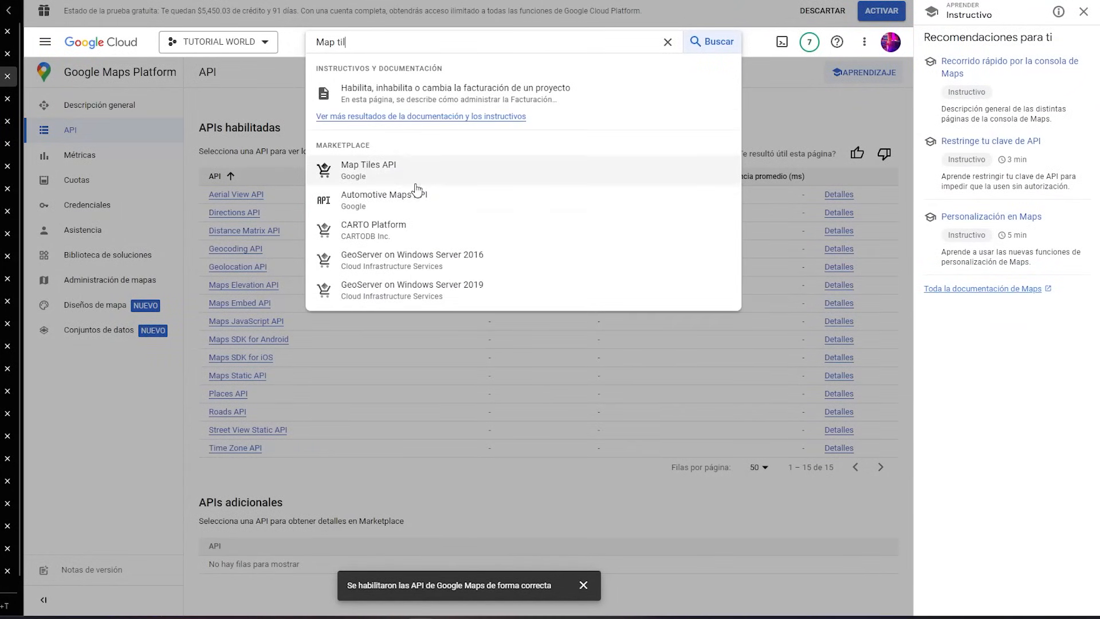
{"action": "left_click", "coordinate": [369, 171]}
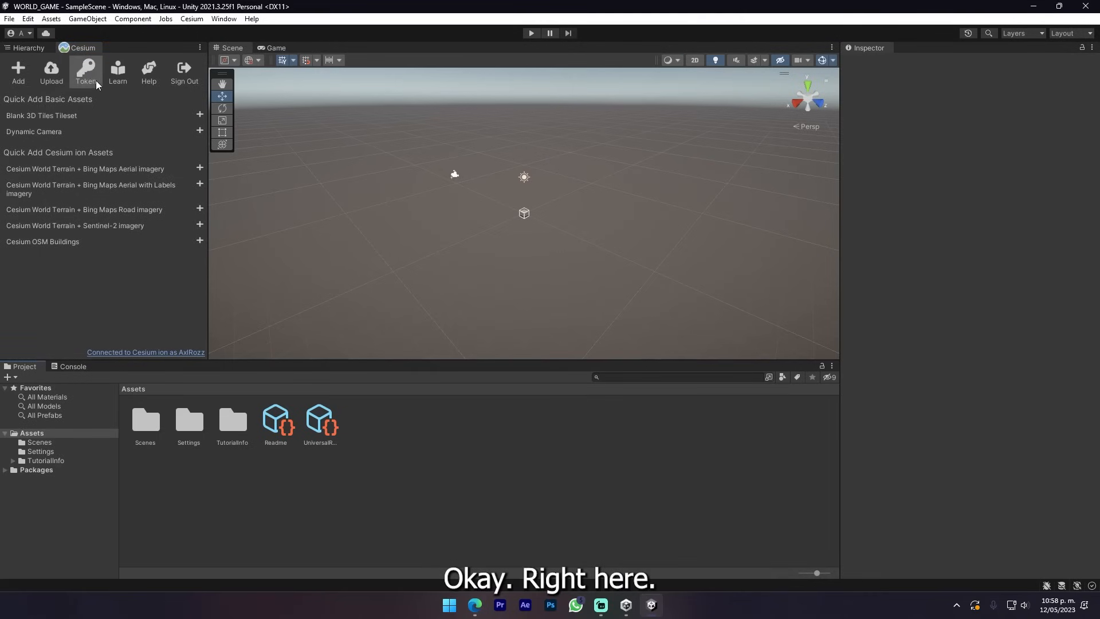
Create a new project default Cesium ion token for WORLD_GAME.
{"action": "left_click", "coordinate": [85, 69]}
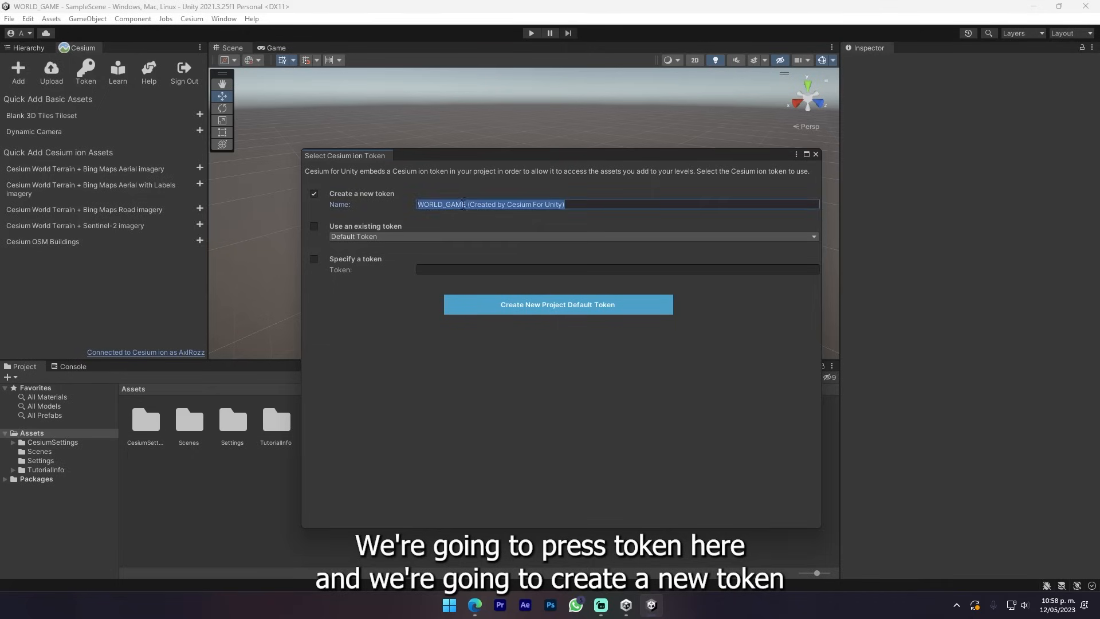
{"action": "left_click", "coordinate": [558, 304]}
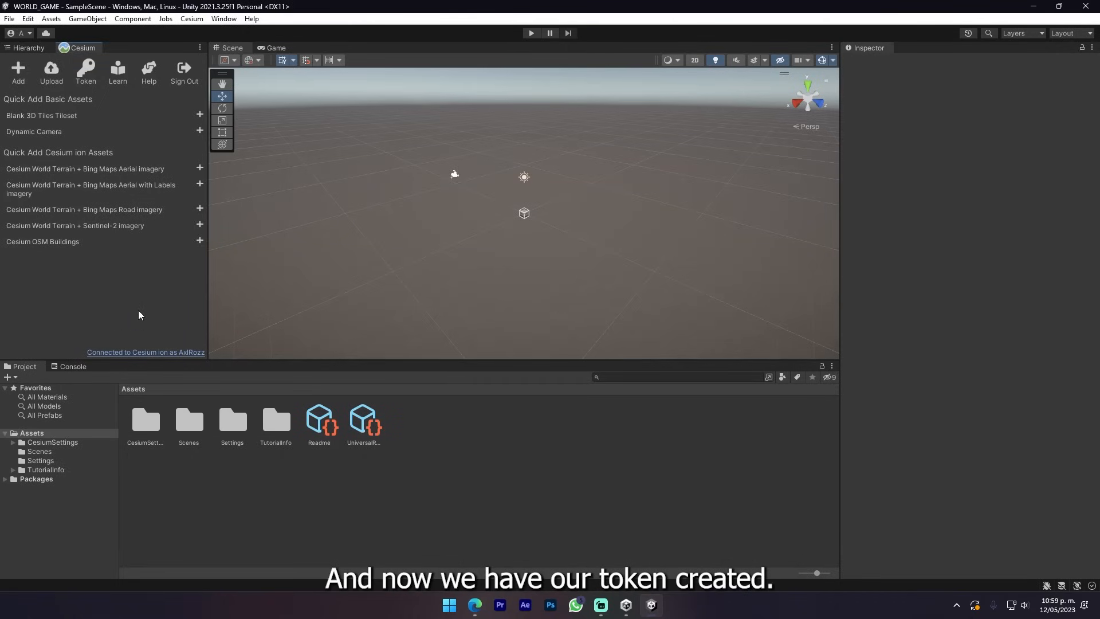
{"action": "mouse_move", "coordinate": [117, 69]}
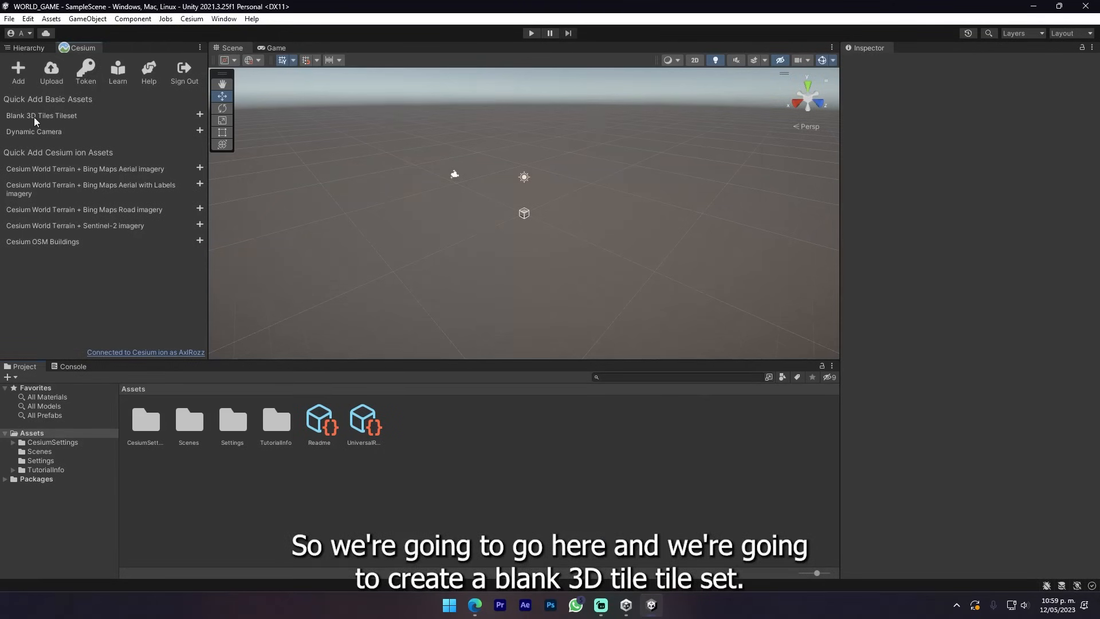
{"action": "mouse_move", "coordinate": [200, 115]}
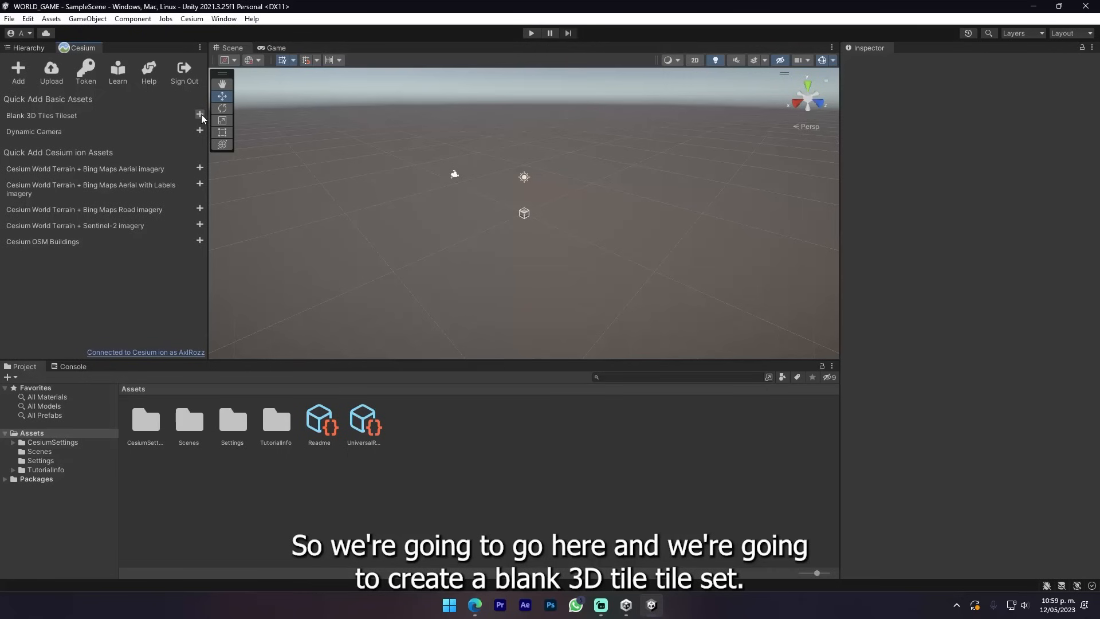
Add a blank 3D Tiles tileset and enable Show Credits On Screen on the Cesium3DTileset.
{"action": "left_click", "coordinate": [200, 114]}
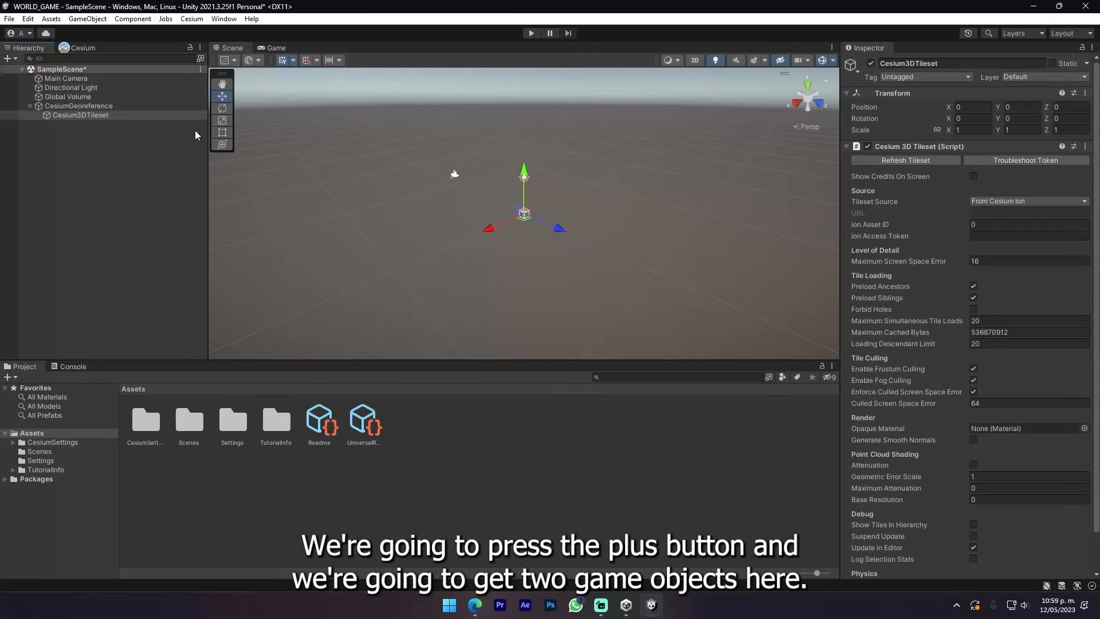
{"action": "left_click", "coordinate": [78, 105]}
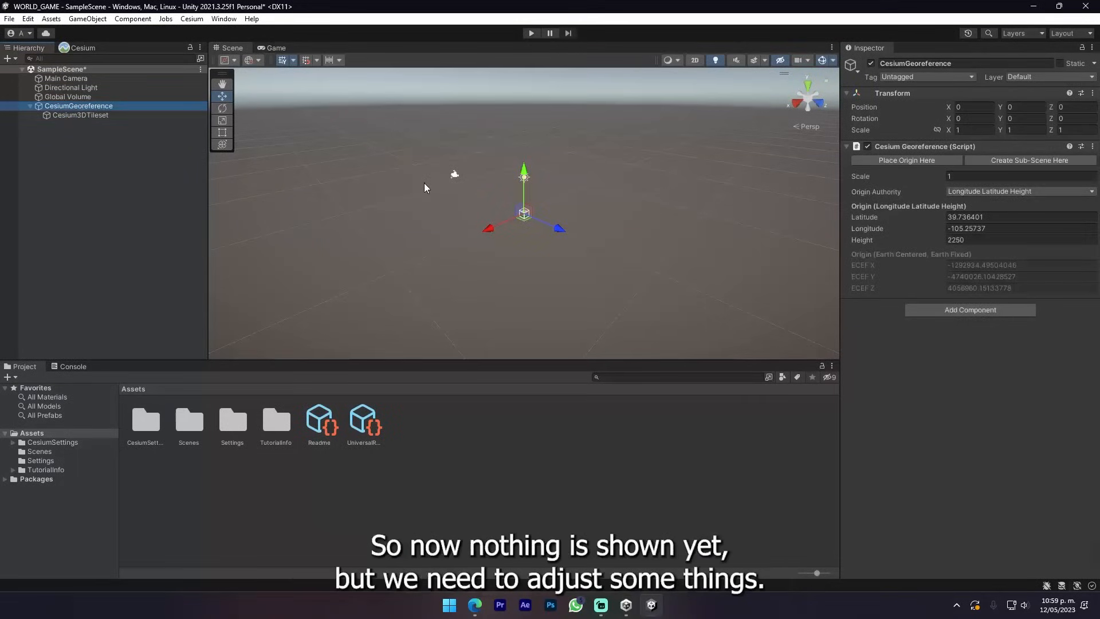
{"action": "left_click", "coordinate": [81, 115]}
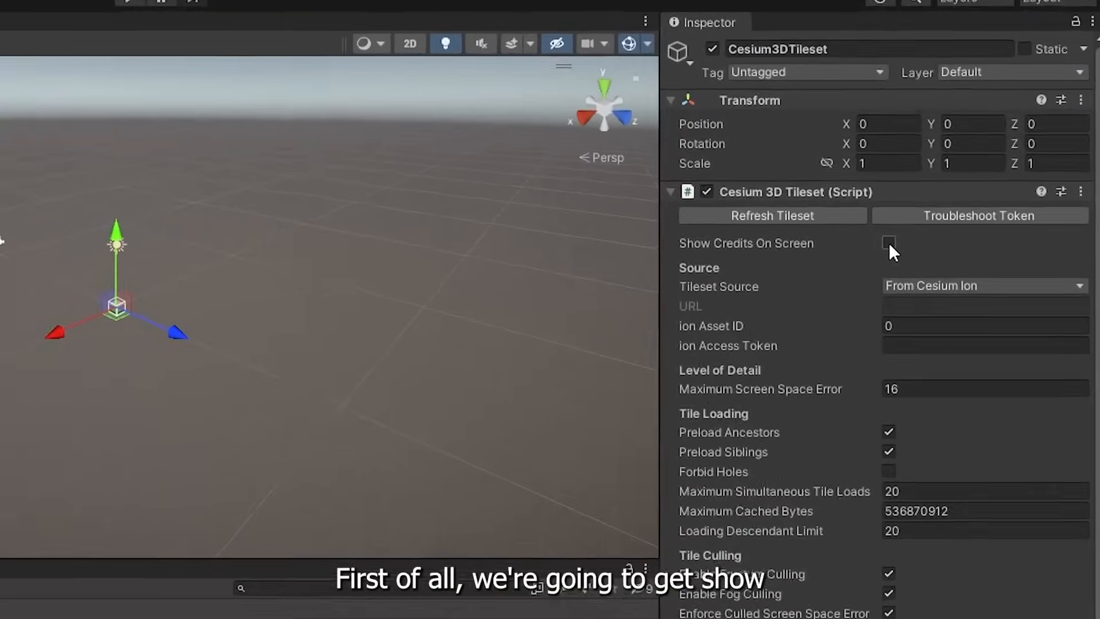
{"action": "left_click", "coordinate": [888, 243]}
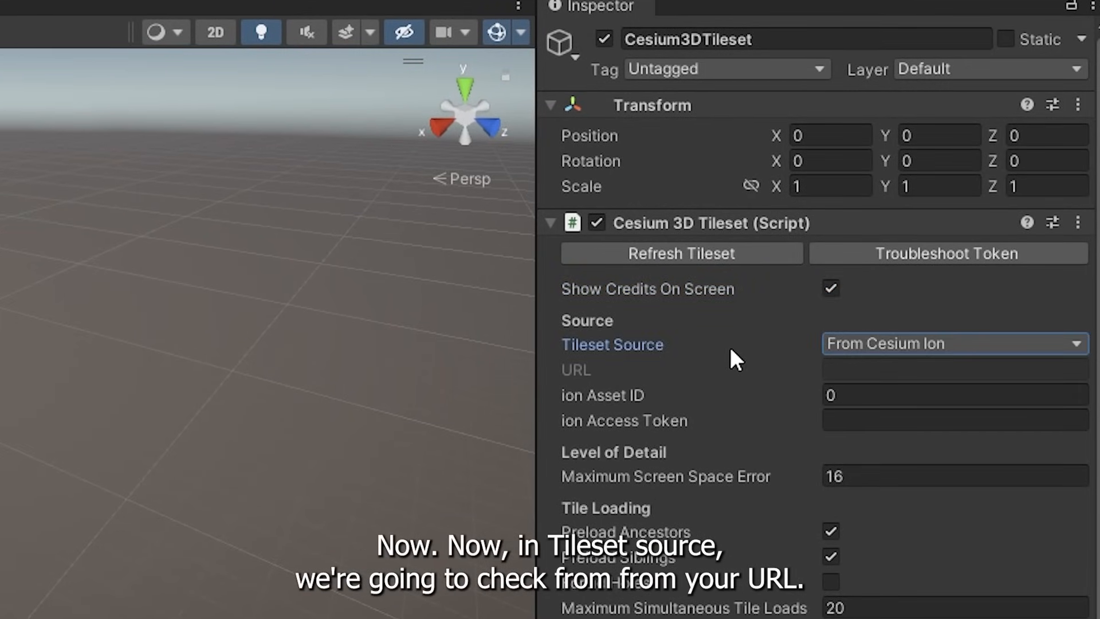
Set the tileset source to From Url and enter the Google Map Tiles URL with the API key.
{"action": "left_click", "coordinate": [955, 343]}
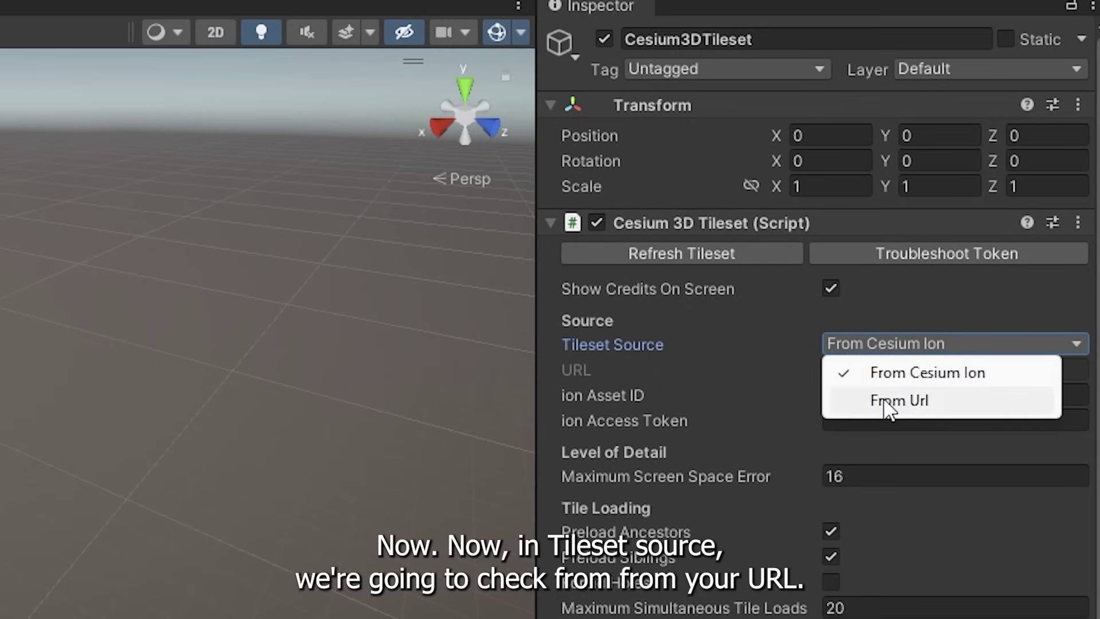
{"action": "left_click", "coordinate": [900, 400]}
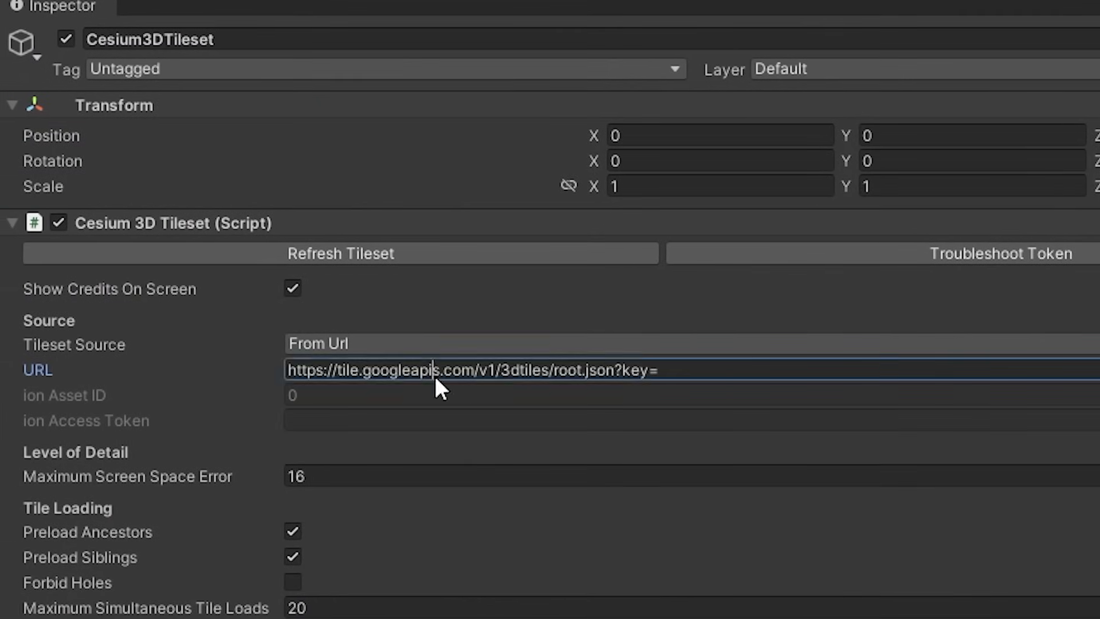
{"action": "triple_click", "coordinate": [464, 370]}
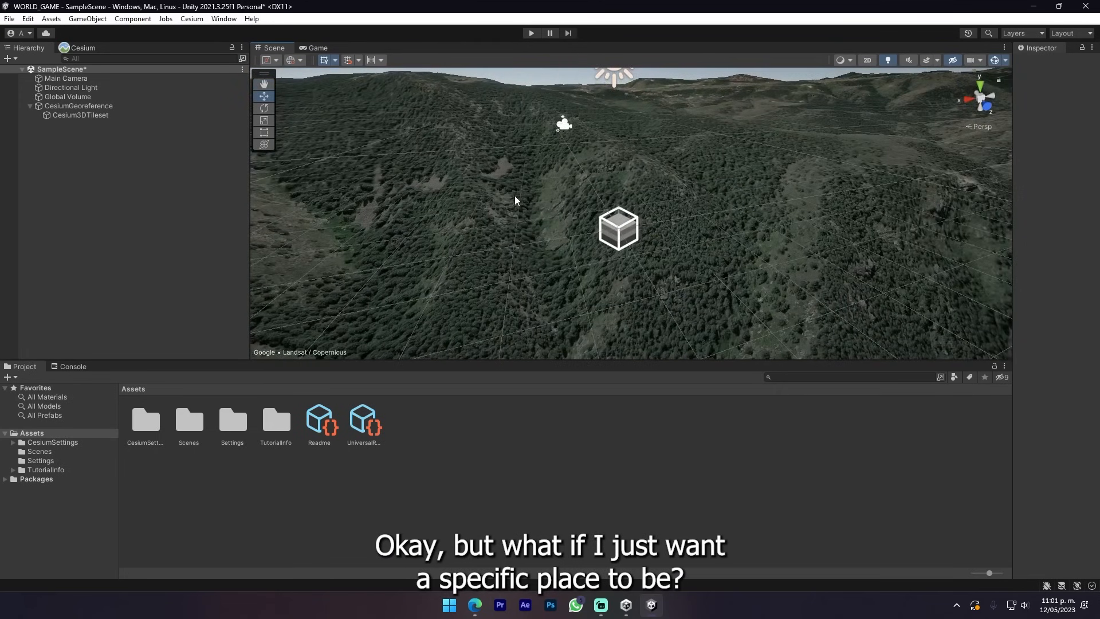
Pin a Miracle Mile spot in Google Maps and copy its coordinates 34.062815, -118.359416 for the georeference origin.
{"action": "left_click", "coordinate": [79, 106]}
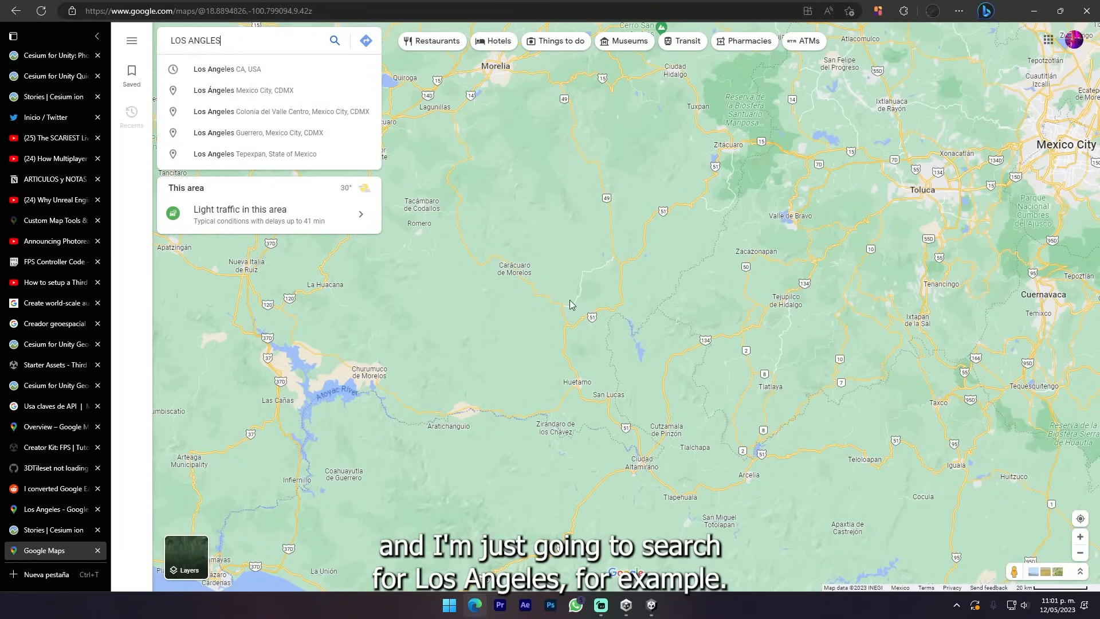
{"action": "left_click", "coordinate": [227, 69]}
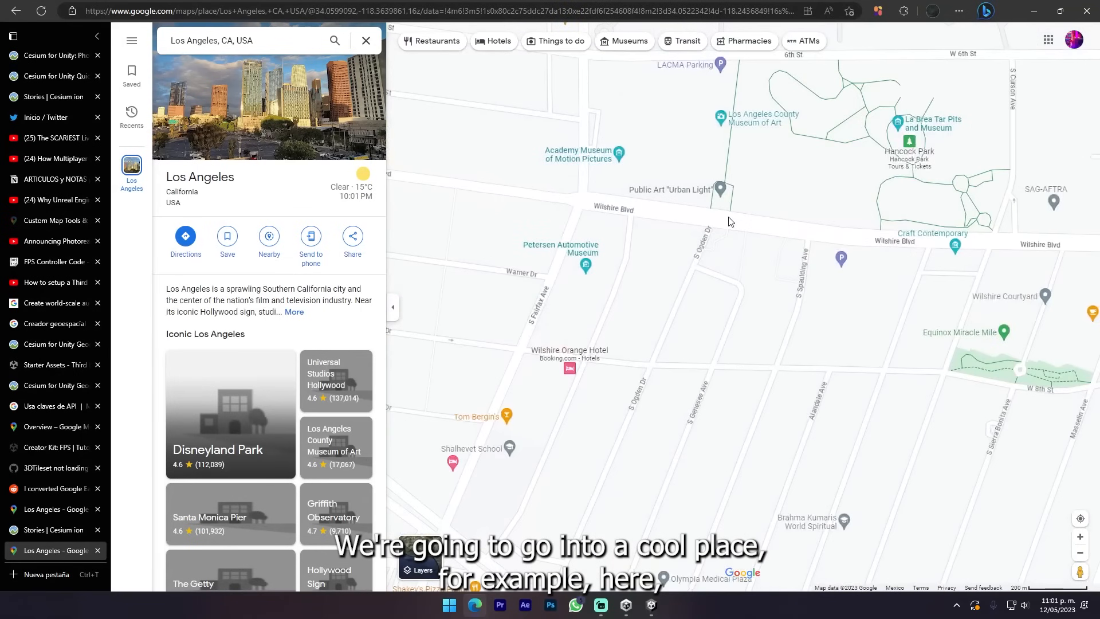
{"action": "right_click", "coordinate": [731, 221]}
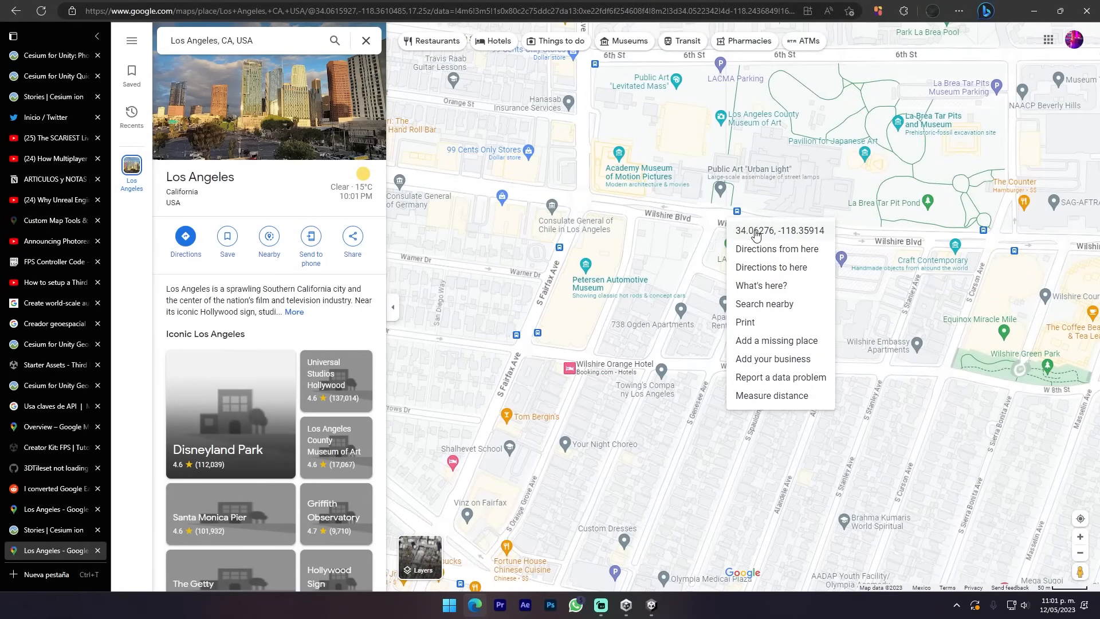
{"action": "left_click", "coordinate": [710, 216]}
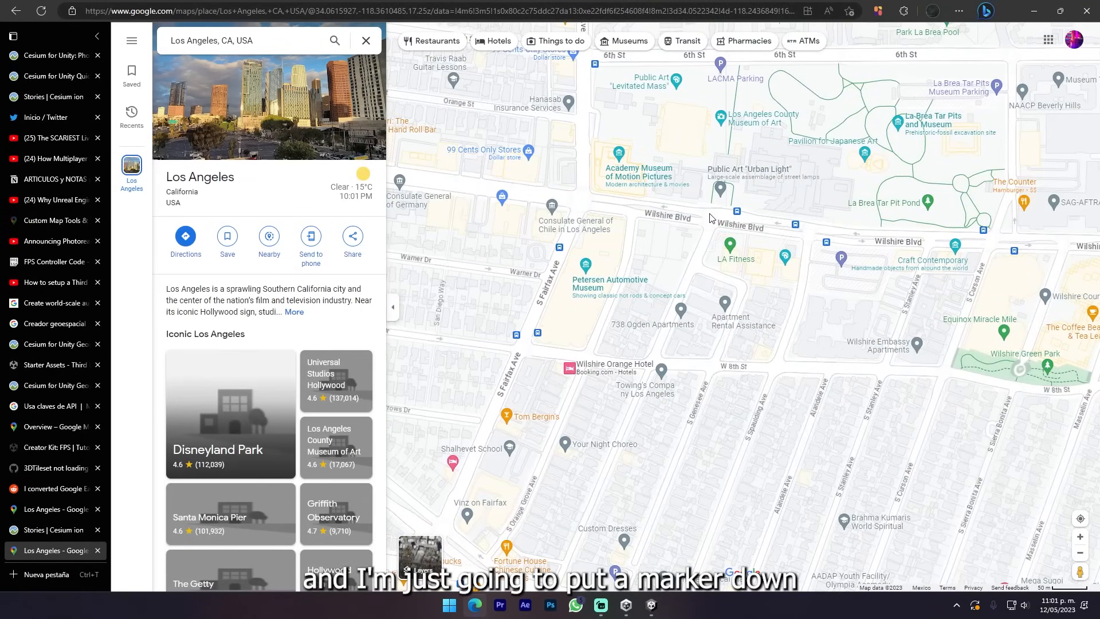
{"action": "left_click", "coordinate": [708, 212]}
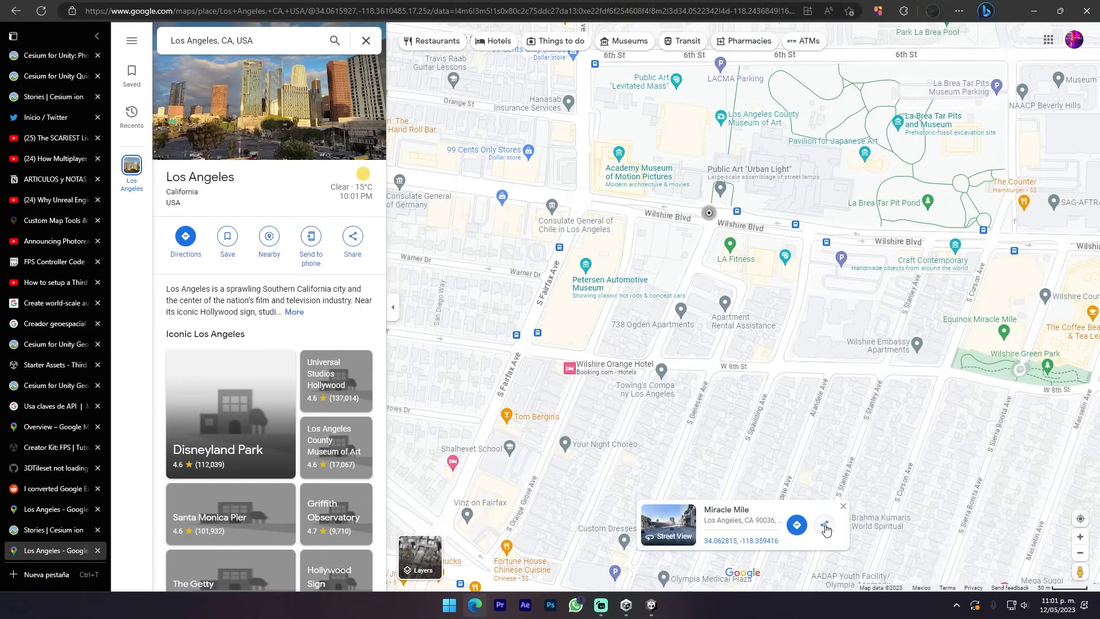
{"action": "left_click", "coordinate": [825, 525]}
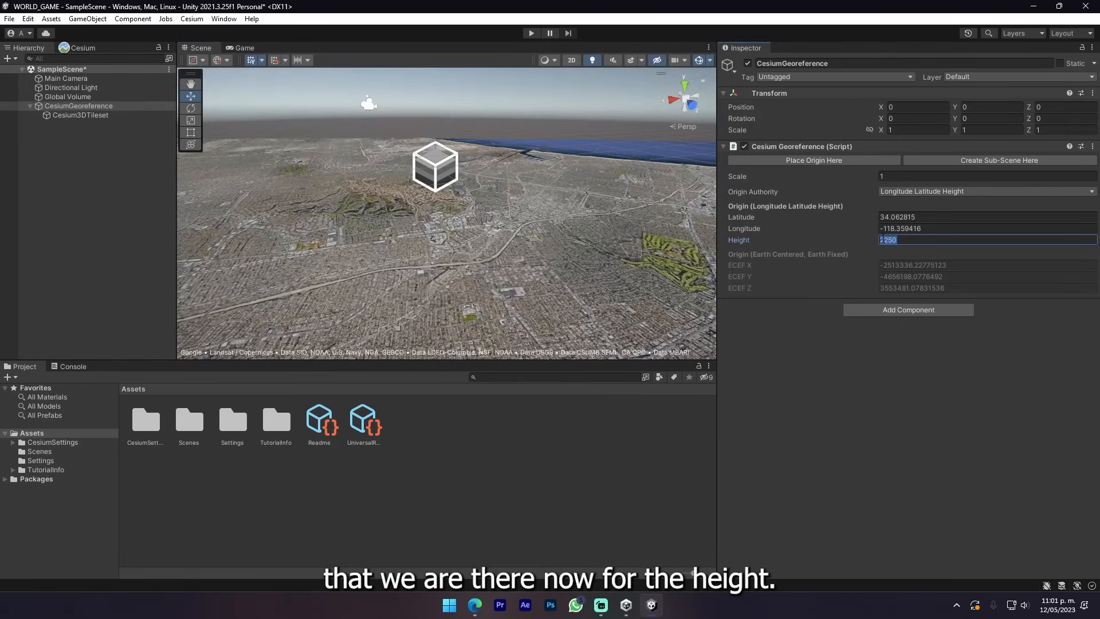
View the Miracle Mile area near the Petersen Automotive Museum in Google Earth to read its ground height.
{"action": "type", "text": "0"}
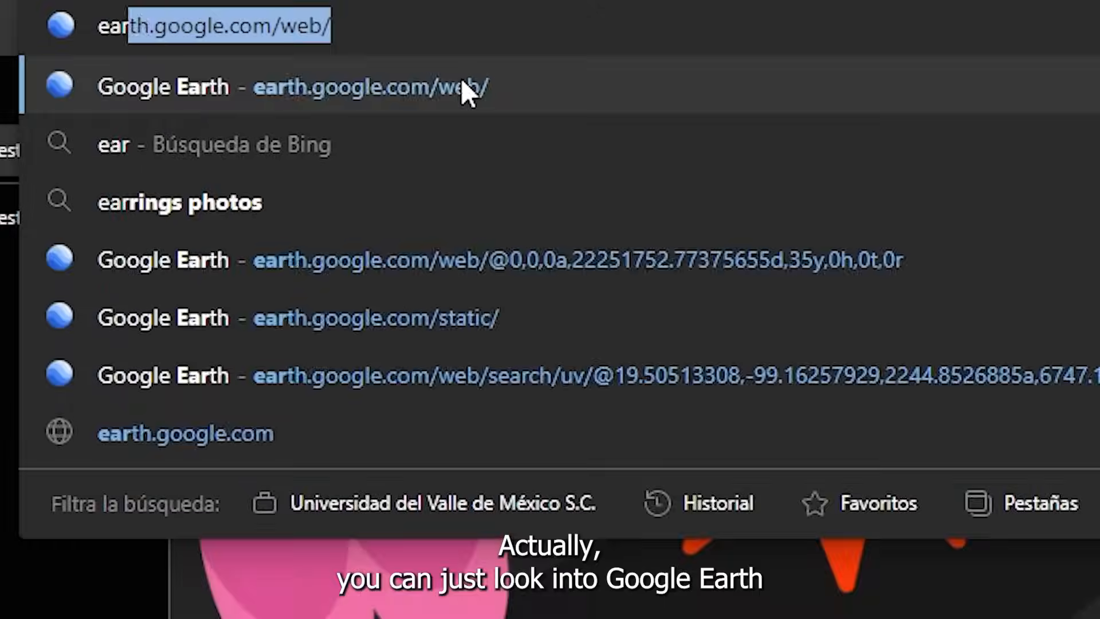
{"action": "left_click", "coordinate": [364, 87]}
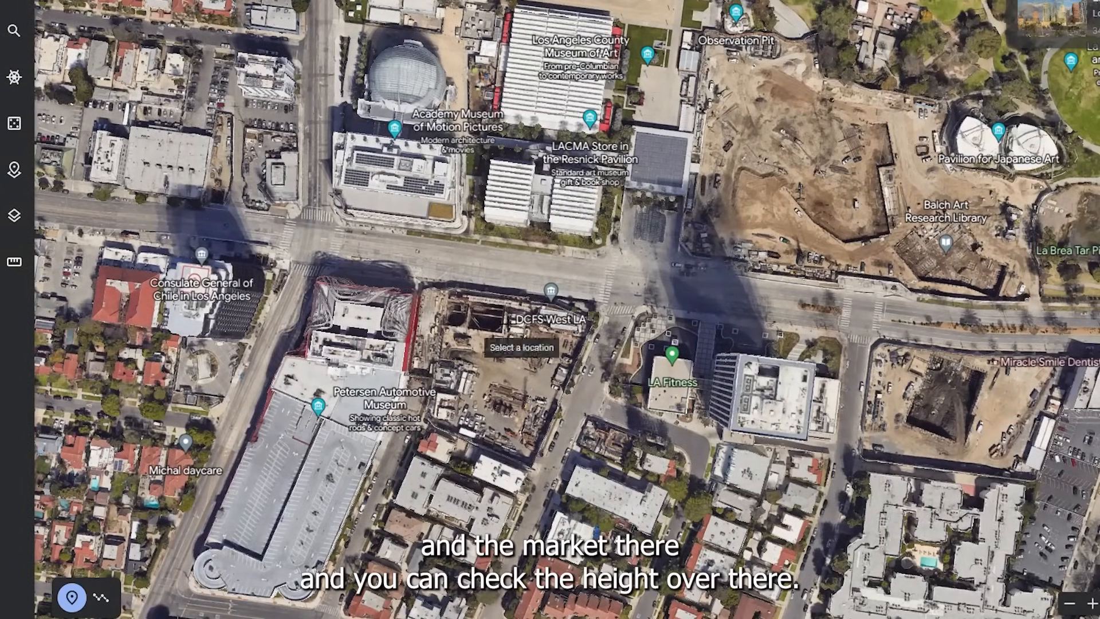
{"action": "left_click", "coordinate": [521, 347]}
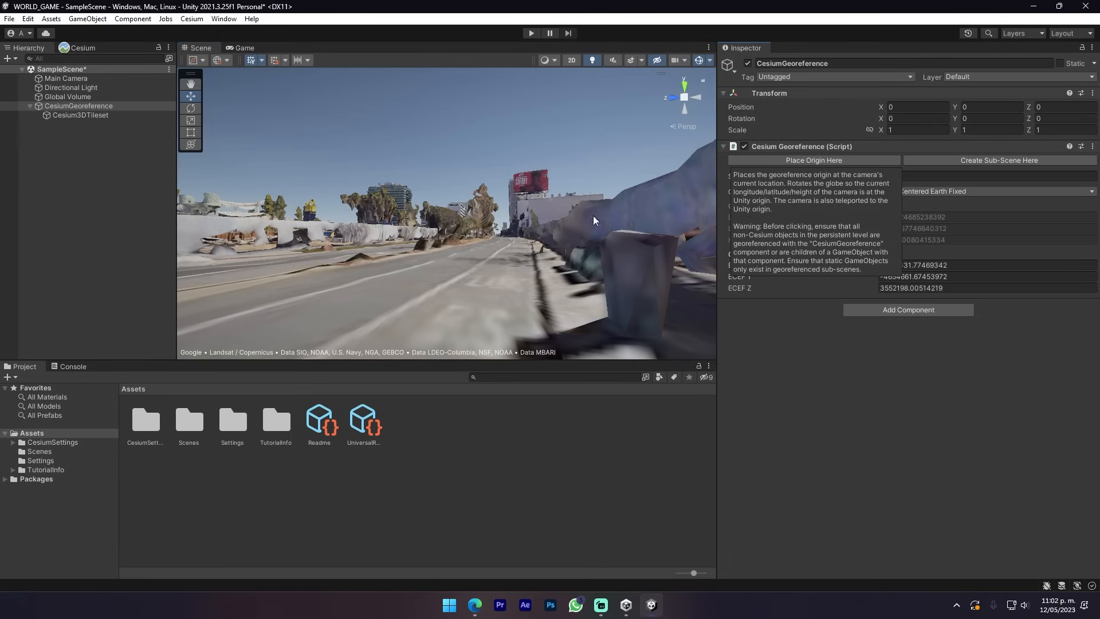
Place the georeference origin at the current street-level view and briefly run the scene.
{"action": "left_click", "coordinate": [813, 160]}
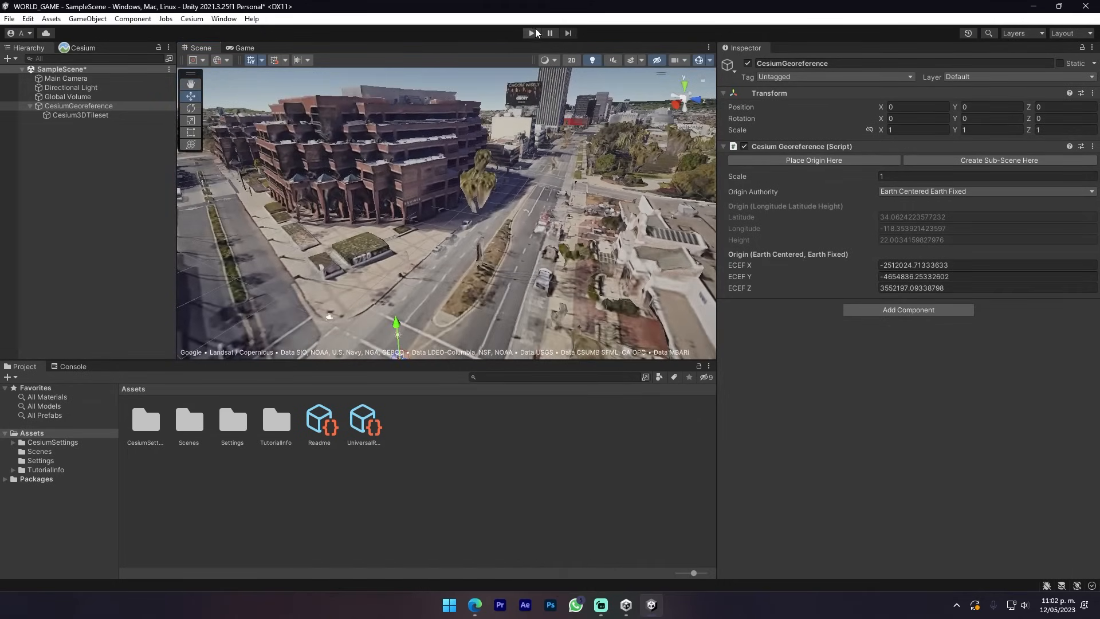
{"action": "left_click", "coordinate": [531, 33]}
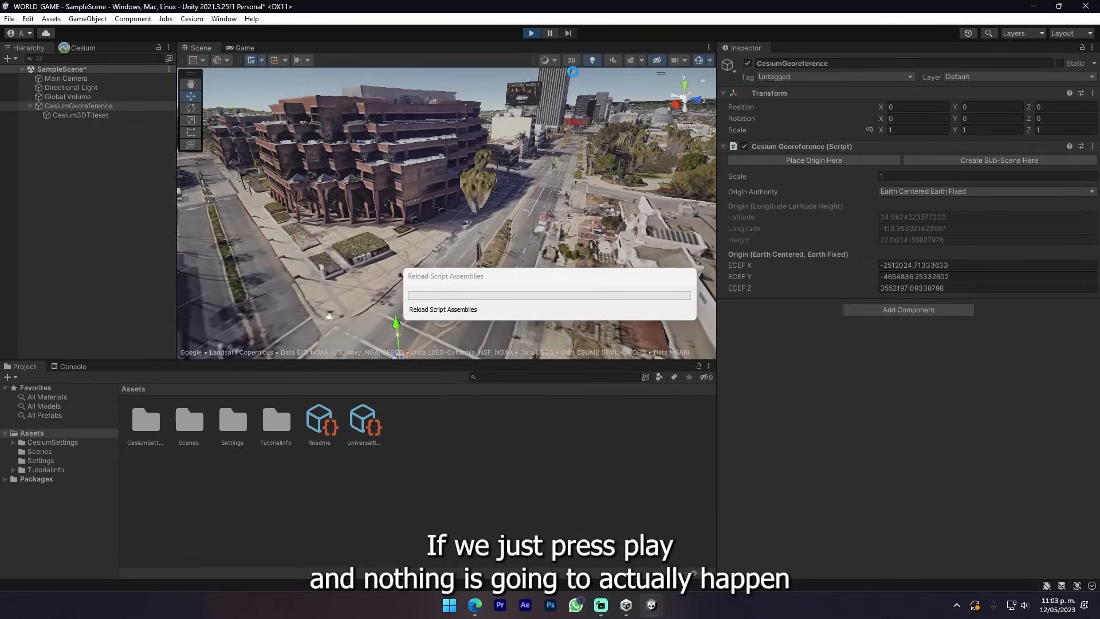
{"action": "left_click", "coordinate": [531, 32]}
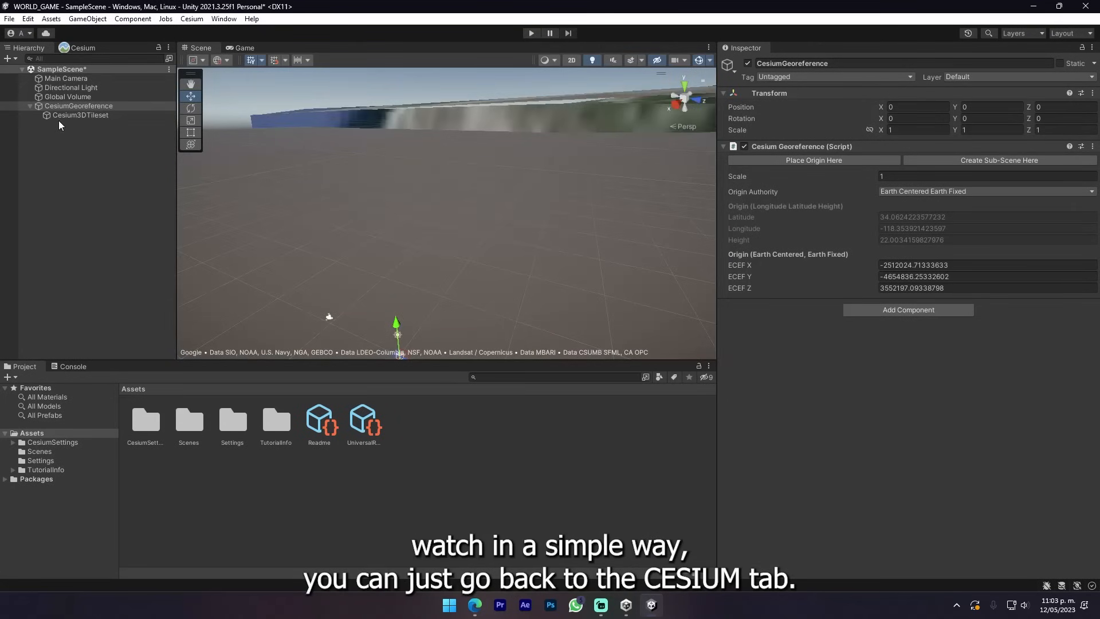
Add a Cesium Dynamic Camera under the georeference from the quick-add assets.
{"action": "left_click", "coordinate": [80, 47]}
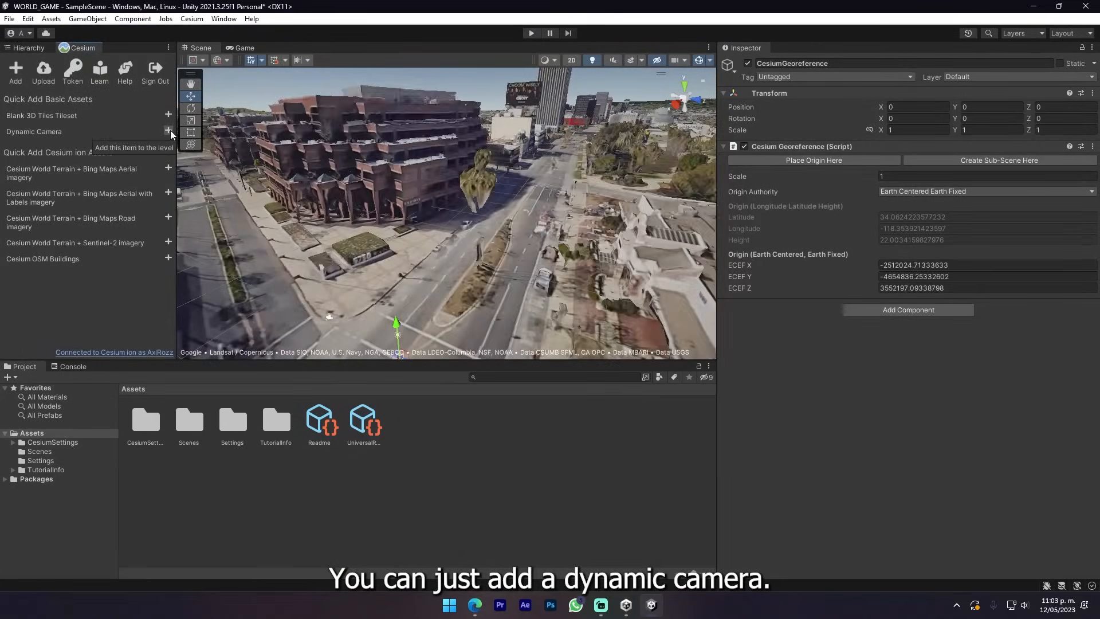
{"action": "left_click", "coordinate": [168, 131]}
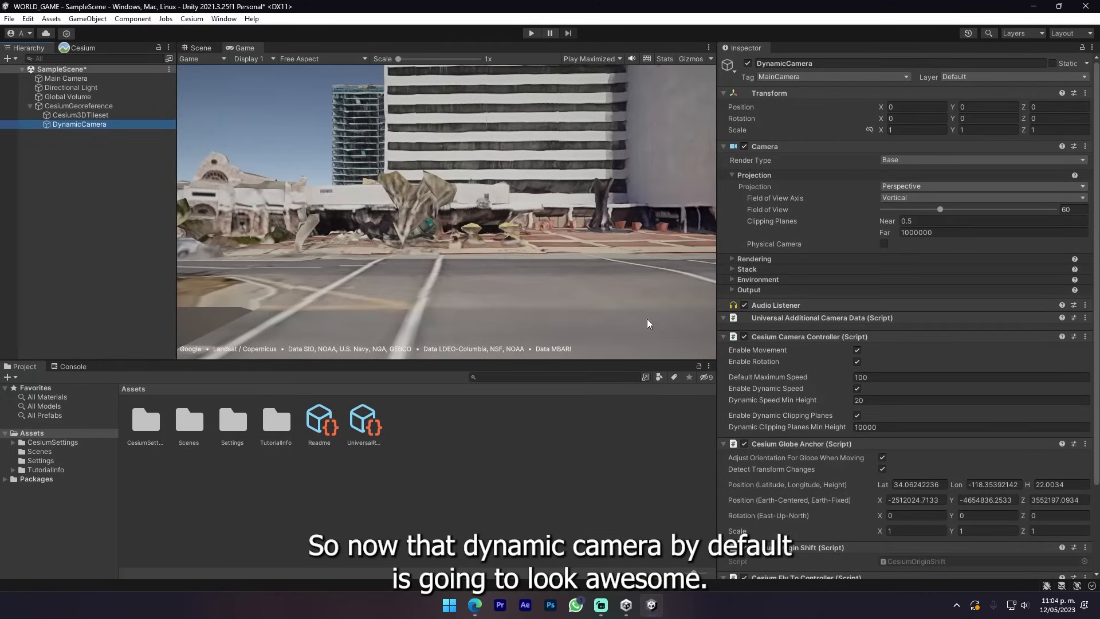
{"action": "mouse_move", "coordinate": [777, 407]}
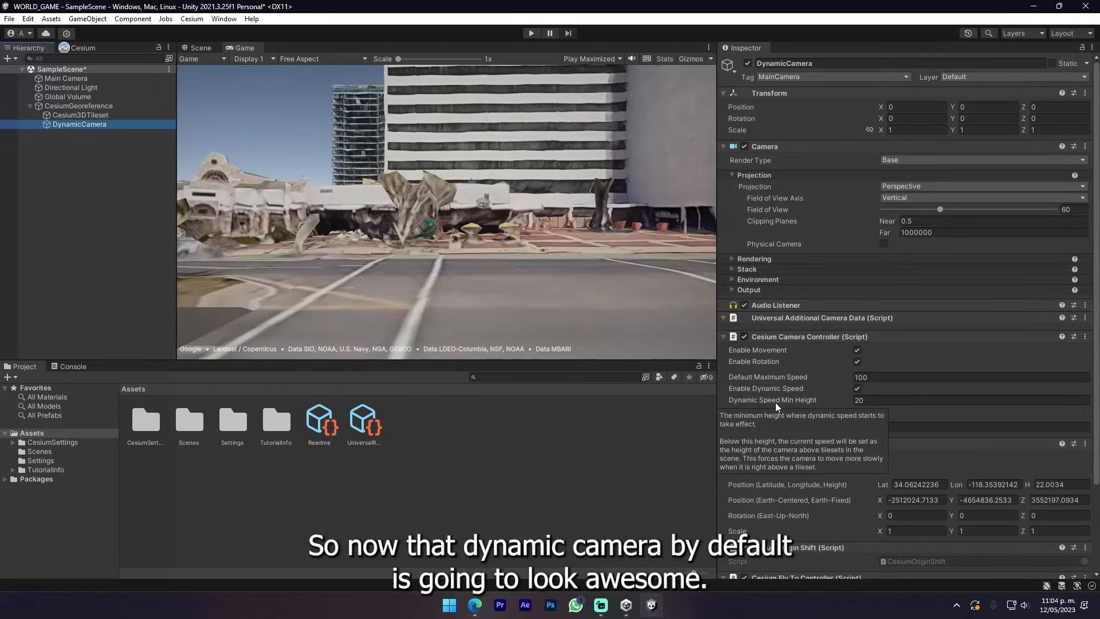
{"action": "left_click", "coordinate": [79, 106]}
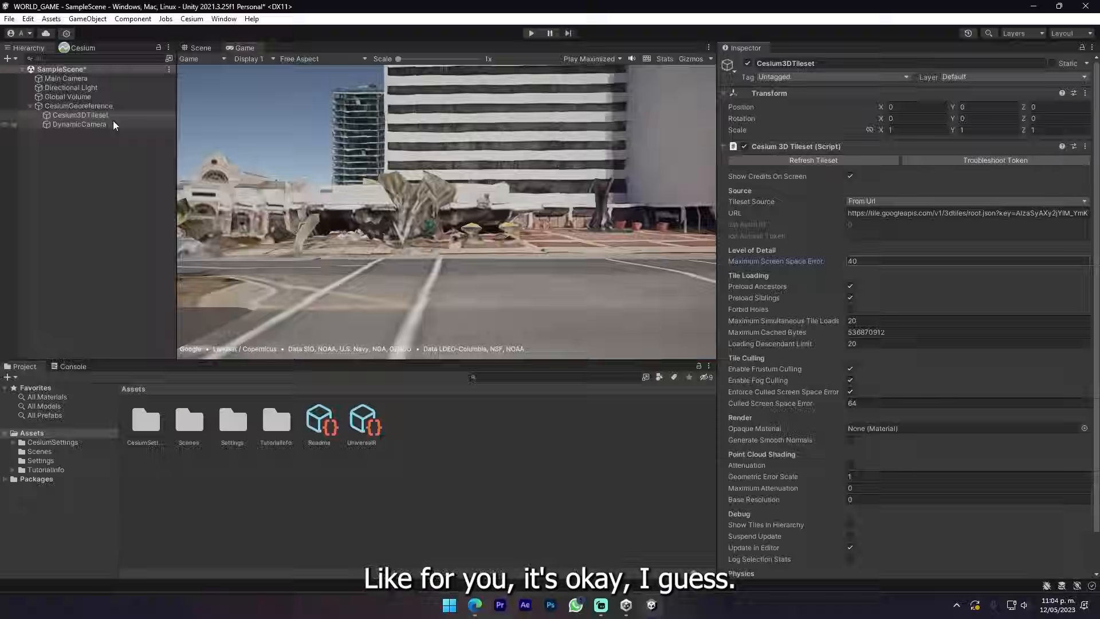
Delete the original Main Camera and play-test flying around with the dynamic camera.
{"action": "right_click", "coordinate": [65, 78]}
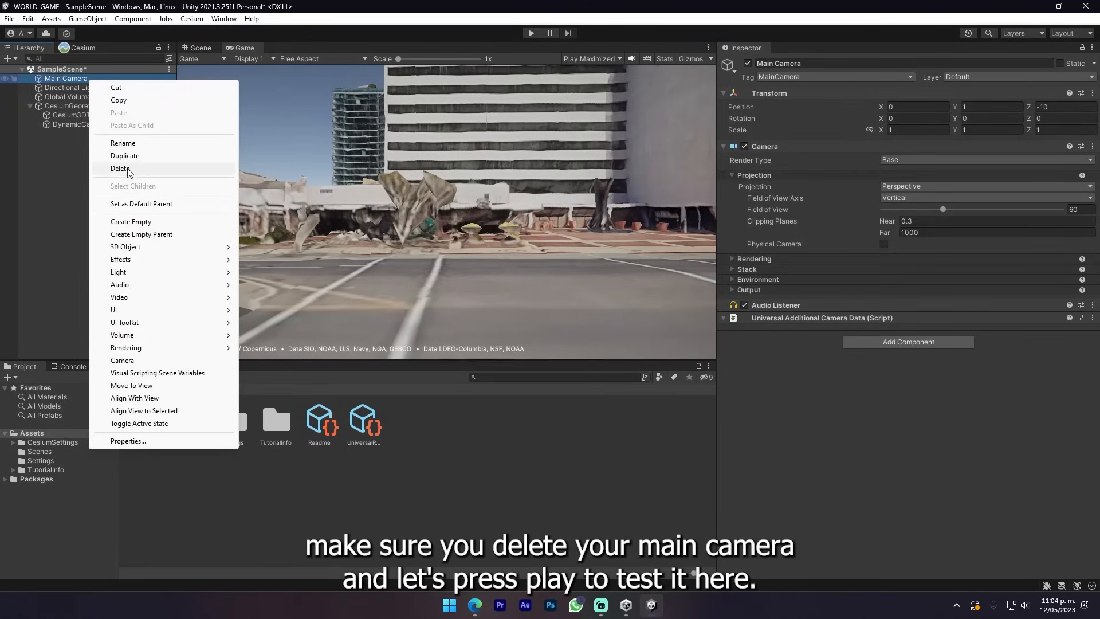
{"action": "left_click", "coordinate": [119, 168]}
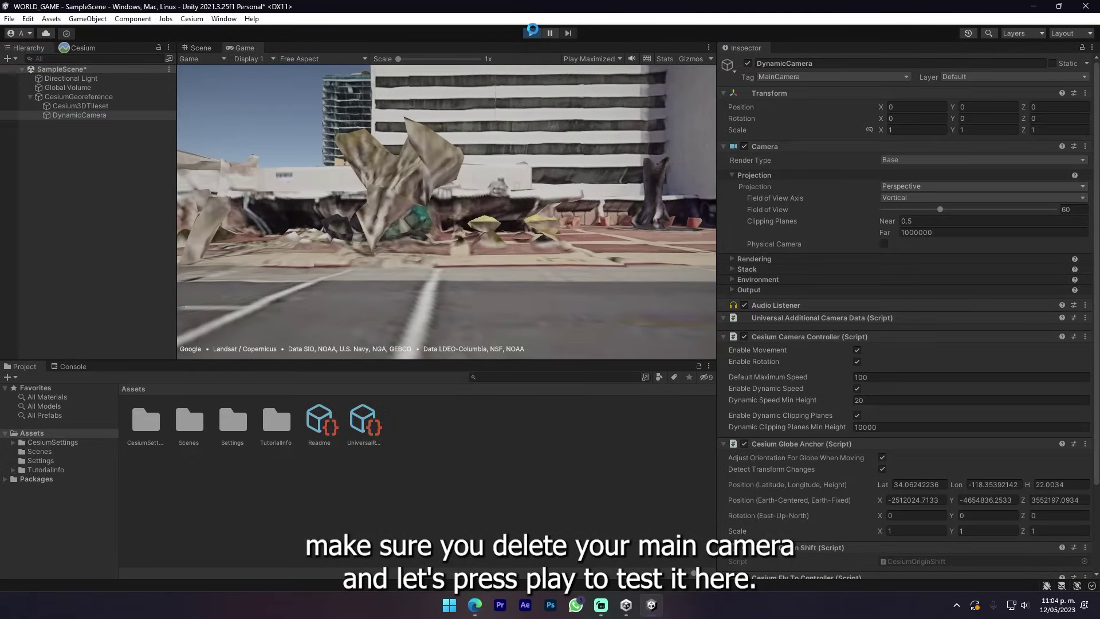
{"action": "left_click", "coordinate": [531, 33]}
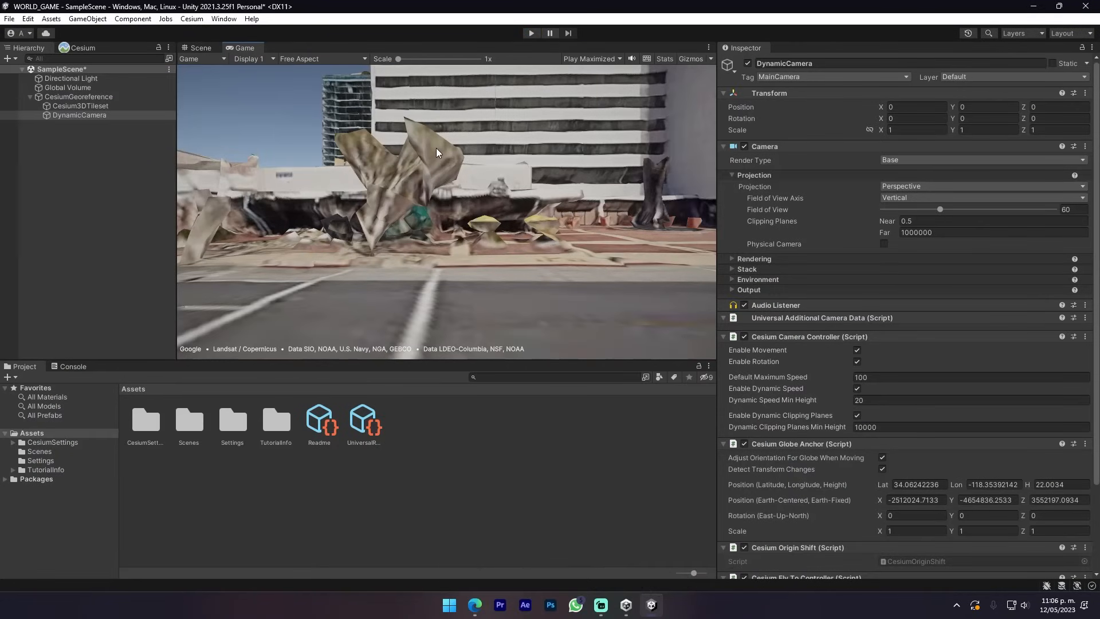
{"action": "left_click", "coordinate": [200, 47]}
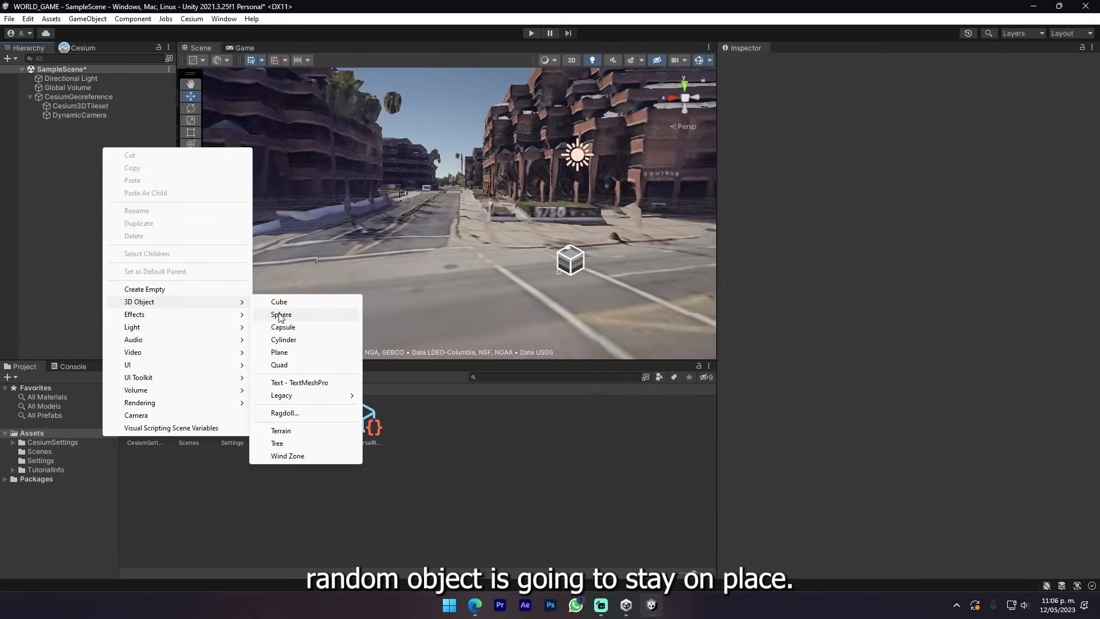
Add a large cube near the street and play-test that it stays in place.
{"action": "left_click", "coordinate": [279, 315]}
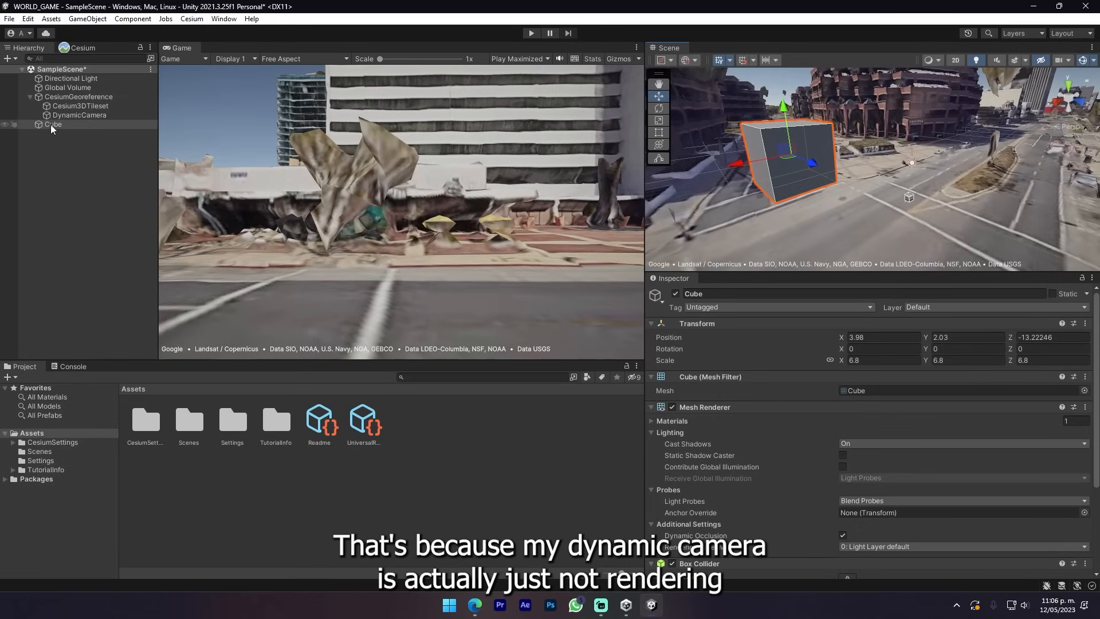
{"action": "left_click", "coordinate": [79, 114]}
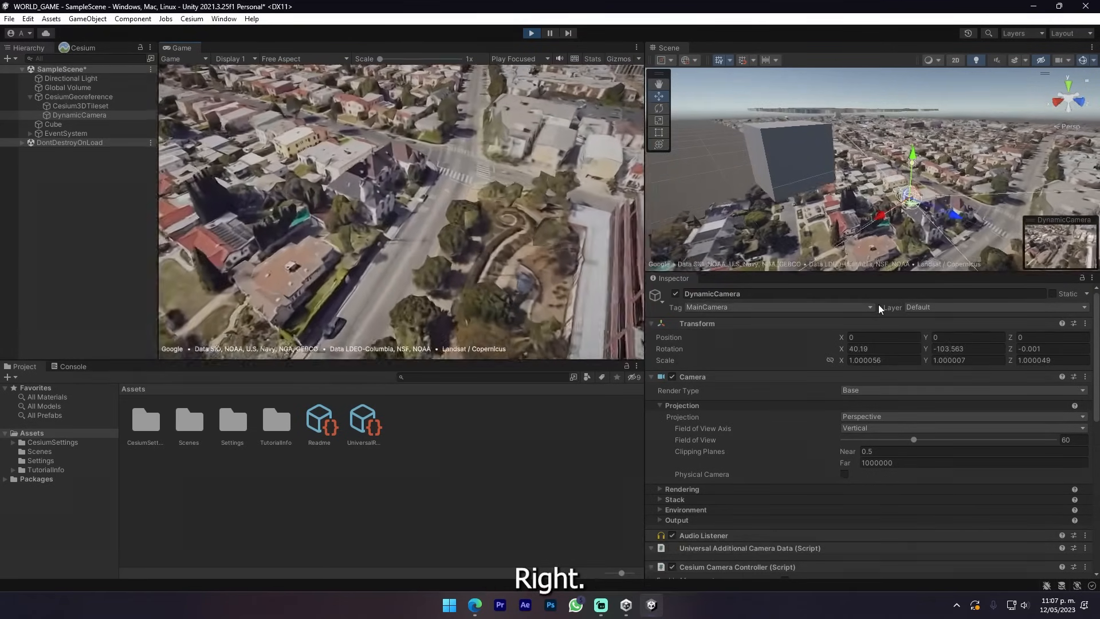
{"action": "left_click", "coordinate": [531, 33]}
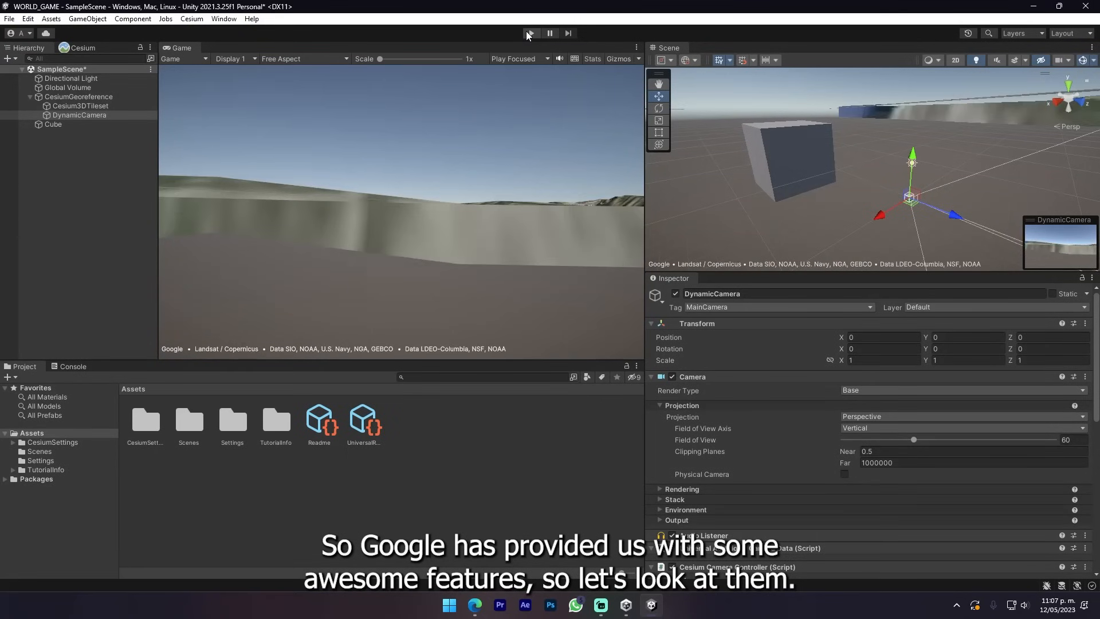
{"action": "left_click", "coordinate": [531, 33]}
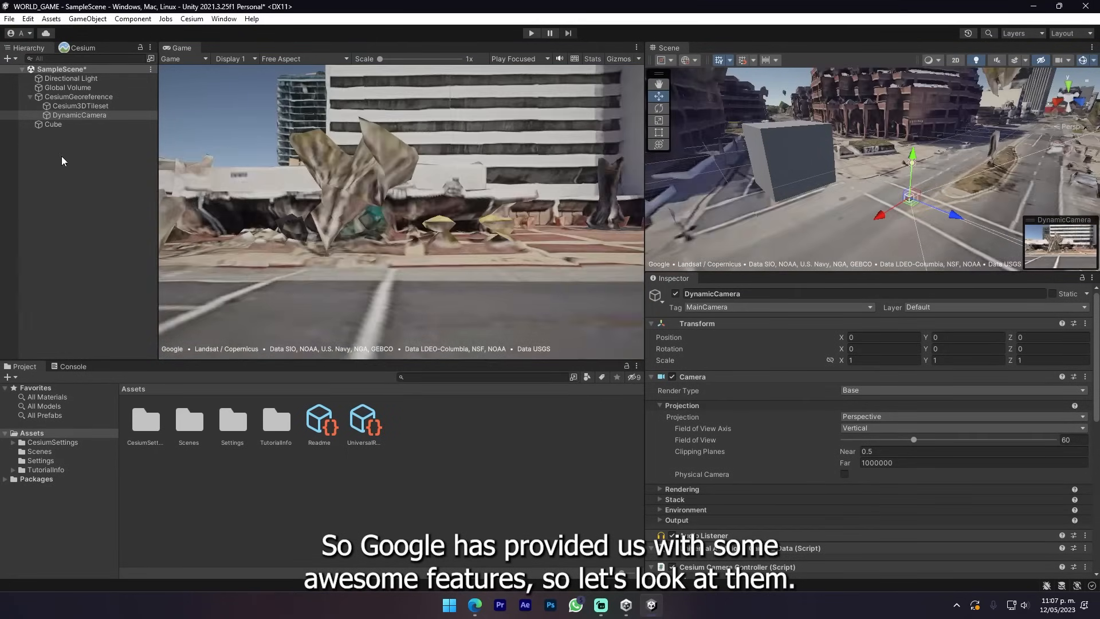
Select CesiumGeoreference to show its origin and sub-scene options at the chosen spot.
{"action": "left_click", "coordinate": [77, 96]}
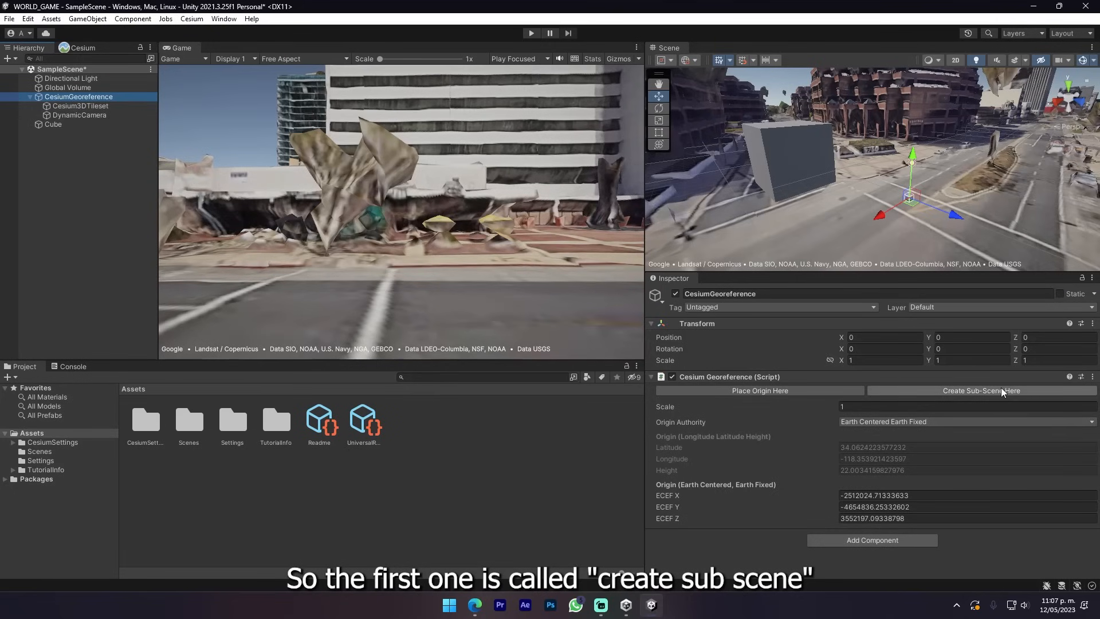
{"action": "mouse_move", "coordinate": [957, 388]}
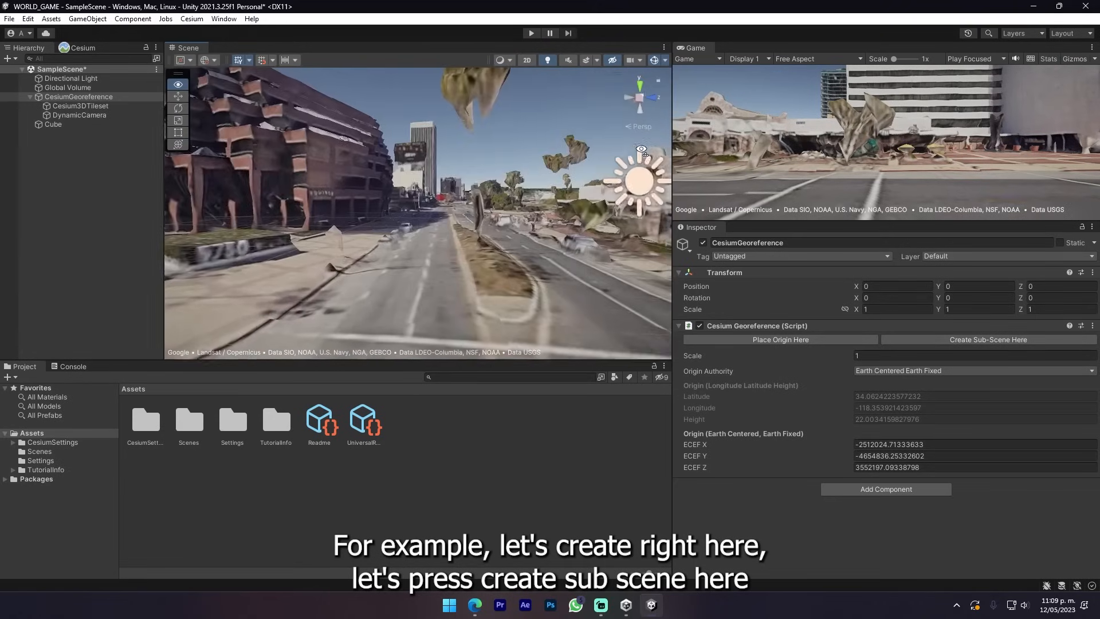
Create sub-scene AREA 1 at the current view and settle its activation radius on 20.
{"action": "left_click", "coordinate": [988, 339]}
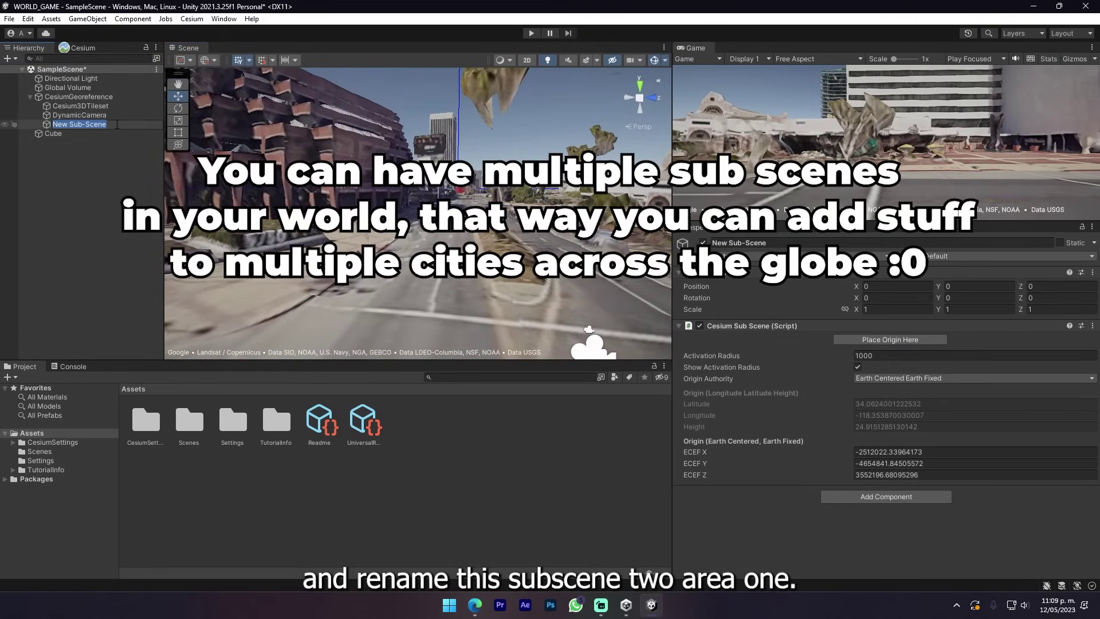
{"action": "type", "text": "AREA 1"}
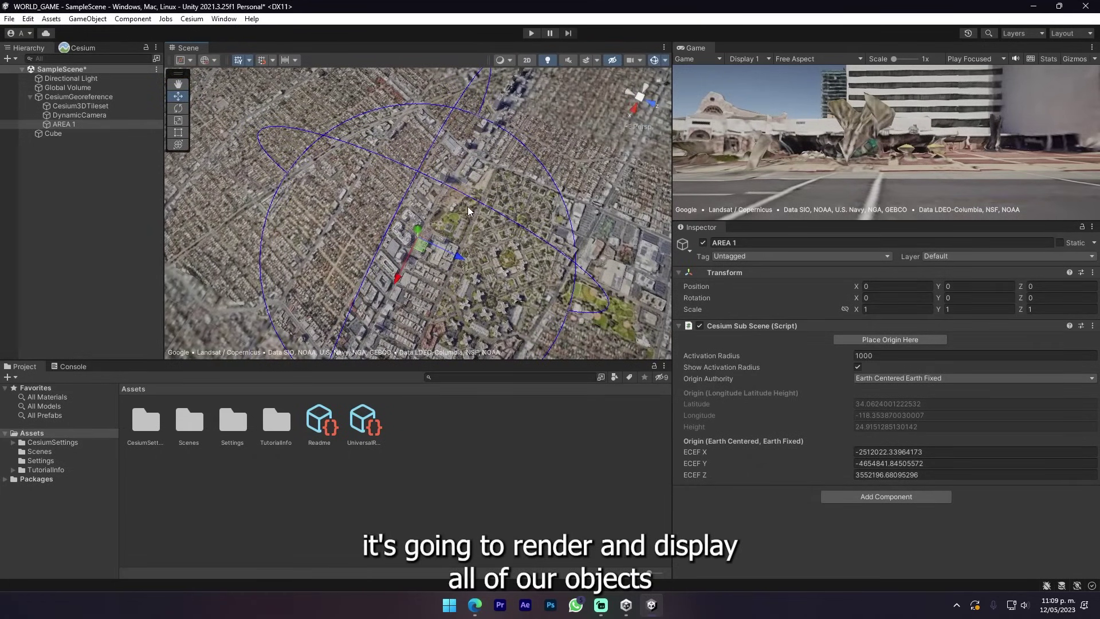
{"action": "mouse_move", "coordinate": [147, 89]}
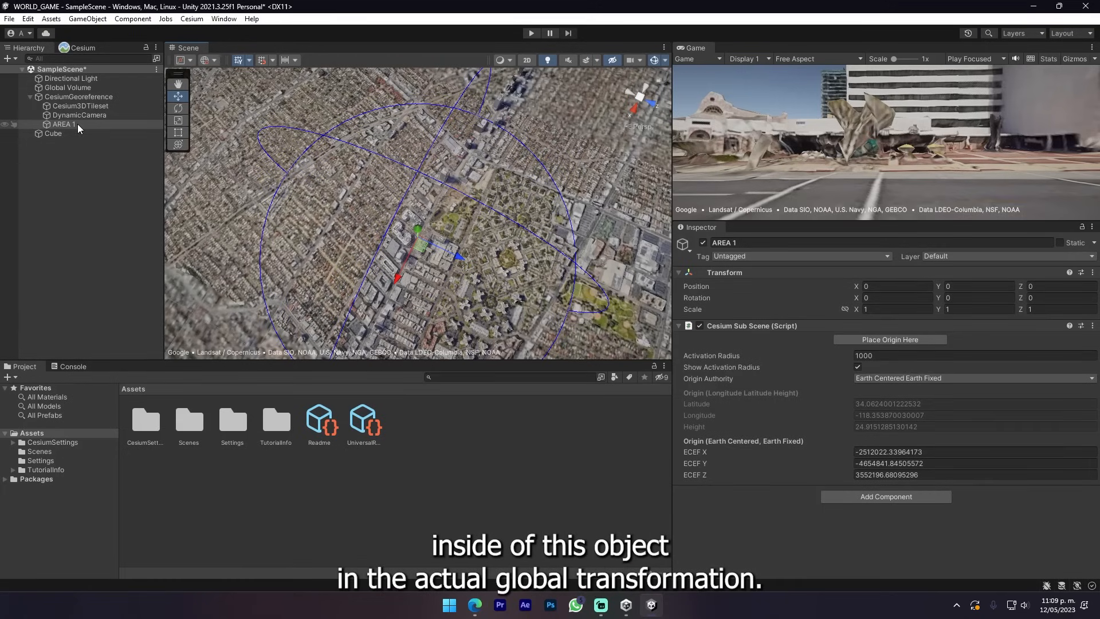
{"action": "mouse_move", "coordinate": [814, 355]}
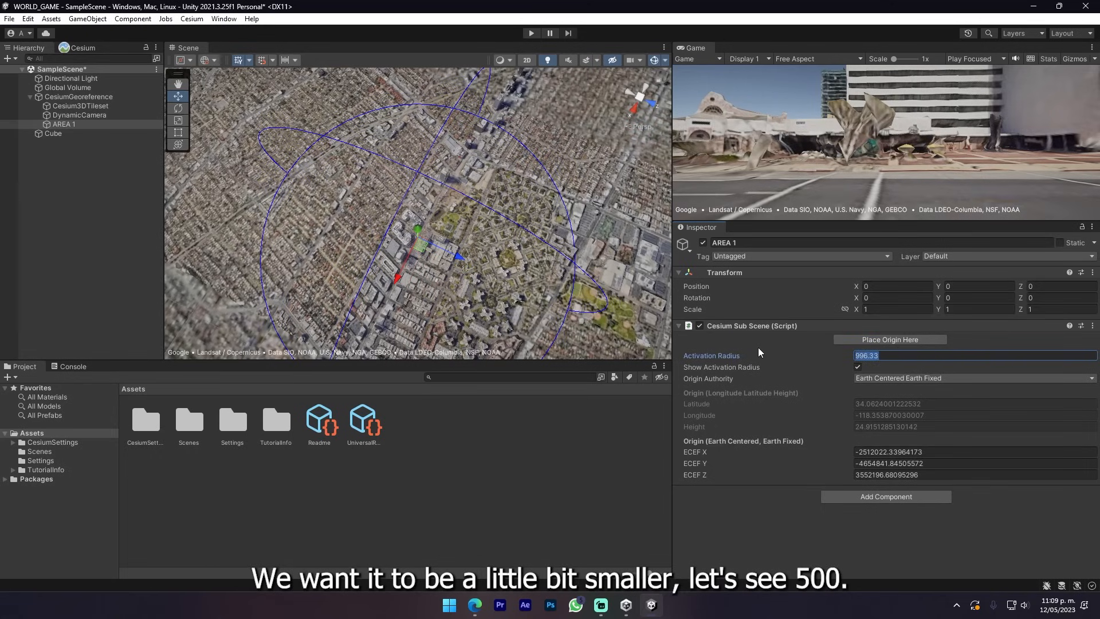
{"action": "type", "text": "500"}
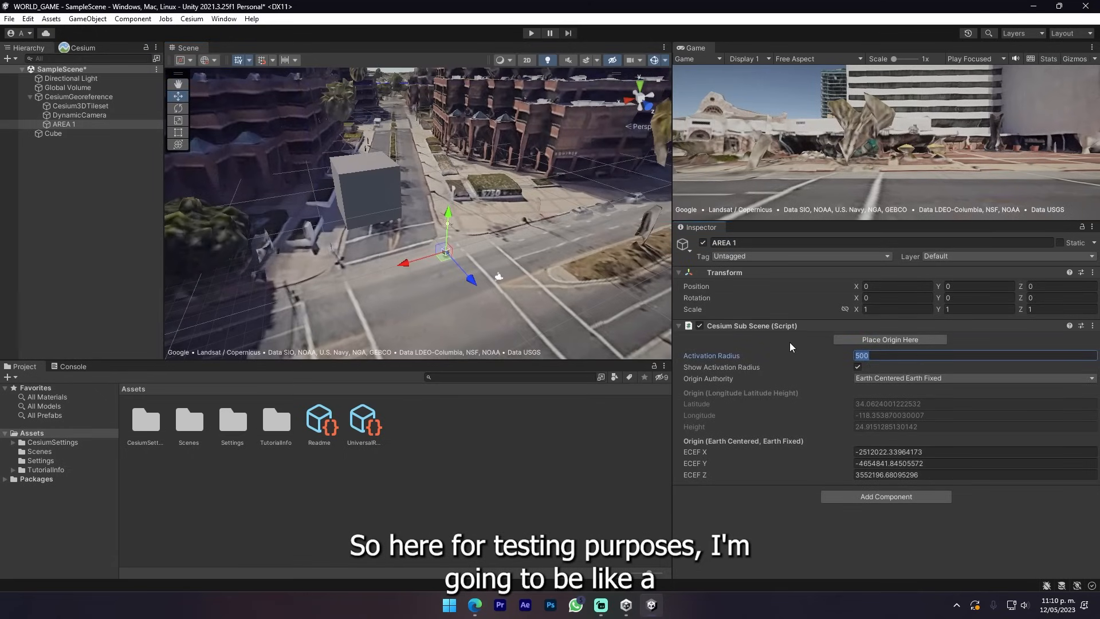
{"action": "type", "text": "10"}
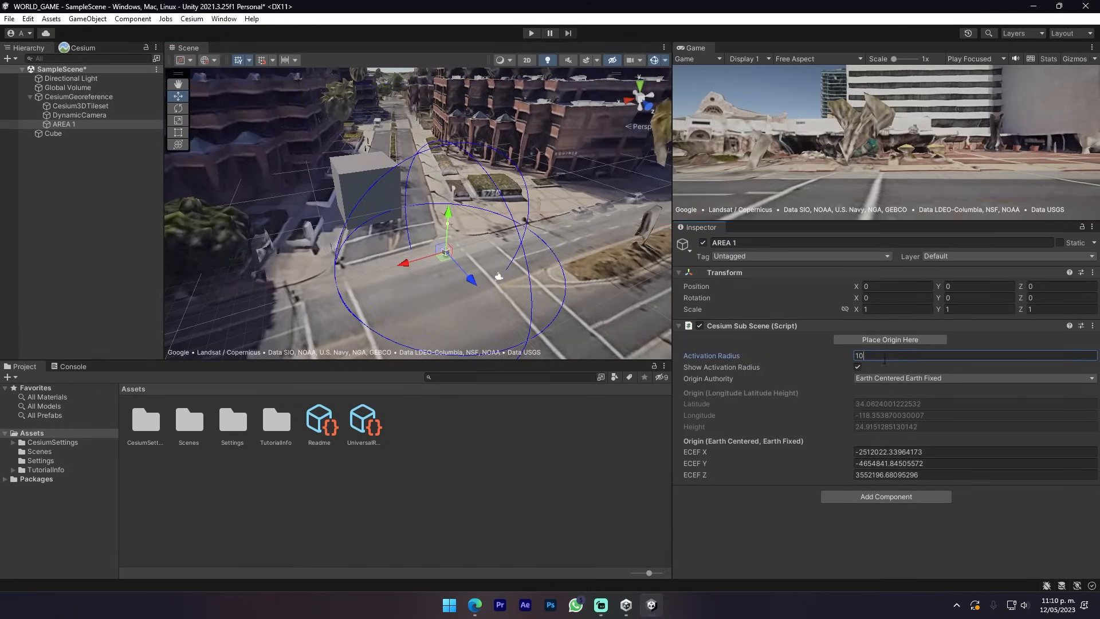
{"action": "type", "text": "20"}
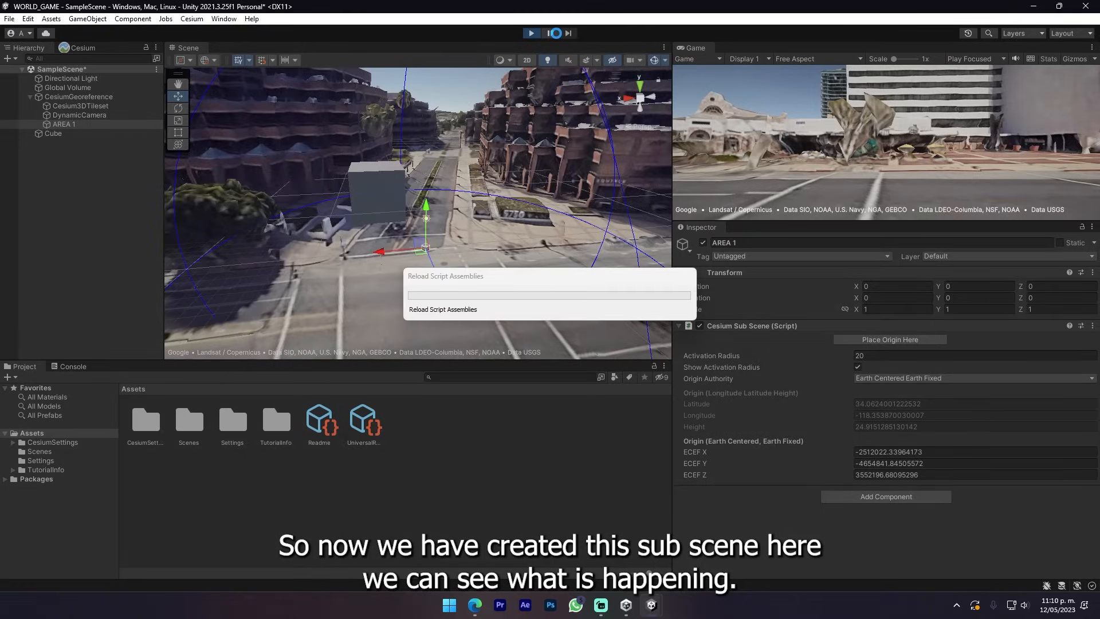
Play-test the scene with AREA 1's activation radius widened to 40.
{"action": "left_click", "coordinate": [531, 32]}
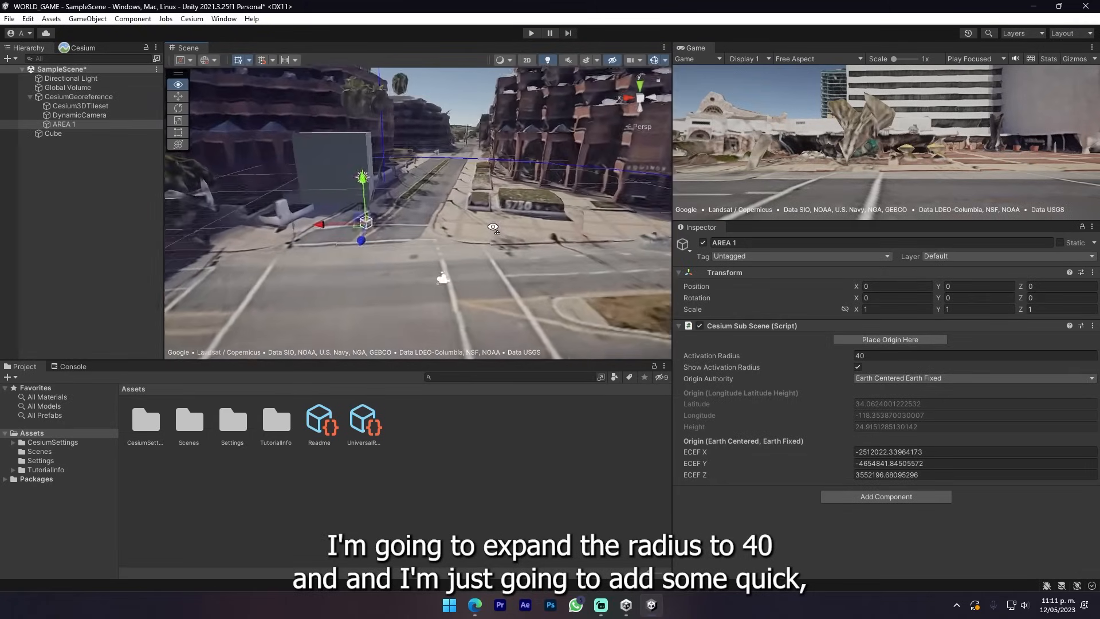
Review the downloaded asset packages for the office props, patio table and car.
{"action": "left_click", "coordinate": [53, 133]}
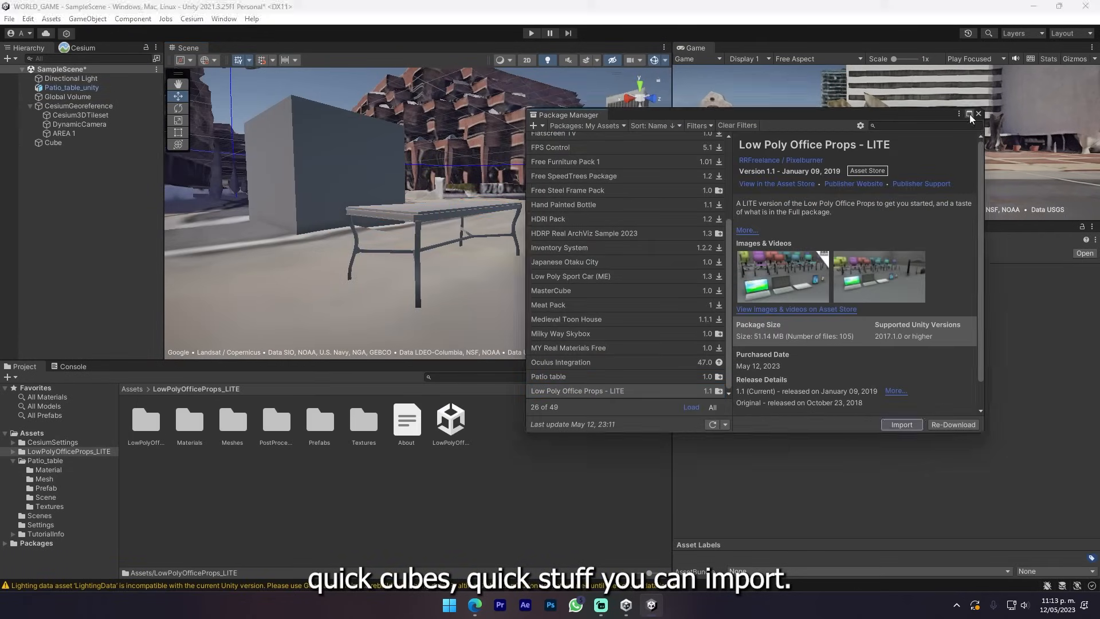
{"action": "left_click", "coordinate": [979, 113]}
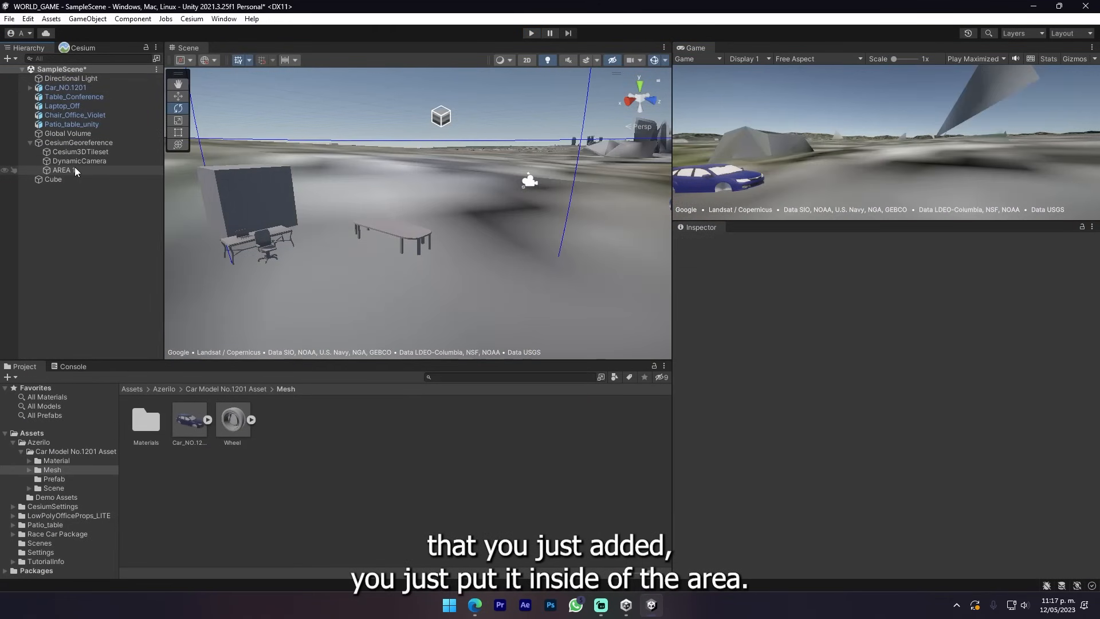
Move the car, tables, laptop and chair into AREA 1 and play-test the area.
{"action": "left_click", "coordinate": [62, 169]}
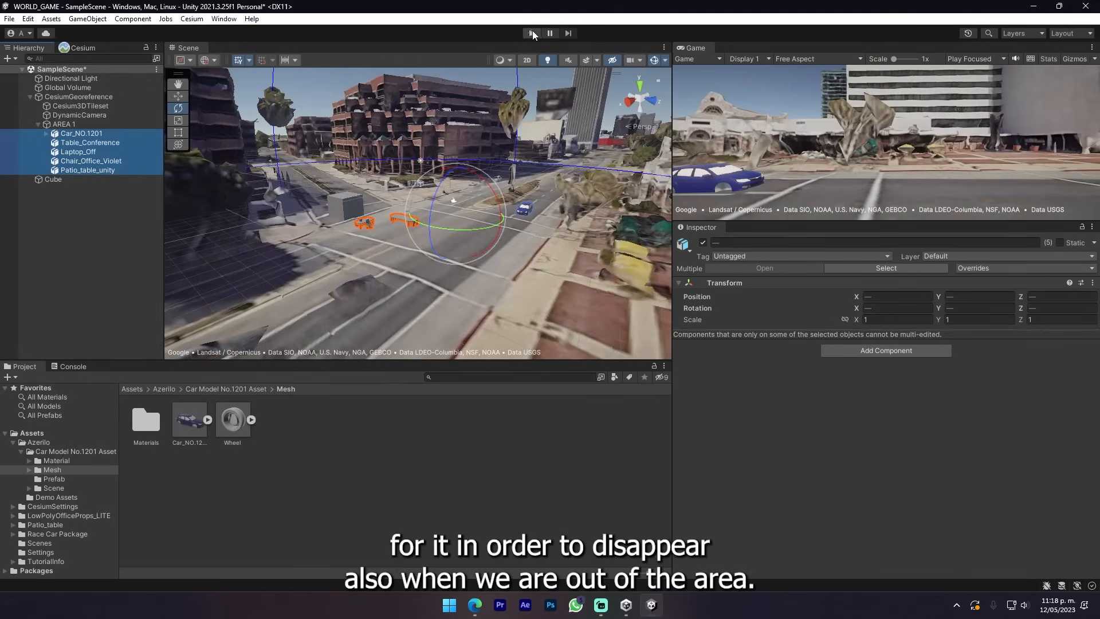
{"action": "left_click", "coordinate": [532, 33]}
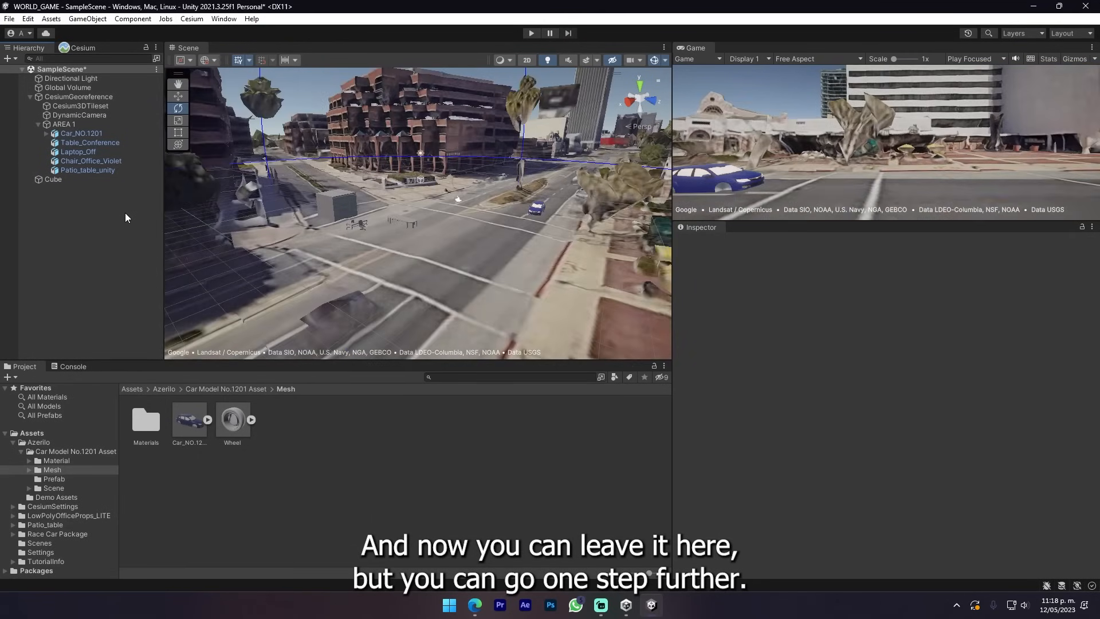
Set AREA 1's activation radius to 200 under the georeference.
{"action": "left_click", "coordinate": [78, 97]}
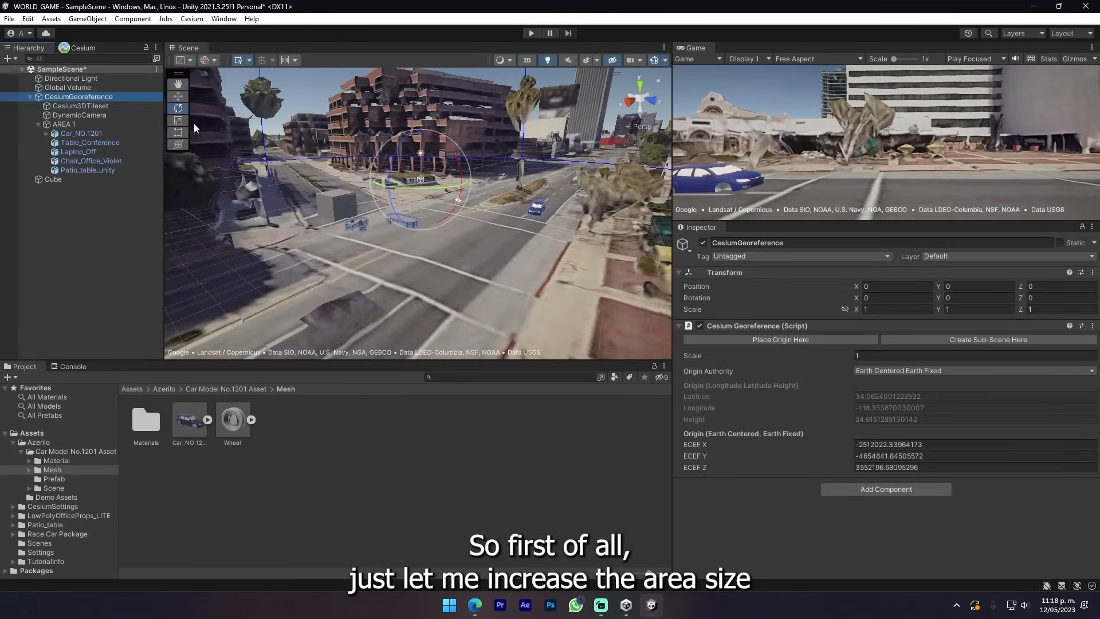
{"action": "left_click", "coordinate": [65, 124]}
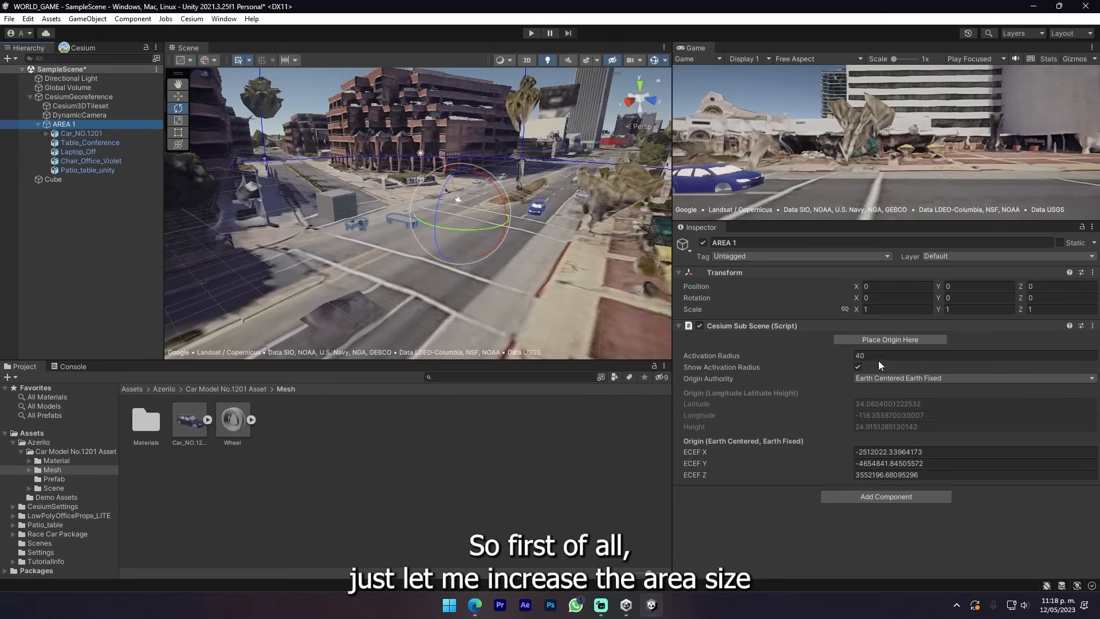
{"action": "type", "text": "200"}
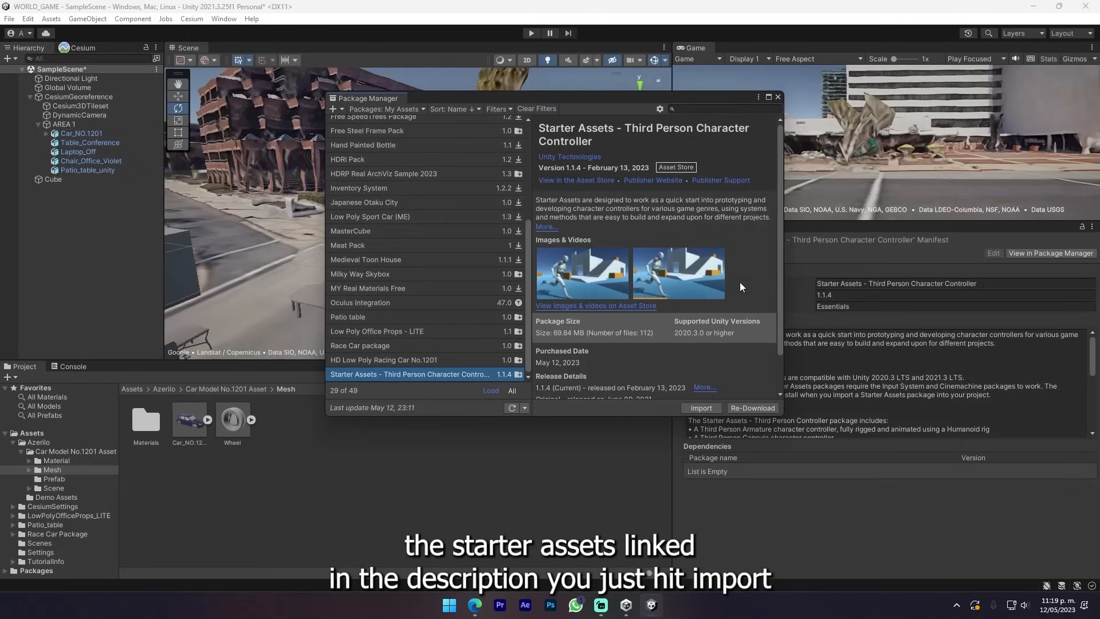
Import the Starter Assets third-person controller with its dependencies, then select DynamicCamera.
{"action": "left_click", "coordinate": [701, 408]}
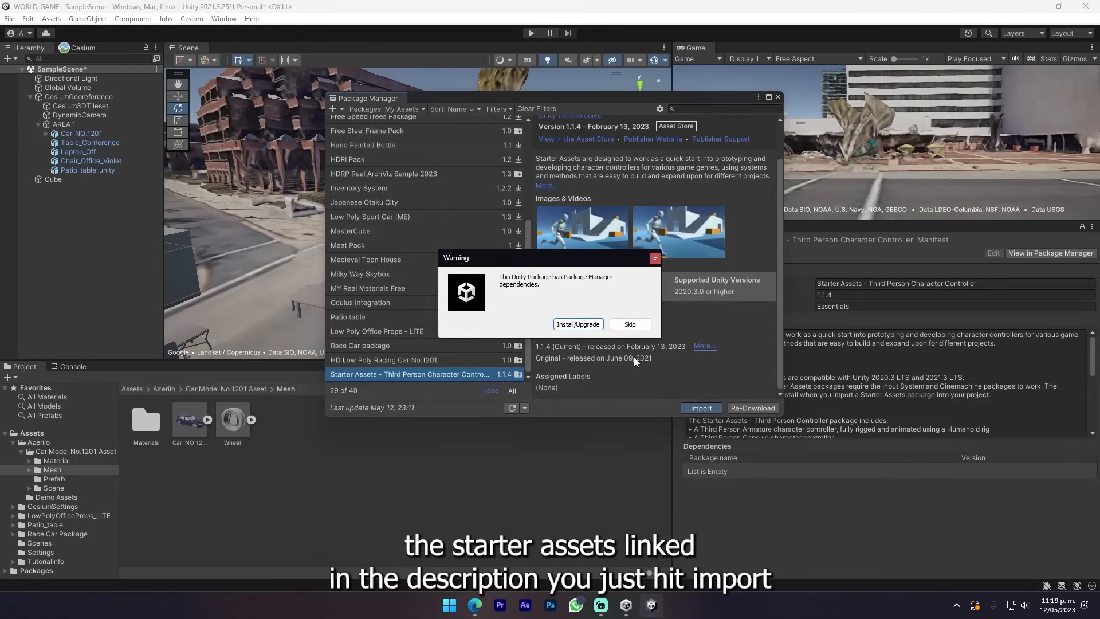
{"action": "left_click", "coordinate": [578, 323]}
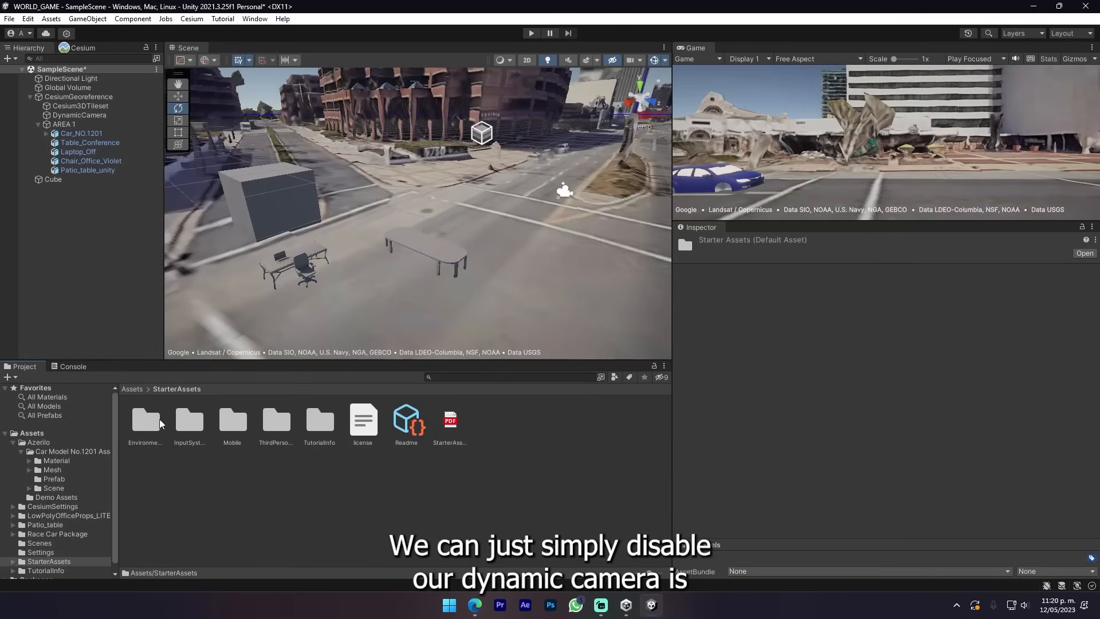
{"action": "left_click", "coordinate": [79, 114]}
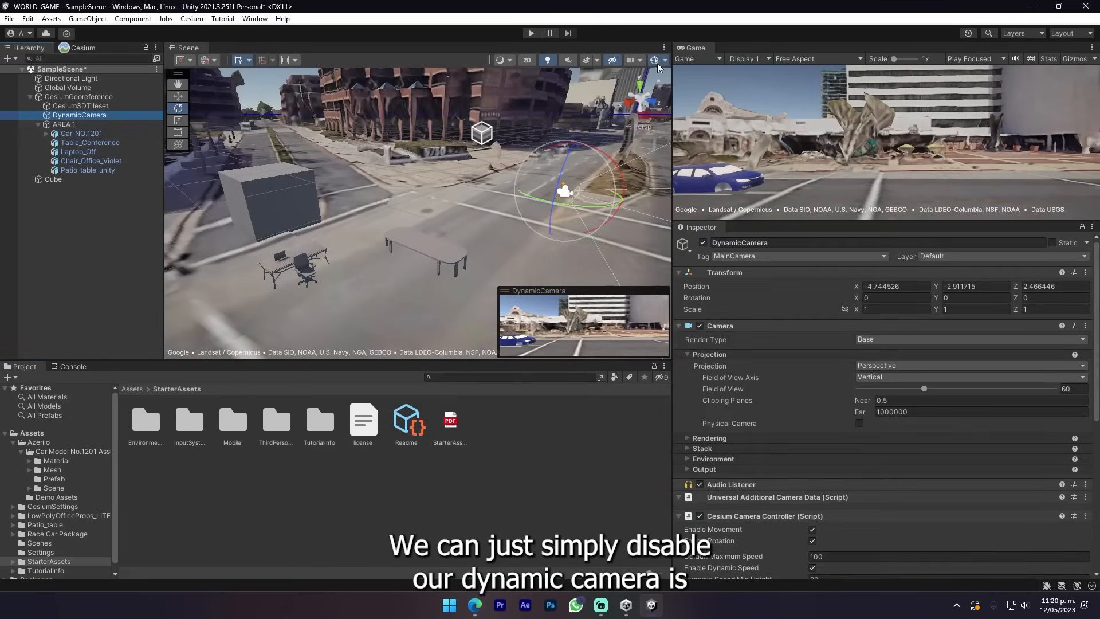
Disable DynamicCamera and add MainCamera, PlayerFollowCamera and PlayerArmature, with the follow camera tracking the player.
{"action": "left_click", "coordinate": [702, 243]}
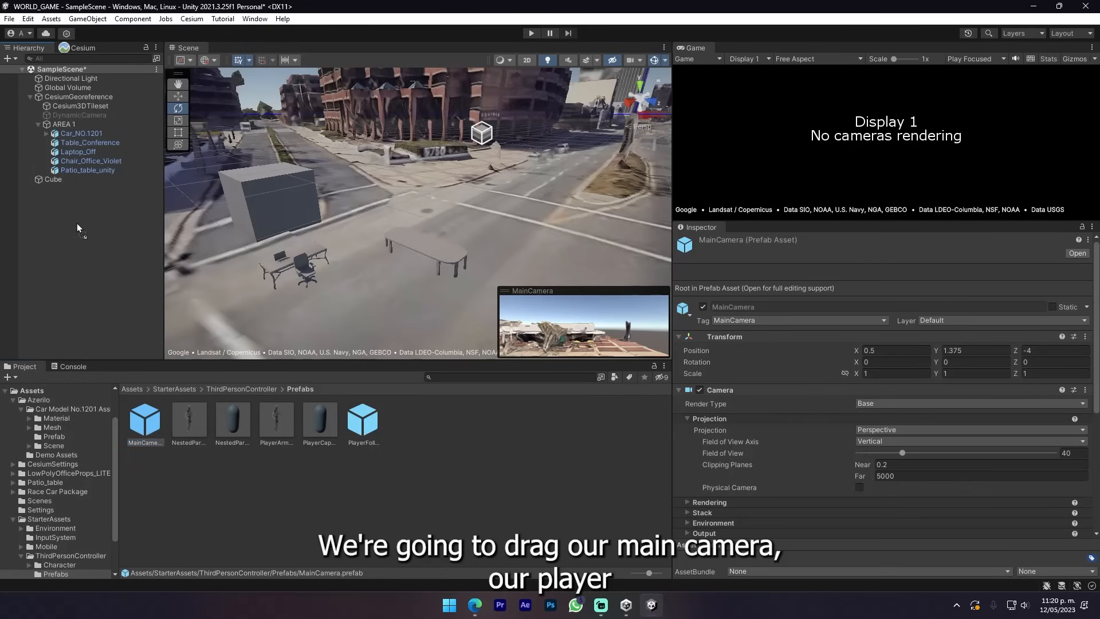
{"action": "left_click_drag", "start_coordinate": [144, 417], "coordinate": [77, 188]}
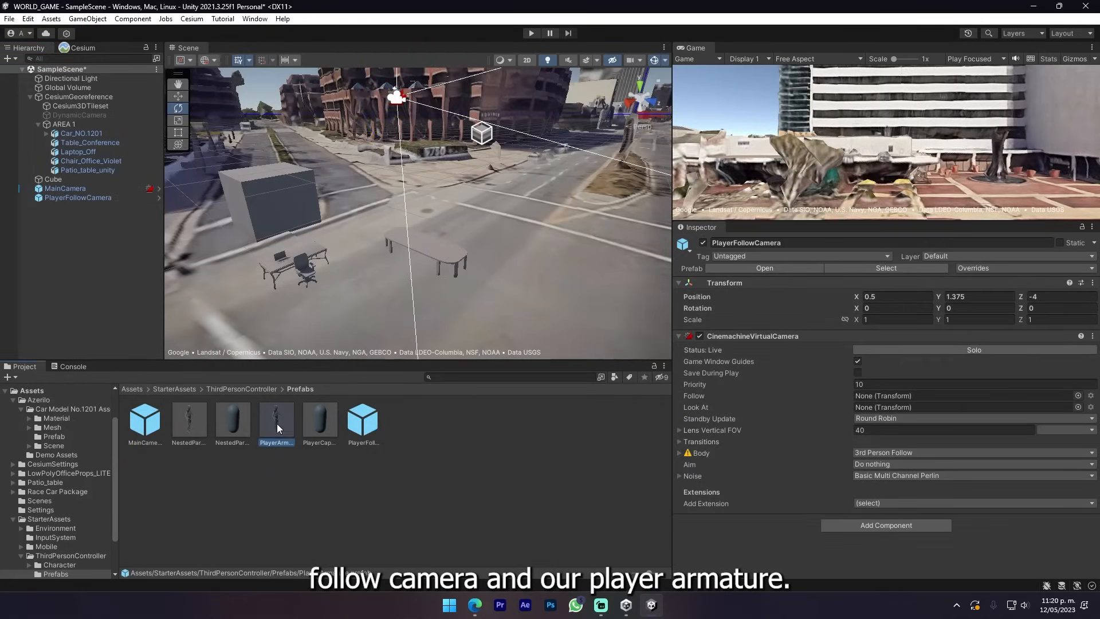
{"action": "left_click_drag", "start_coordinate": [275, 422], "coordinate": [480, 130]}
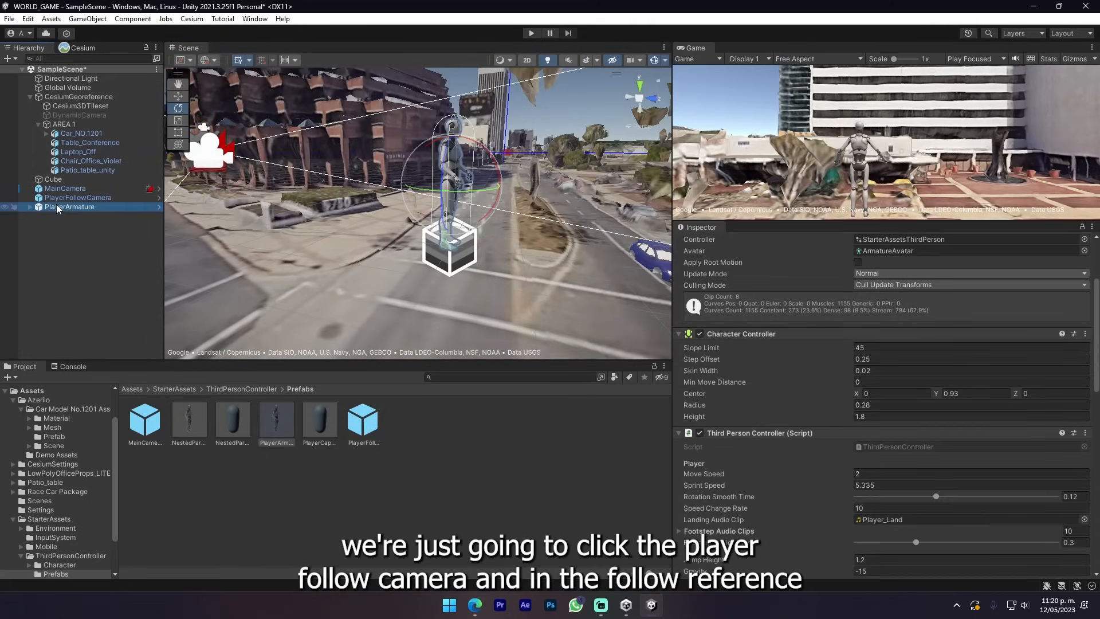
{"action": "left_click", "coordinate": [78, 197]}
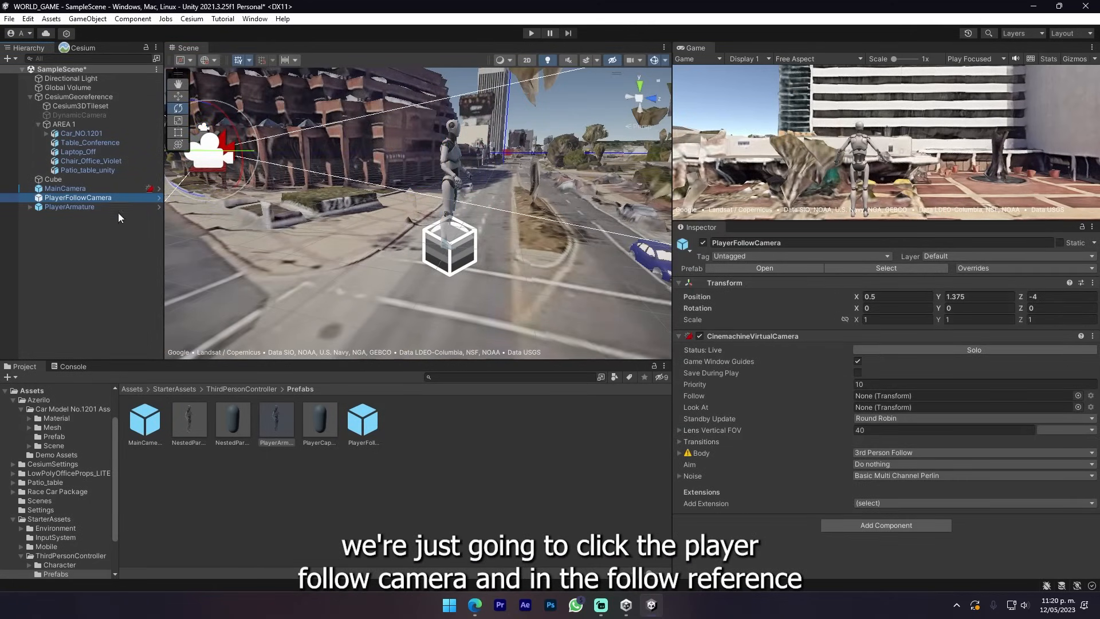
{"action": "left_click", "coordinate": [30, 207]}
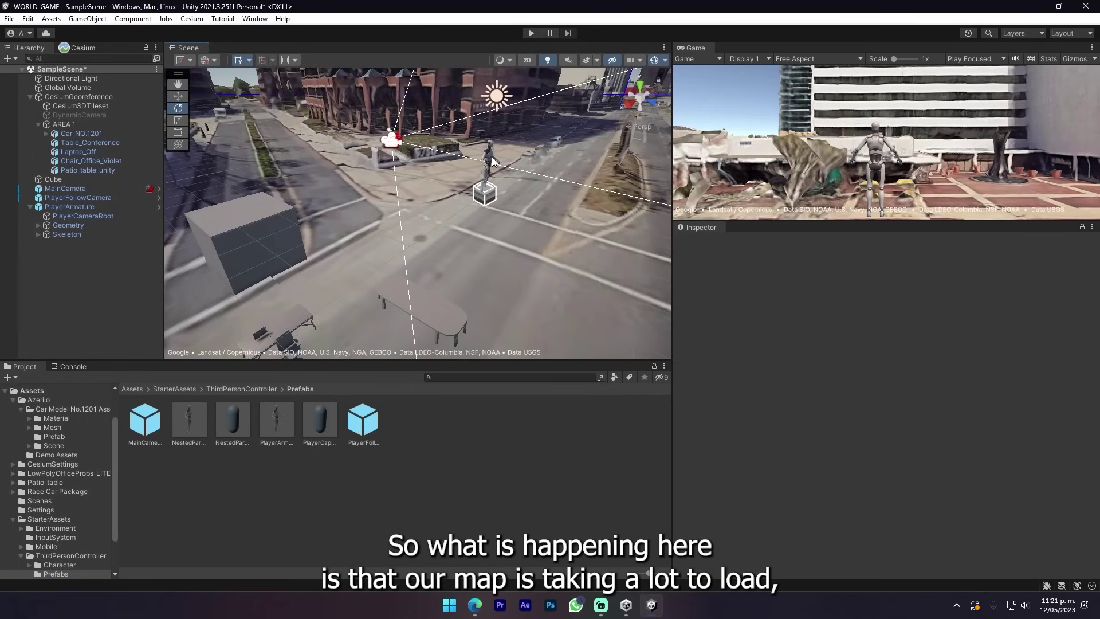
Select PlayerArmature and raise its Transform Position Y to 82 above the city.
{"action": "left_click", "coordinate": [70, 207]}
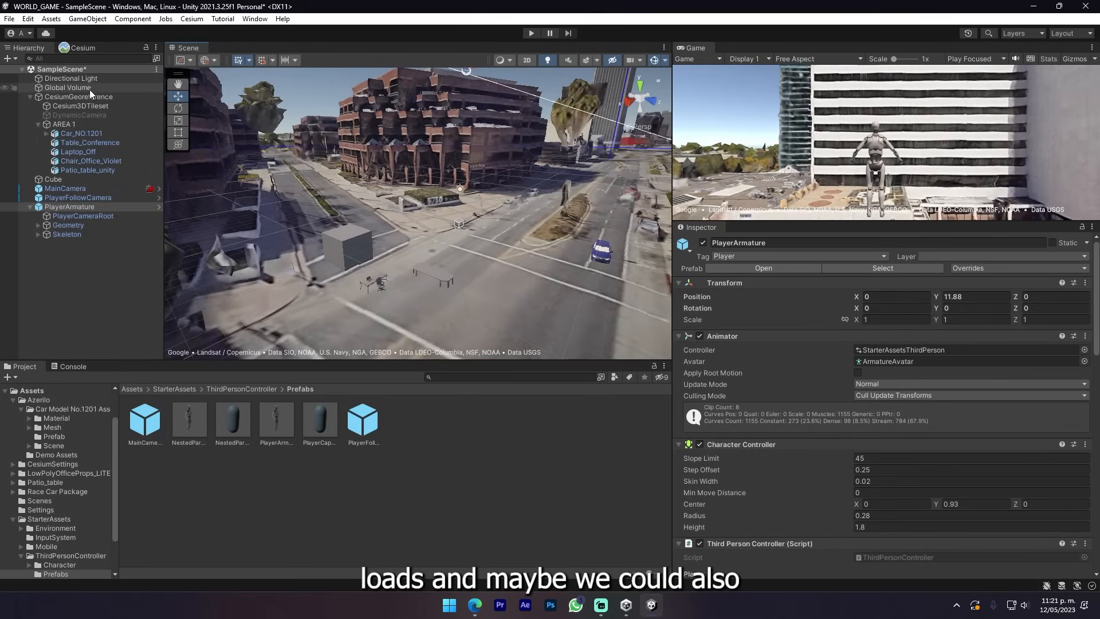
{"action": "left_click", "coordinate": [78, 97]}
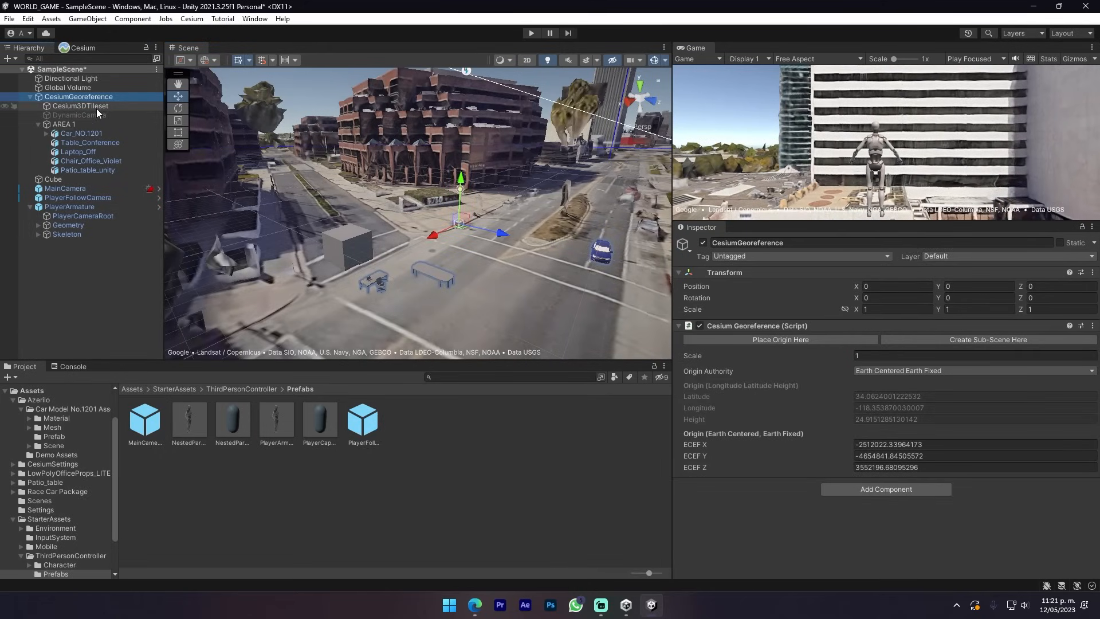
{"action": "left_click", "coordinate": [81, 105]}
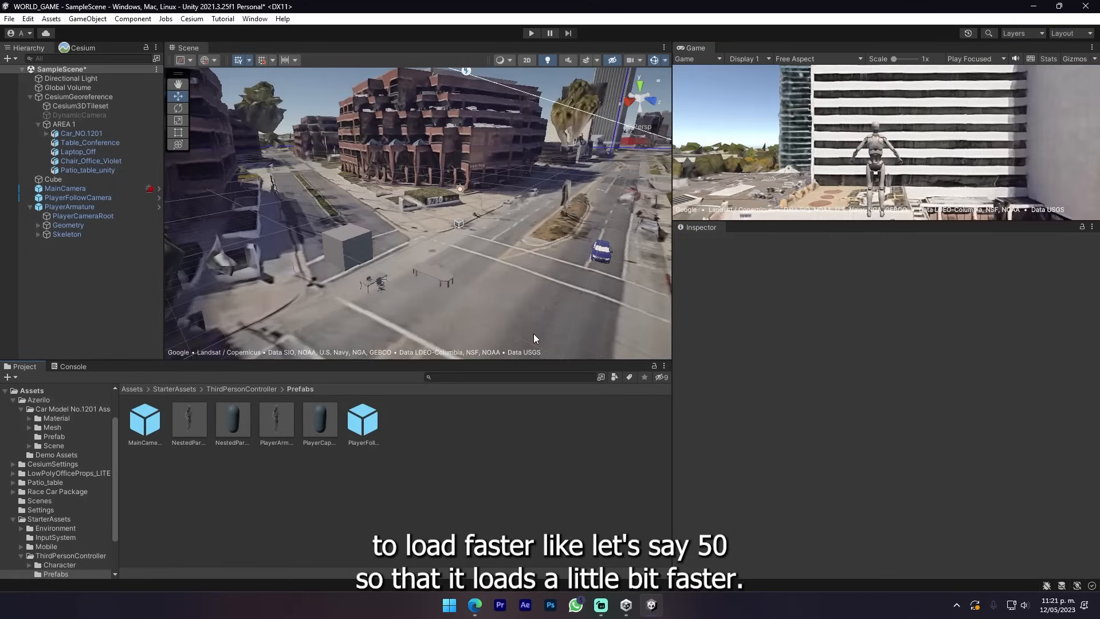
{"action": "left_click", "coordinate": [70, 206]}
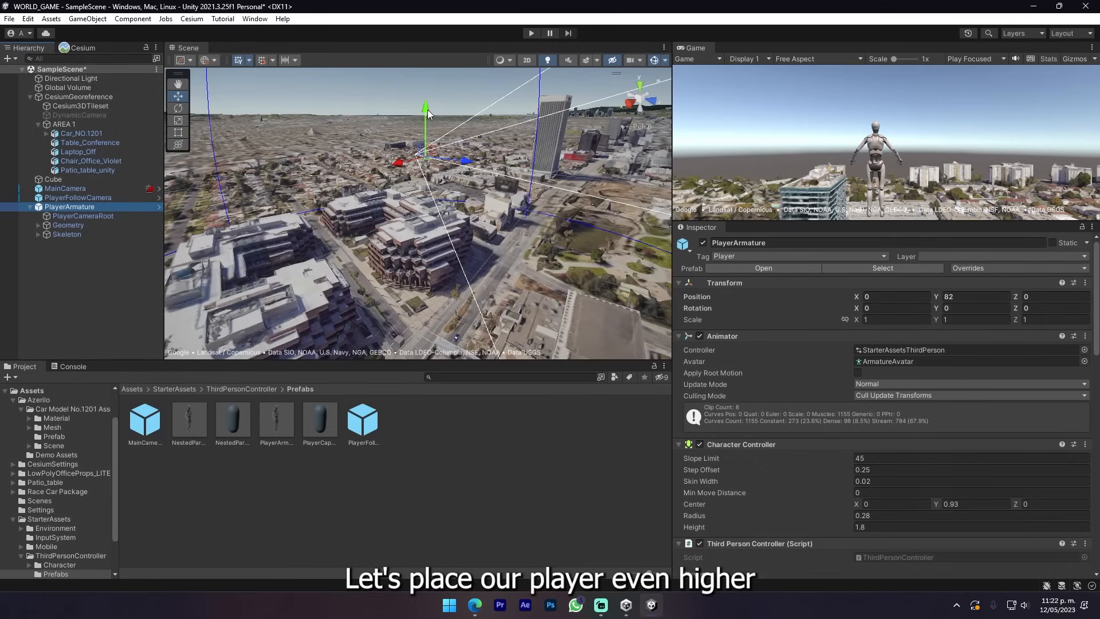